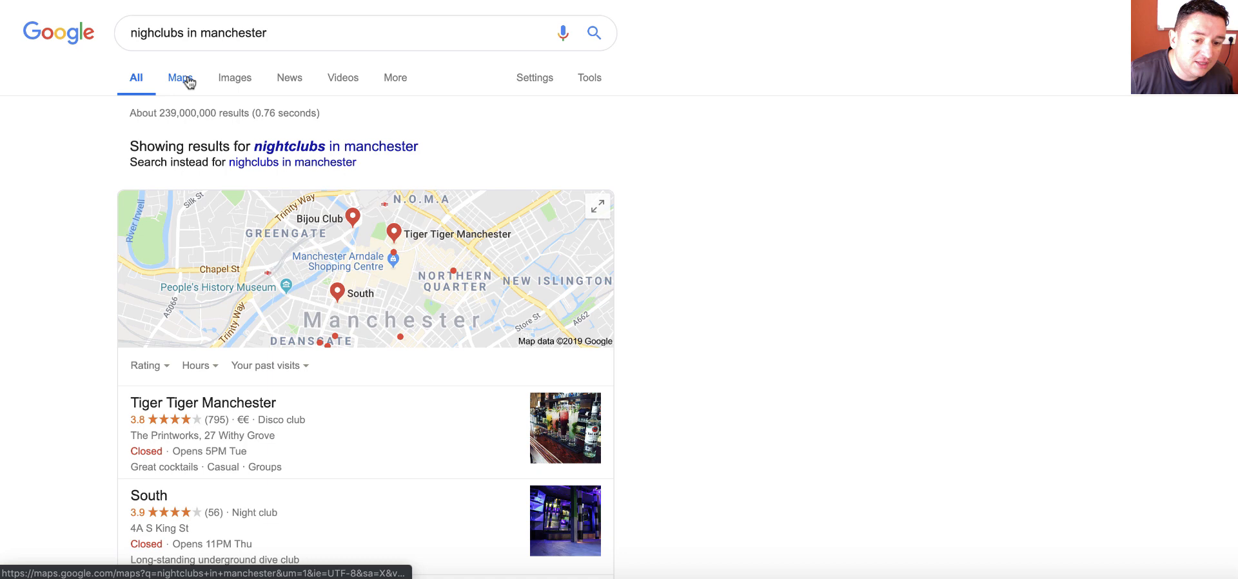
Switch the 'nightclubs in manchester' search results to the full Google Maps view
click(180, 77)
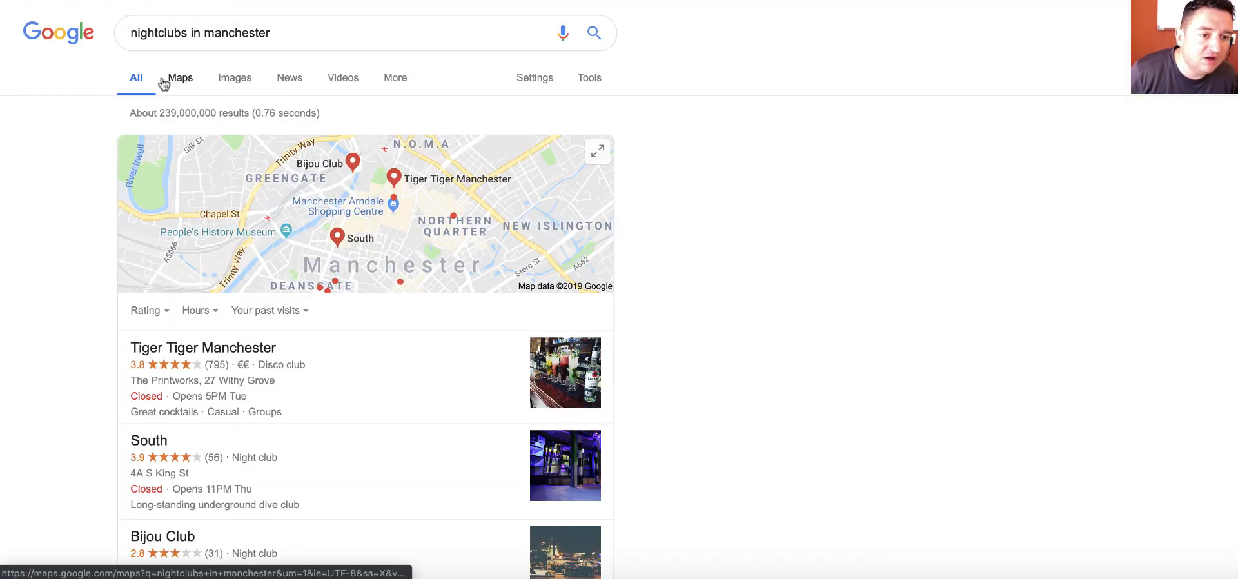
click(179, 77)
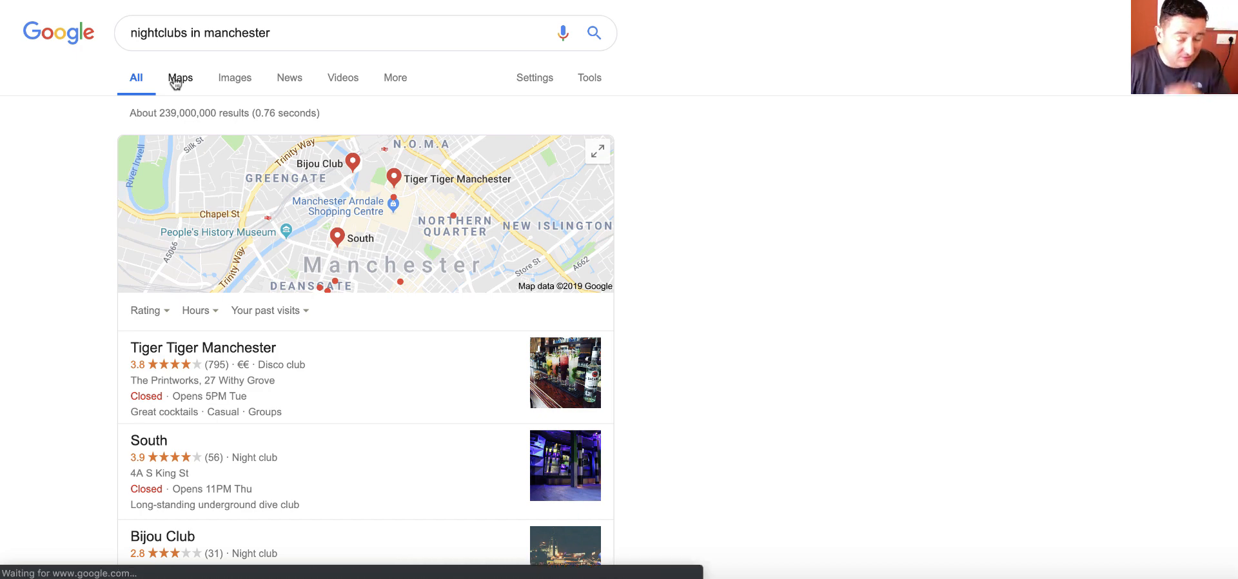
click(181, 77)
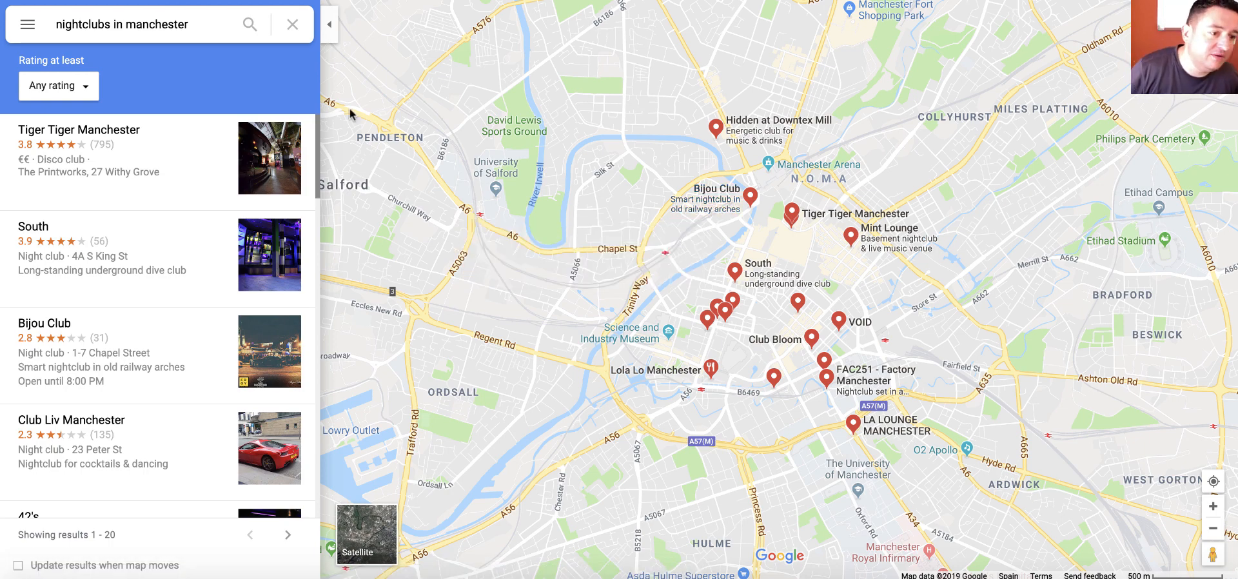
Copy the HTML embed code for the Manchester nightclubs map via Share or embed map
click(27, 23)
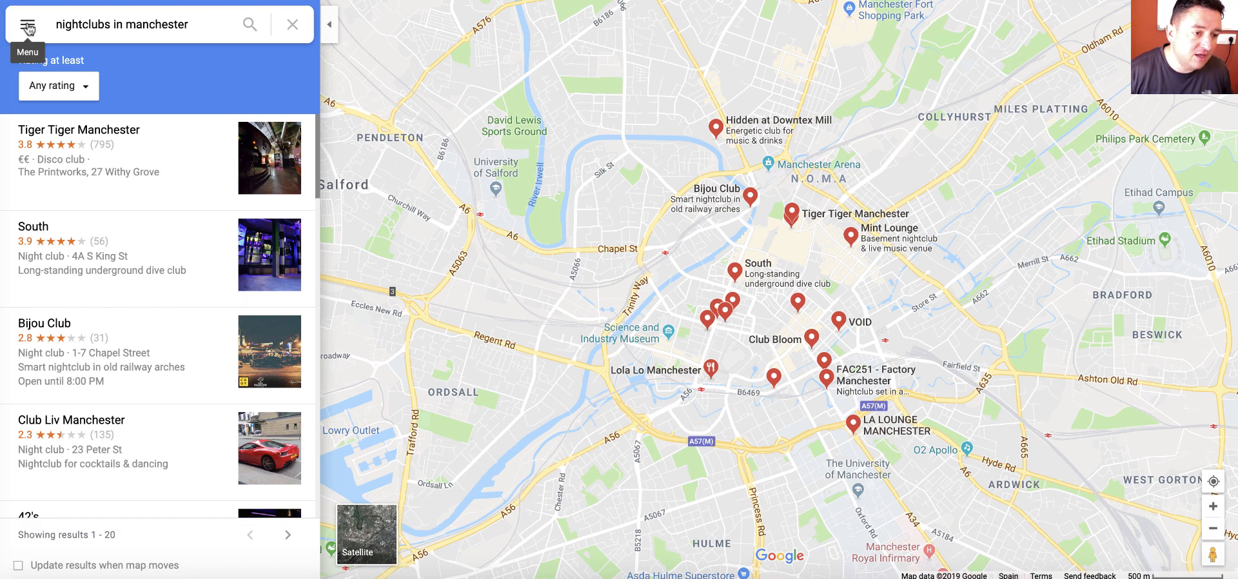
click(26, 23)
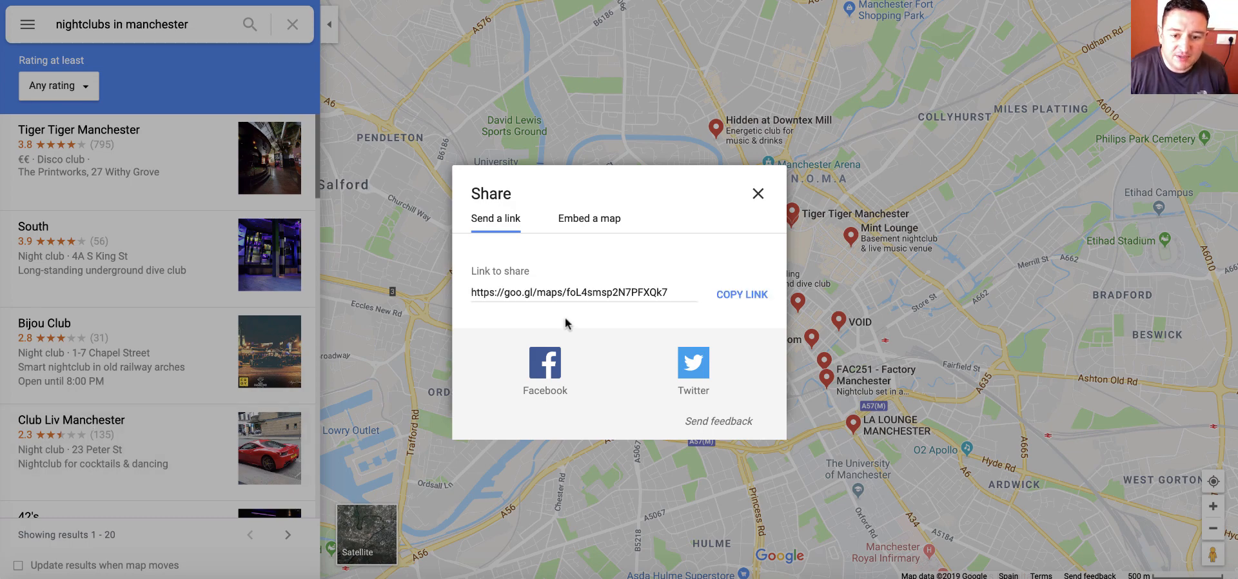
click(589, 220)
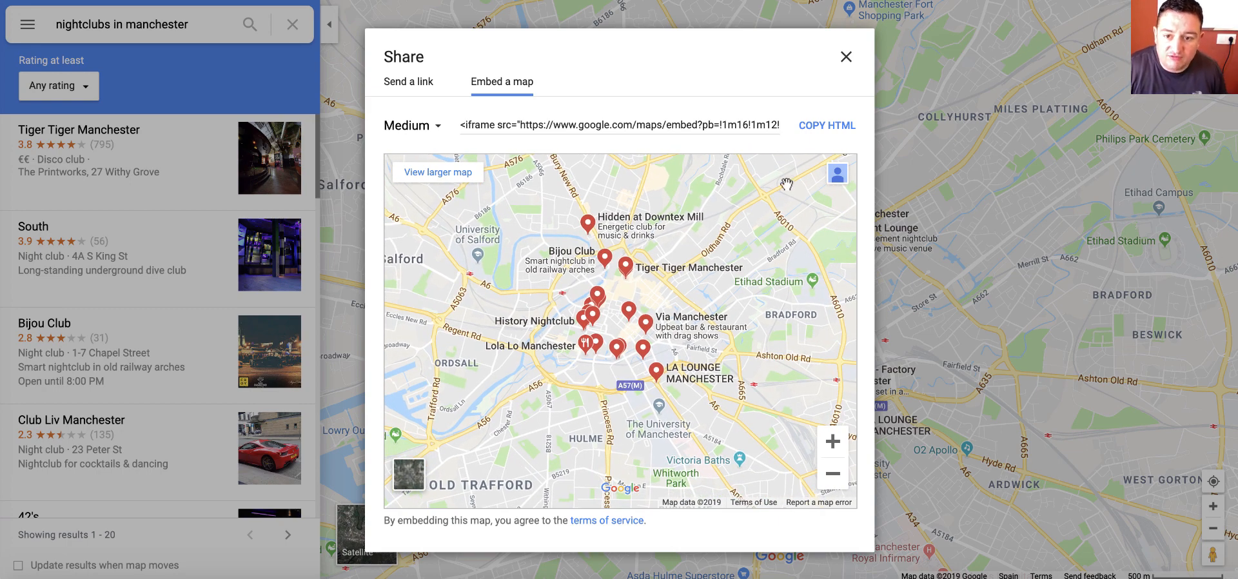
click(826, 125)
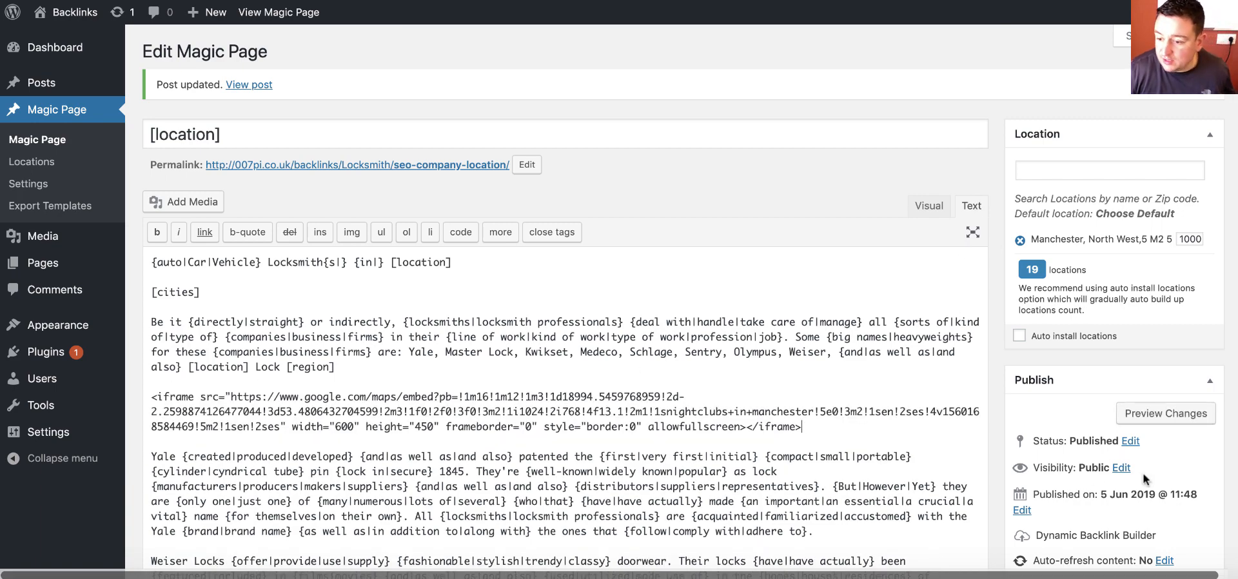
Update the Magic Page template with the map embed and view the live Manchester page
click(1188, 400)
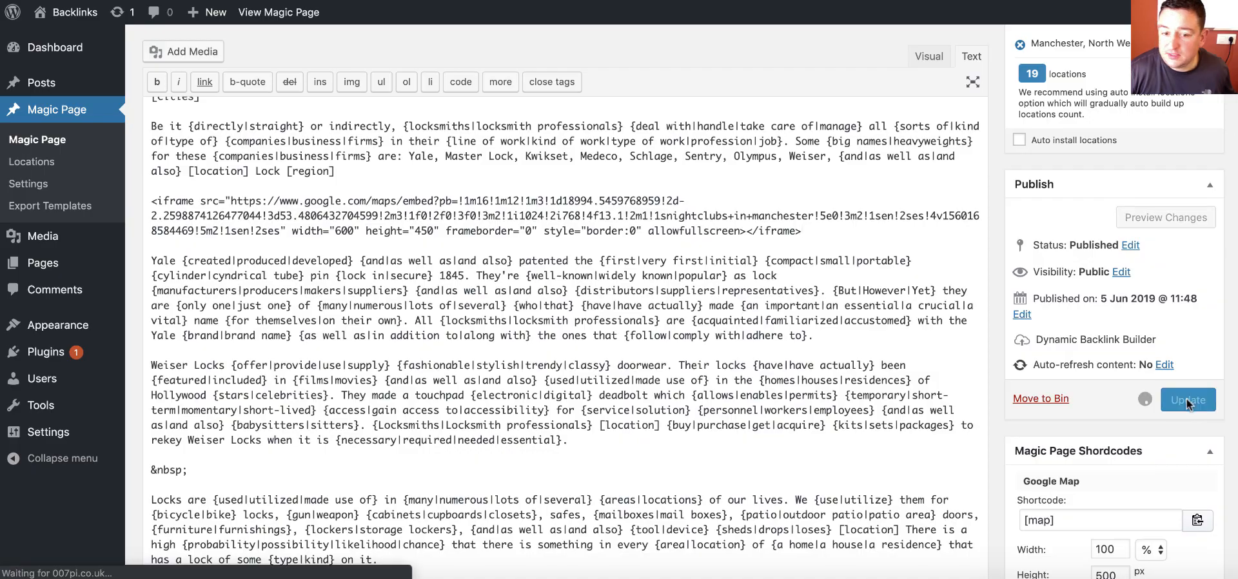
click(1188, 400)
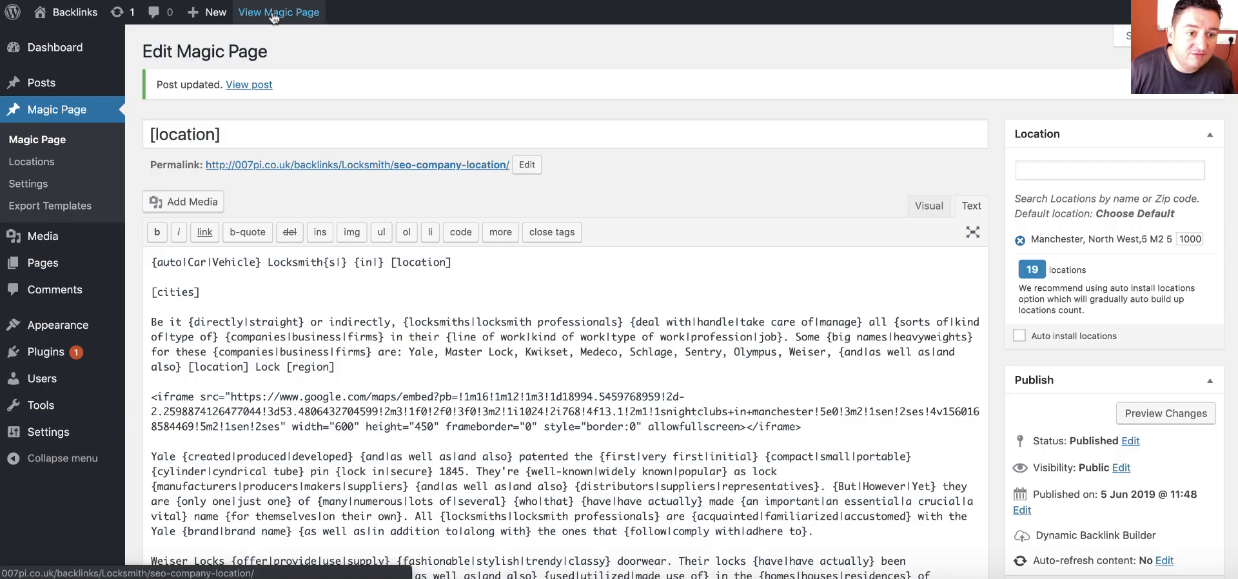
click(279, 11)
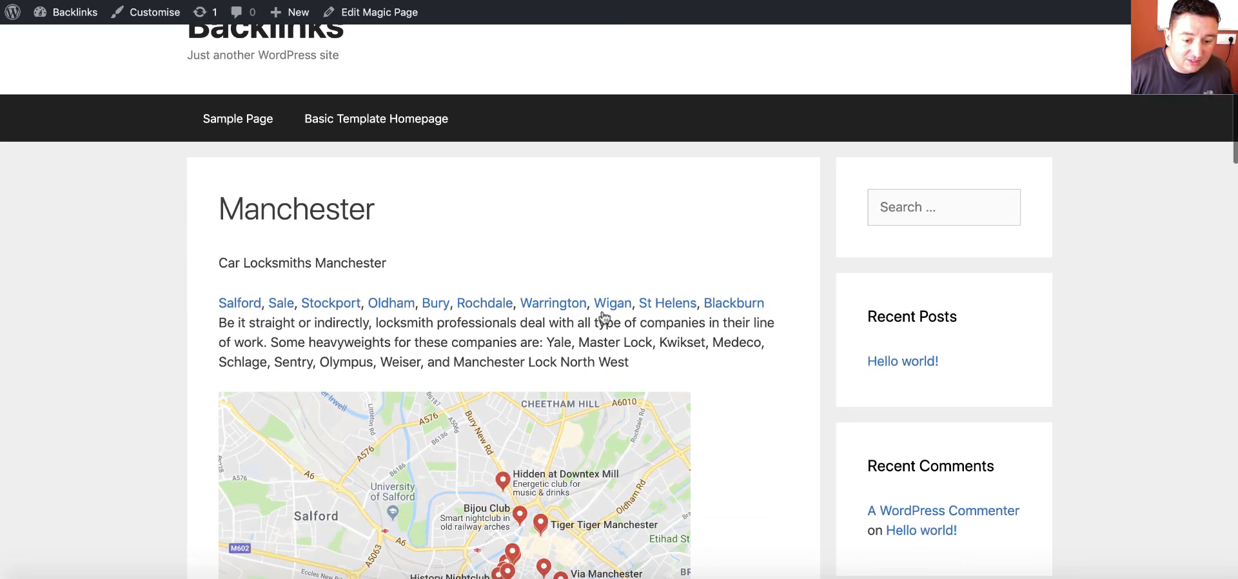
View the Salford and St Helens city pages, scrolling to their embedded maps
click(554, 303)
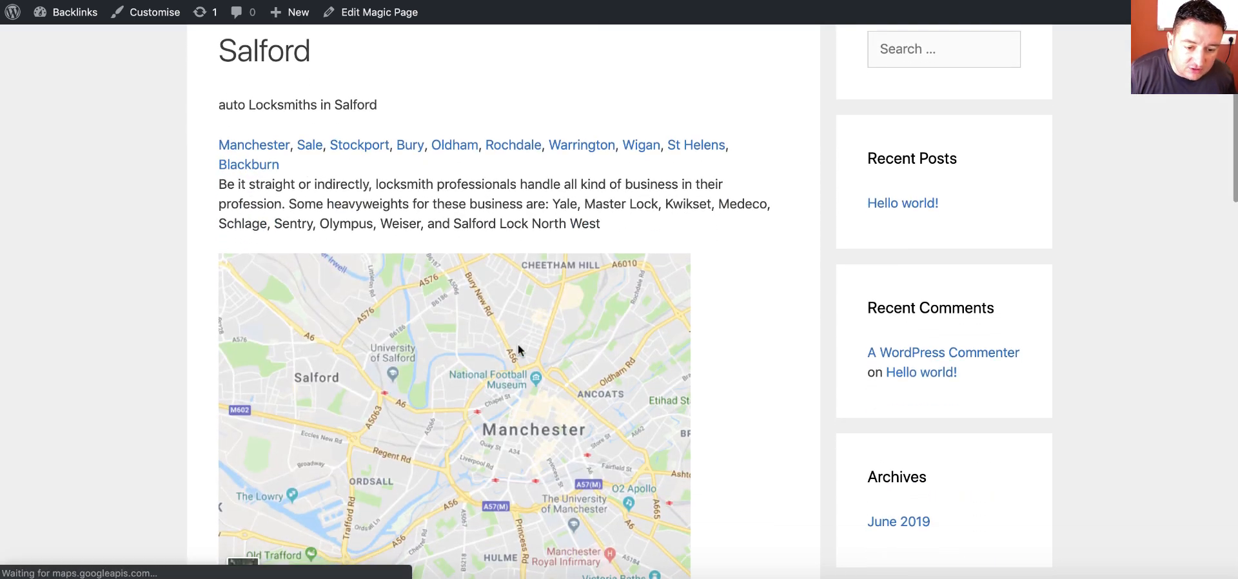
scroll(down, 3)
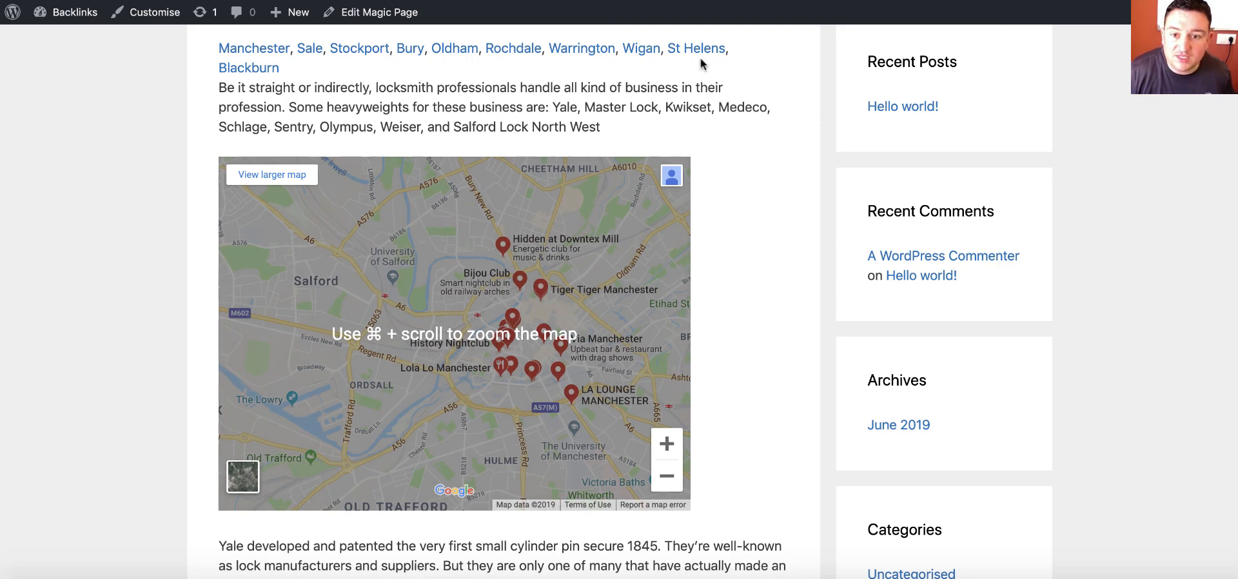
click(696, 48)
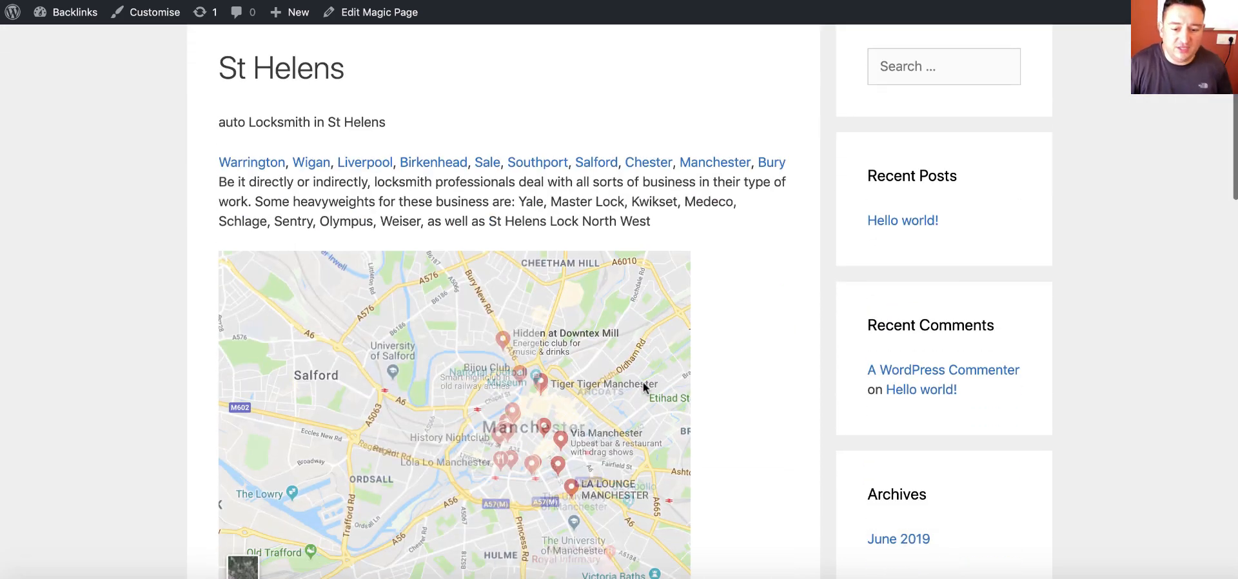
scroll(down, 3)
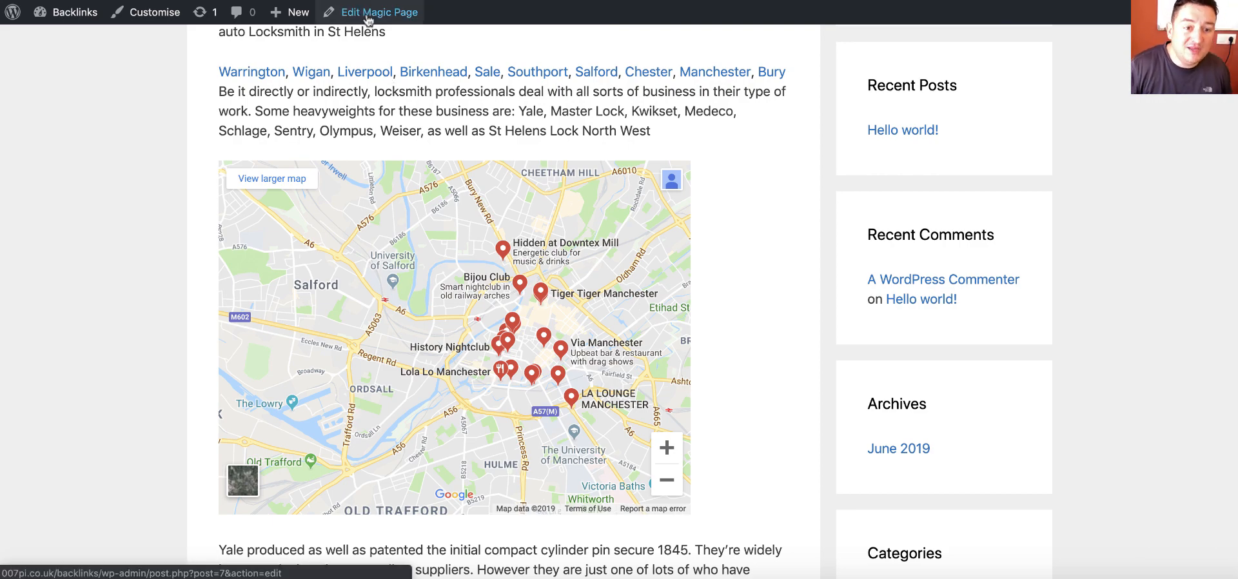
Edit the Magic Page template and highlight the longitude value after !2d in the iframe code
click(378, 11)
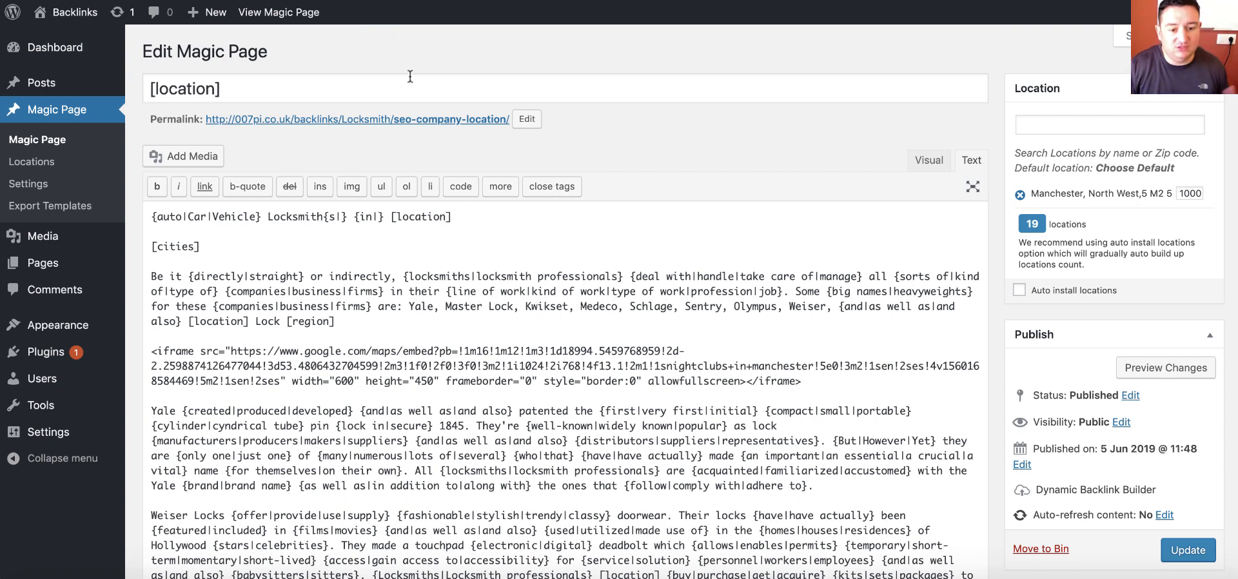
scroll(down, 3)
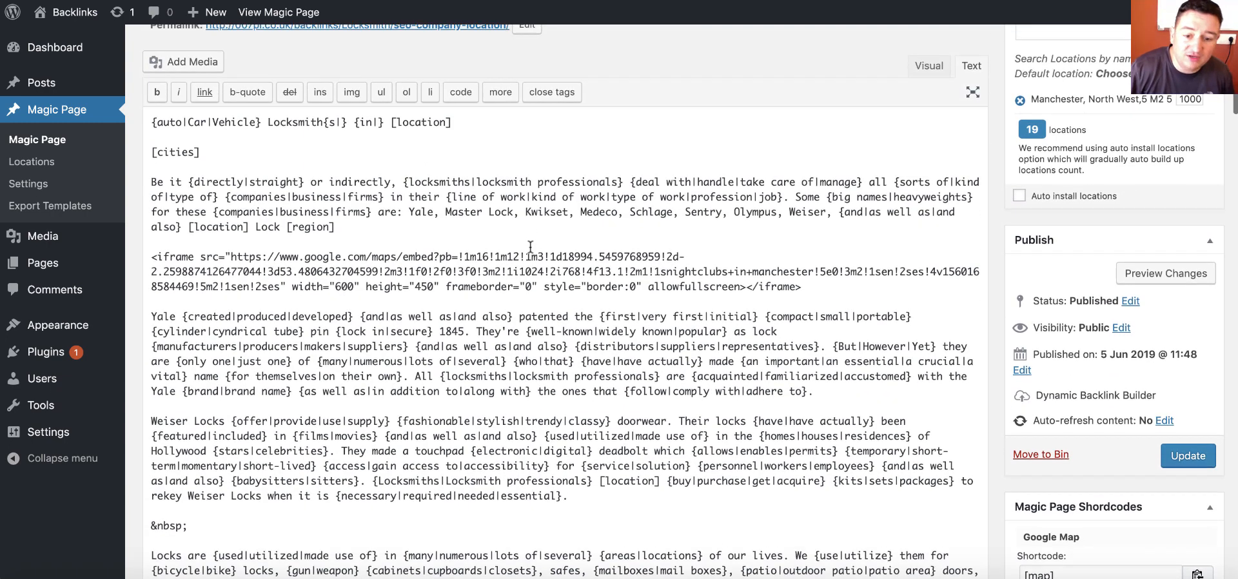
scroll(up, 3)
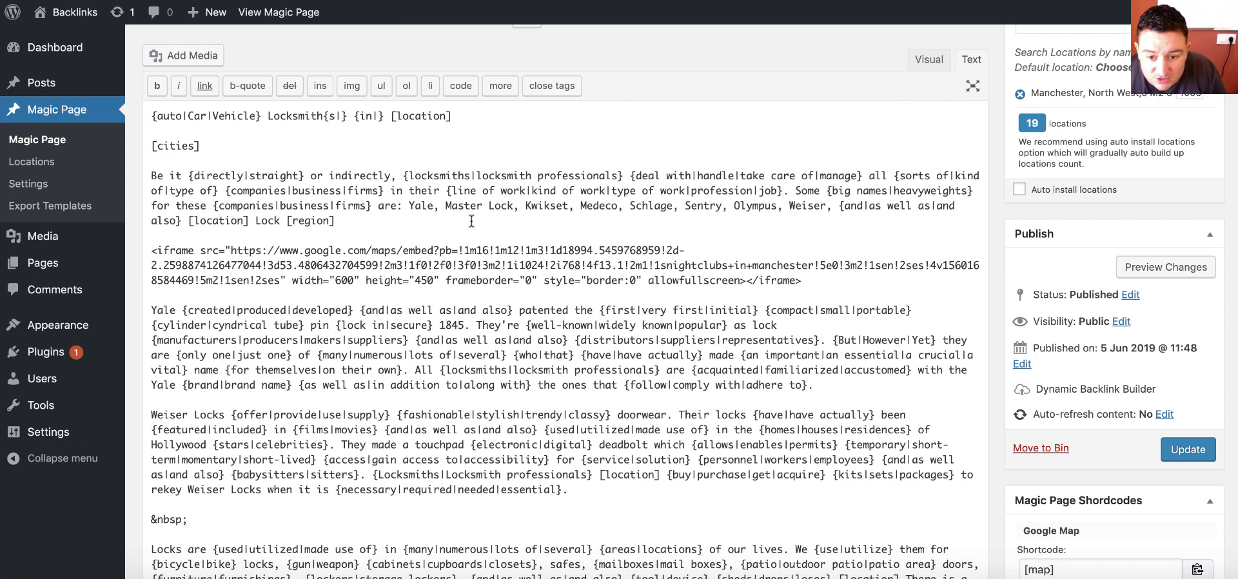
mouse_move(440, 280)
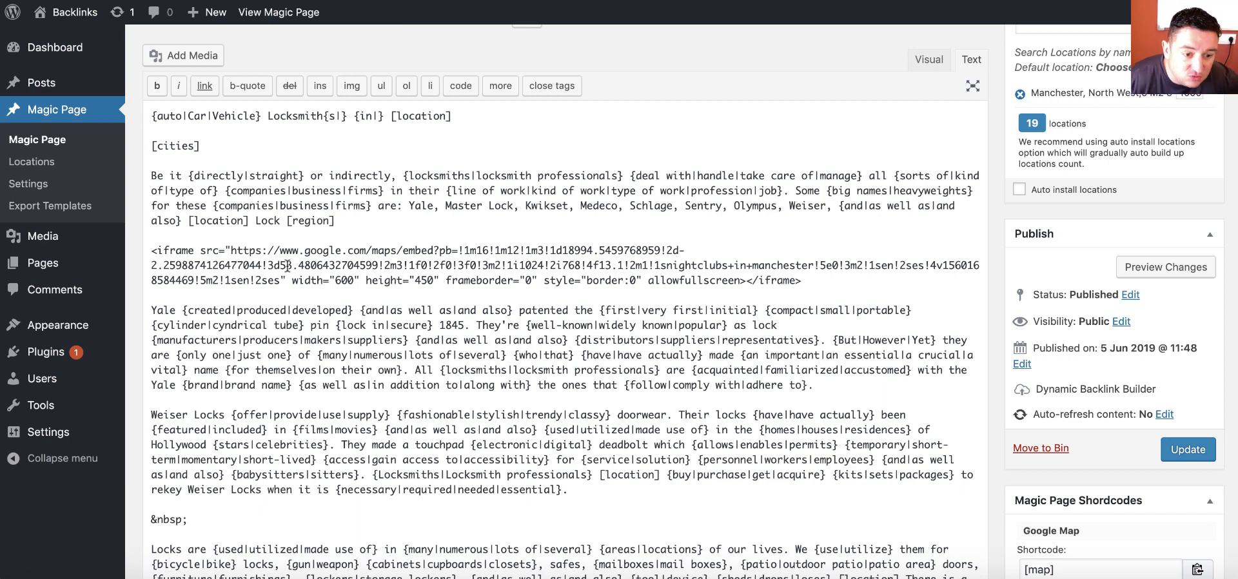
mouse_move(555, 183)
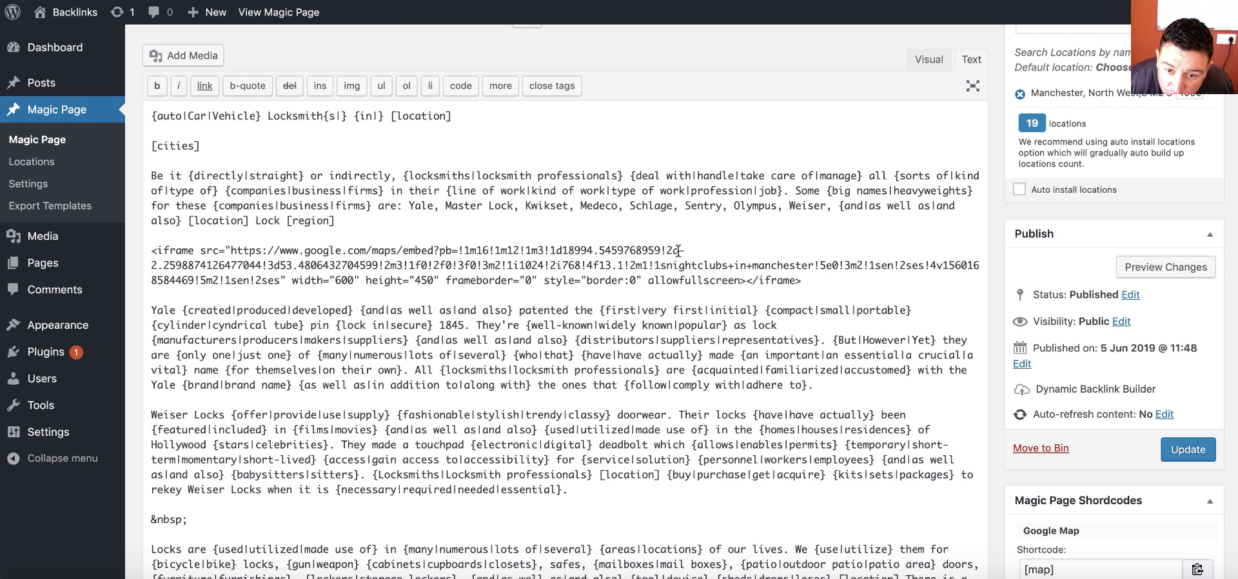
drag(275, 250, 681, 251)
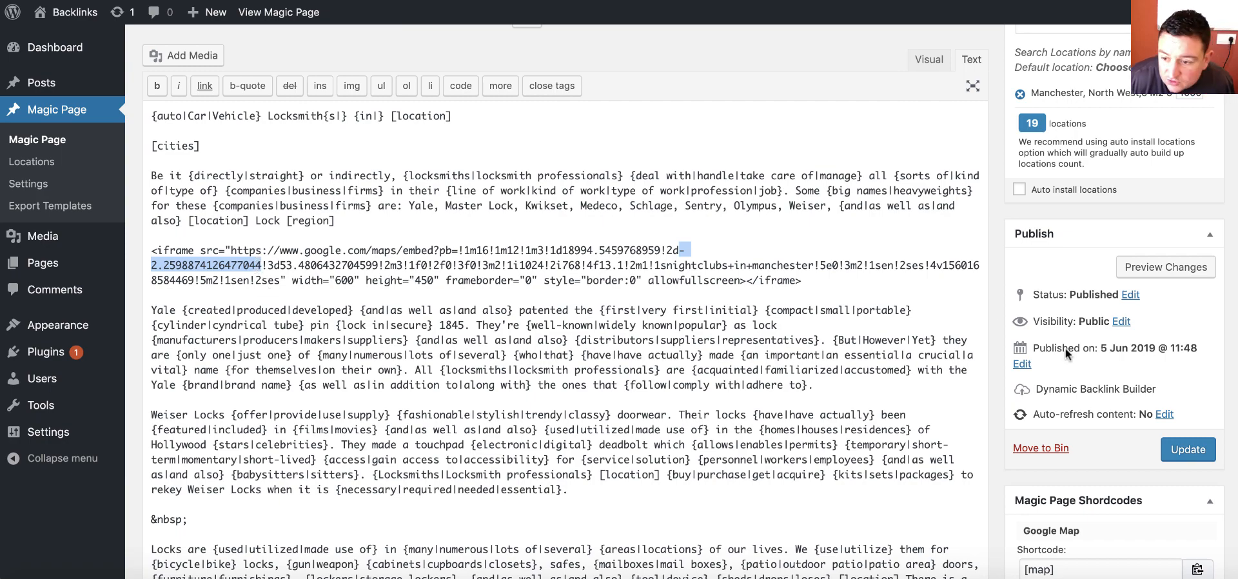
Replace the embed's latitude and city name with placeholders such as [location], then update the template
scroll(down, 3)
text([longitude])
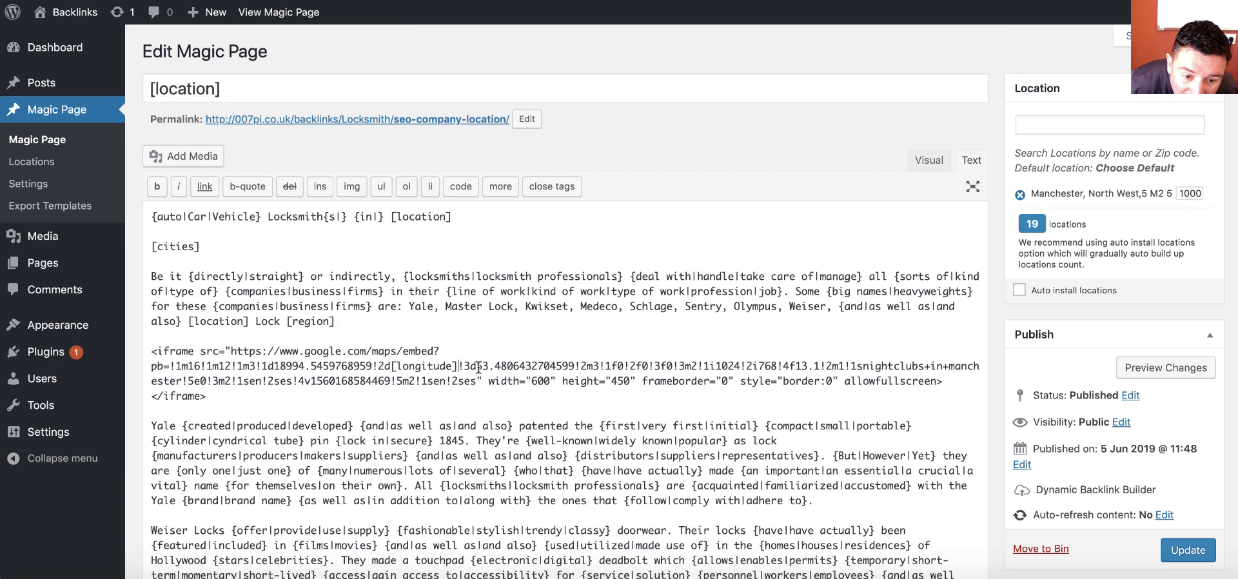
drag(480, 366, 553, 367)
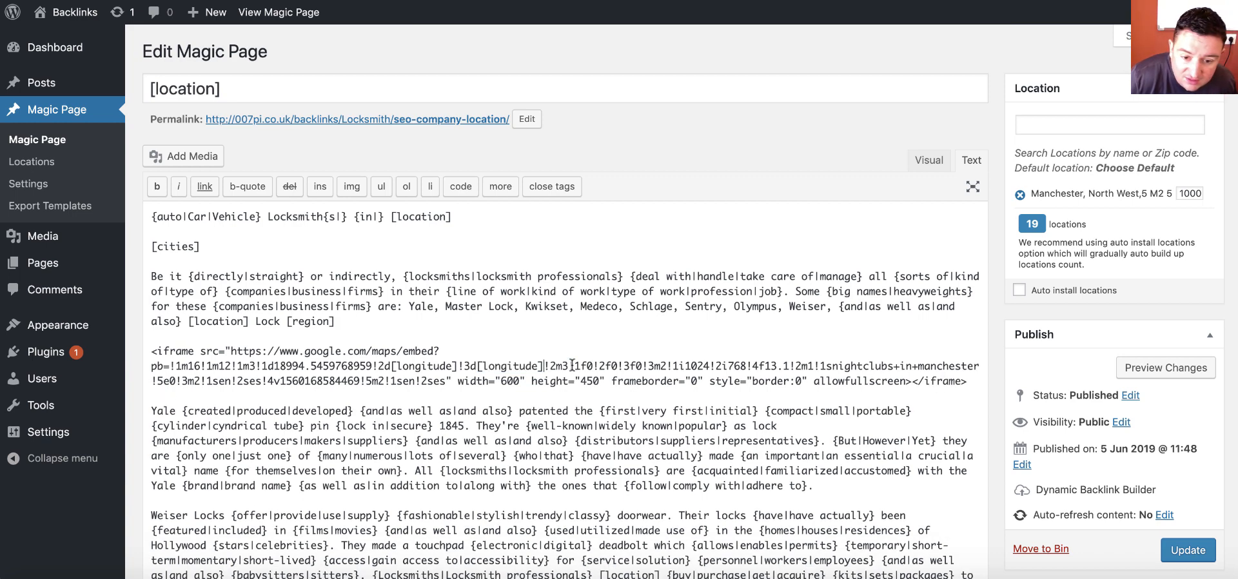
double_click(508, 366)
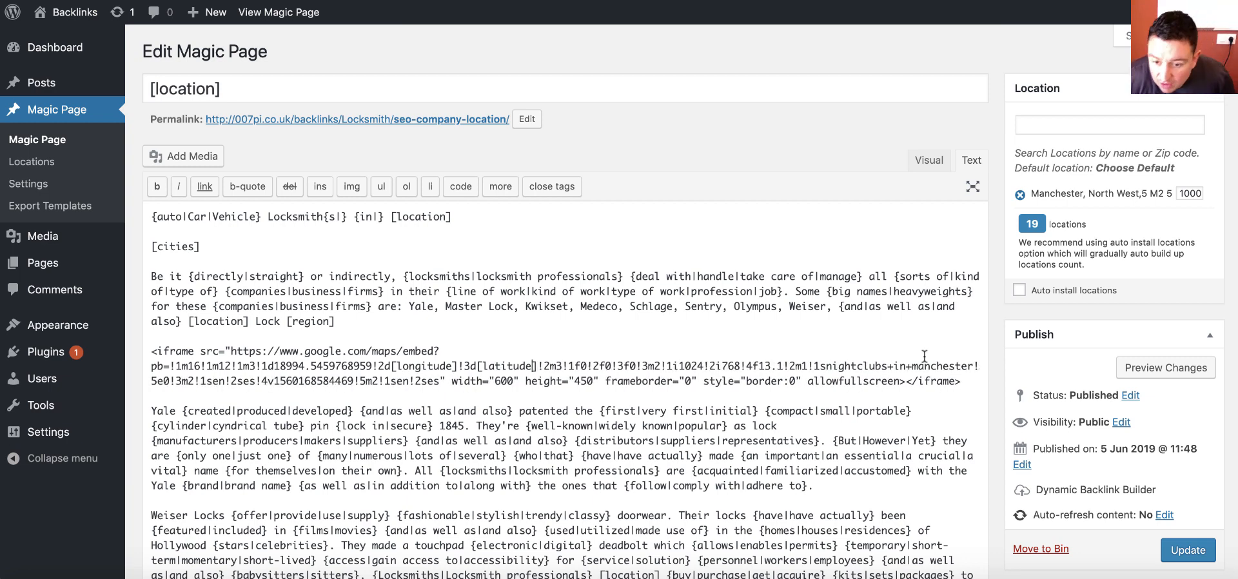
double_click(941, 366)
text([location])
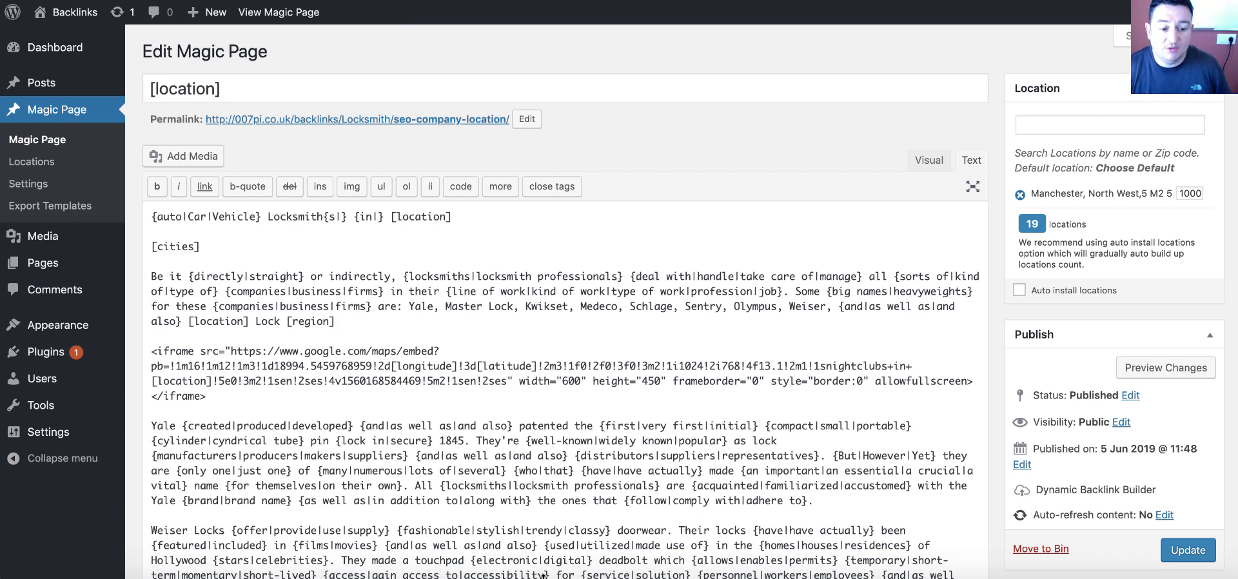
mouse_move(885, 380)
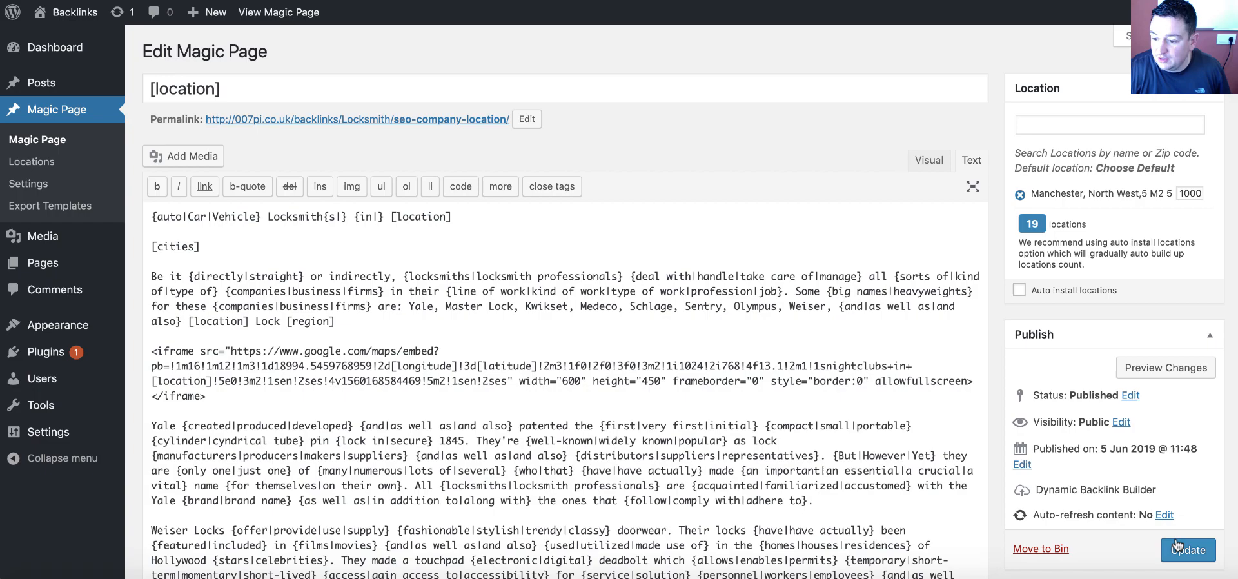
click(1187, 550)
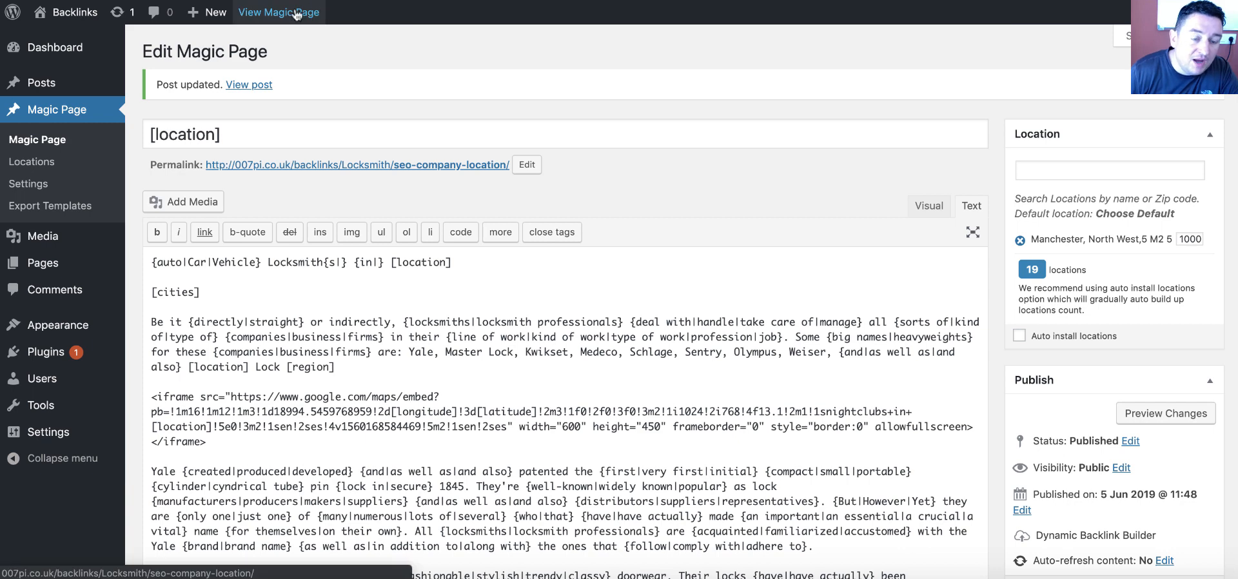
View the Manchester, Warrington and Stockport pages, each showing its own city's nightclubs map
click(278, 12)
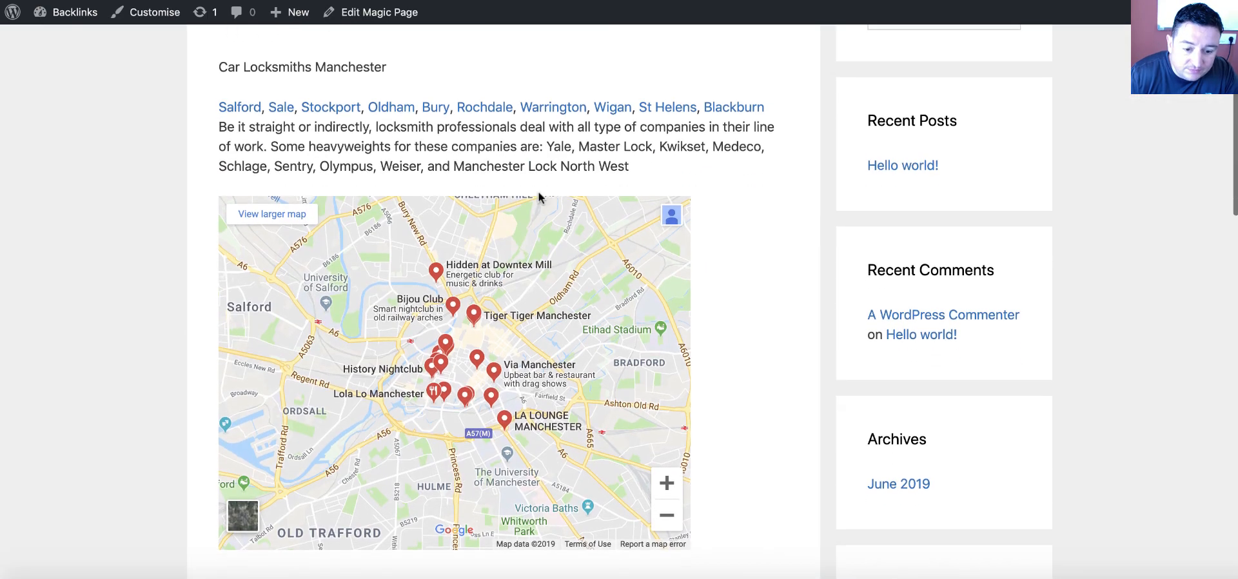
scroll(down, 3)
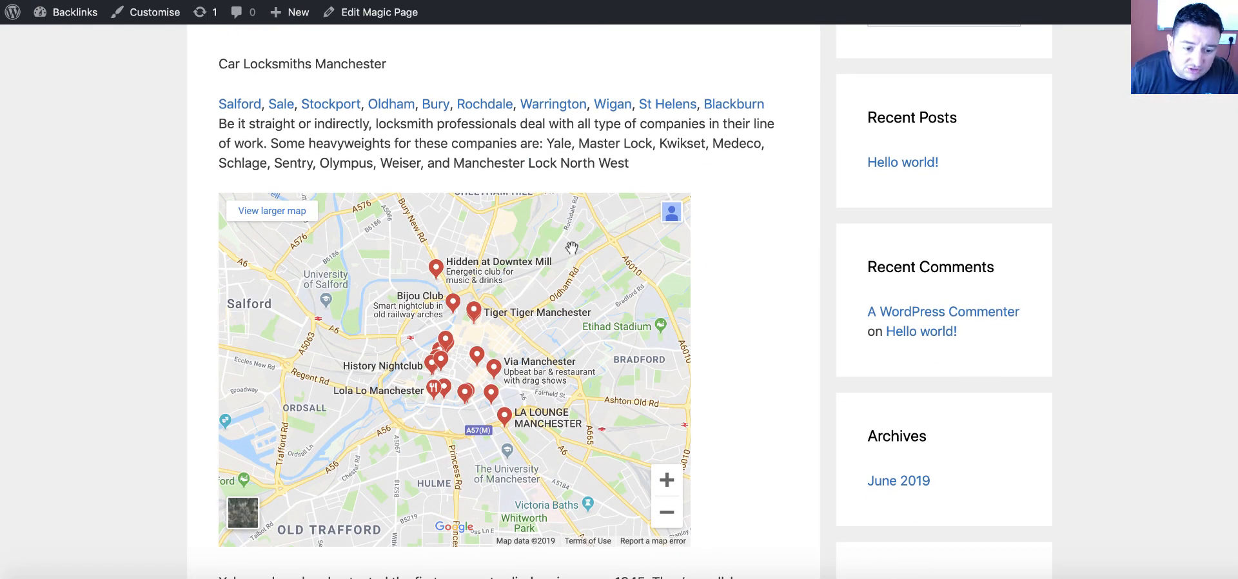
mouse_move(390, 103)
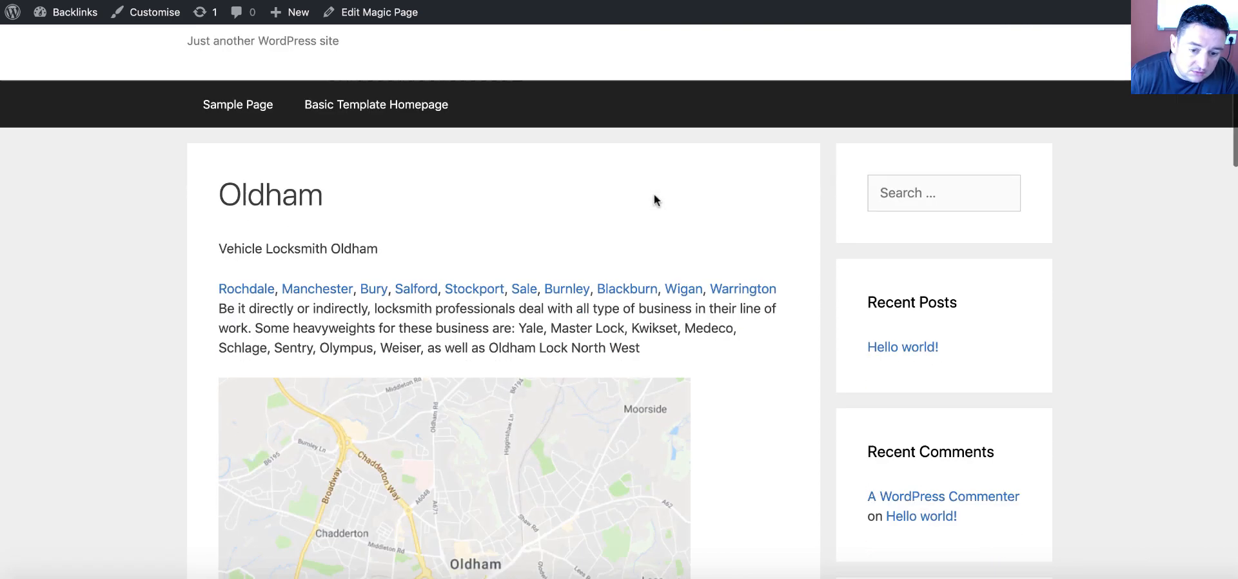
scroll(down, 3)
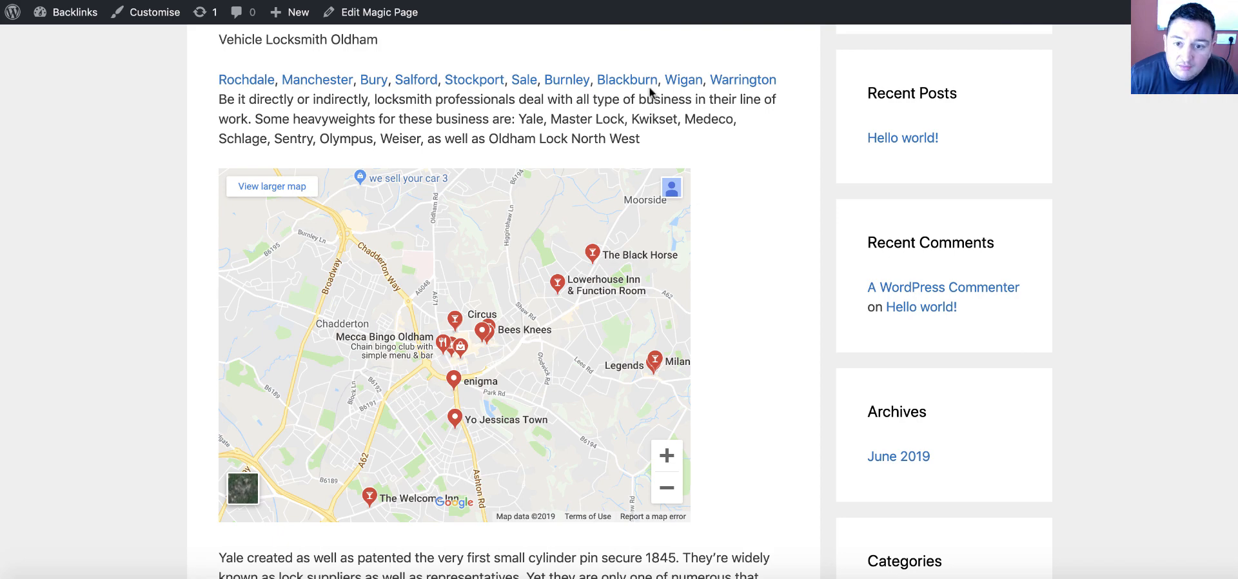
click(741, 78)
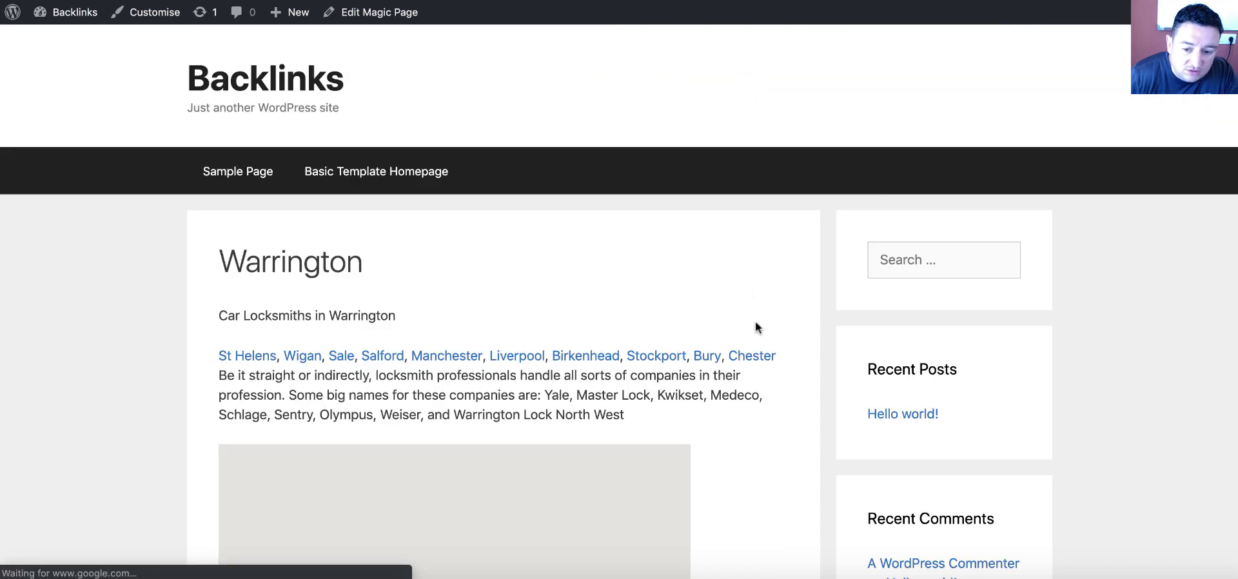
scroll(down, 3)
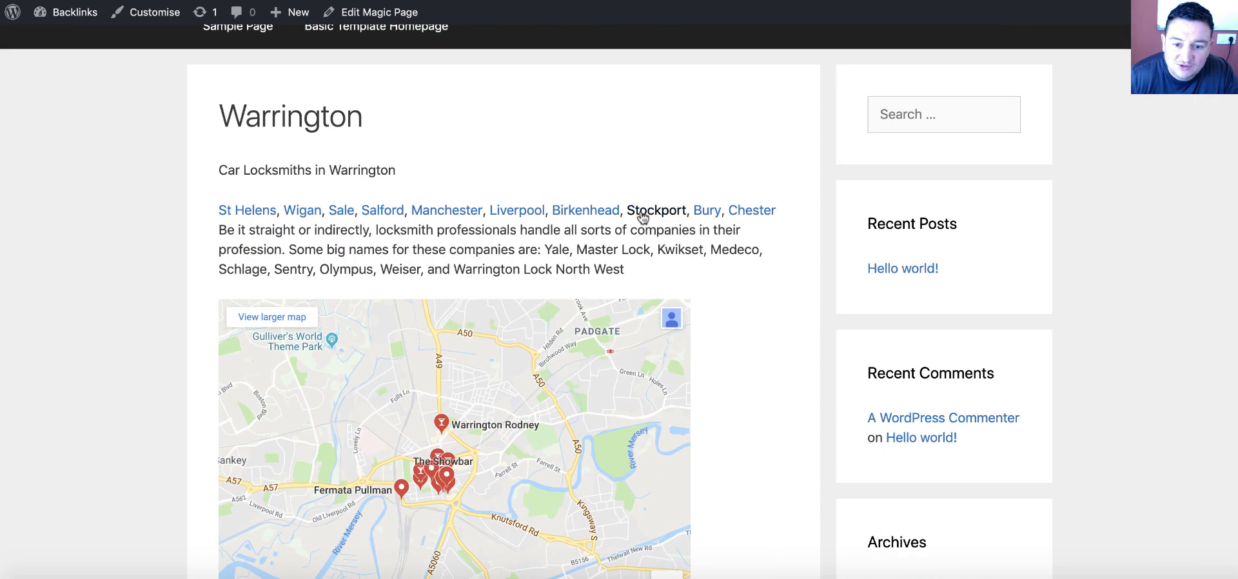
click(656, 211)
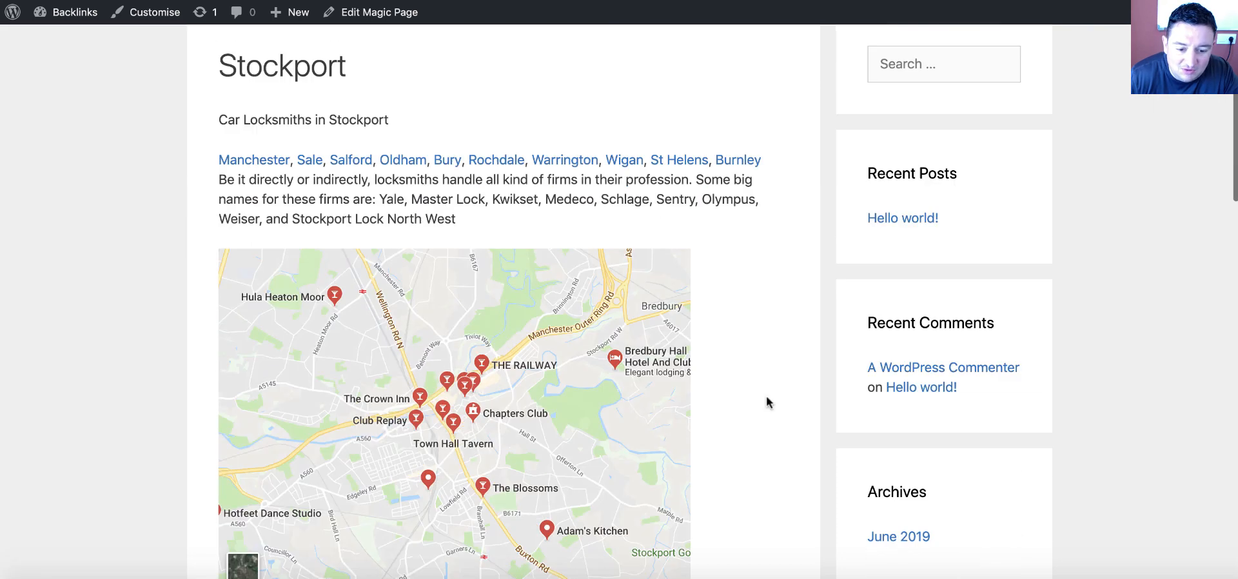
scroll(down, 3)
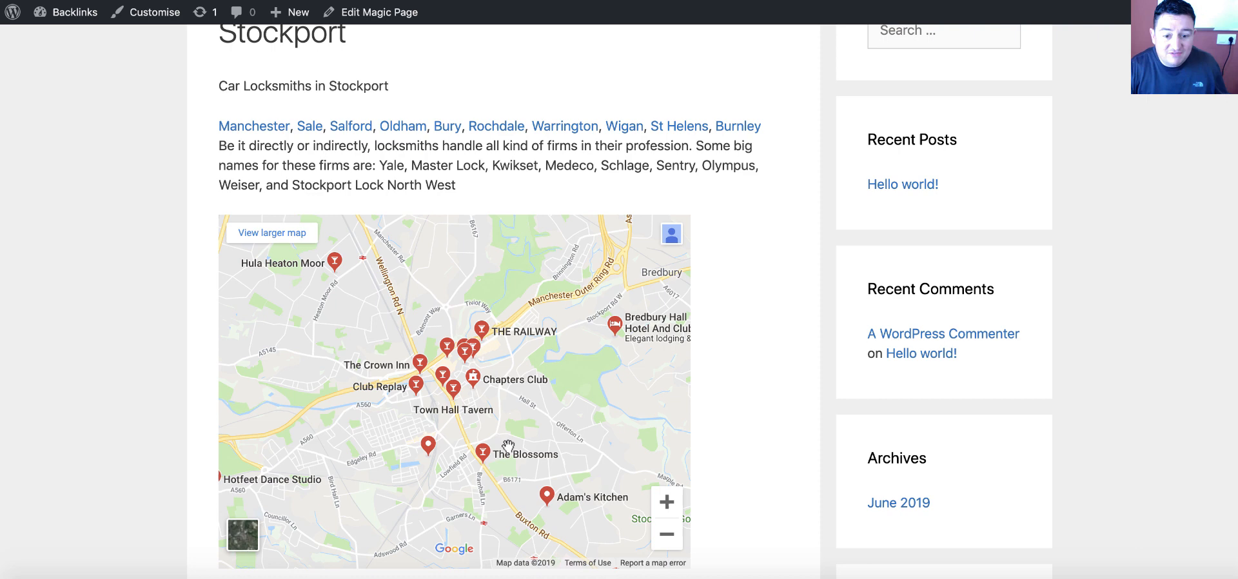
scroll(up, 3)
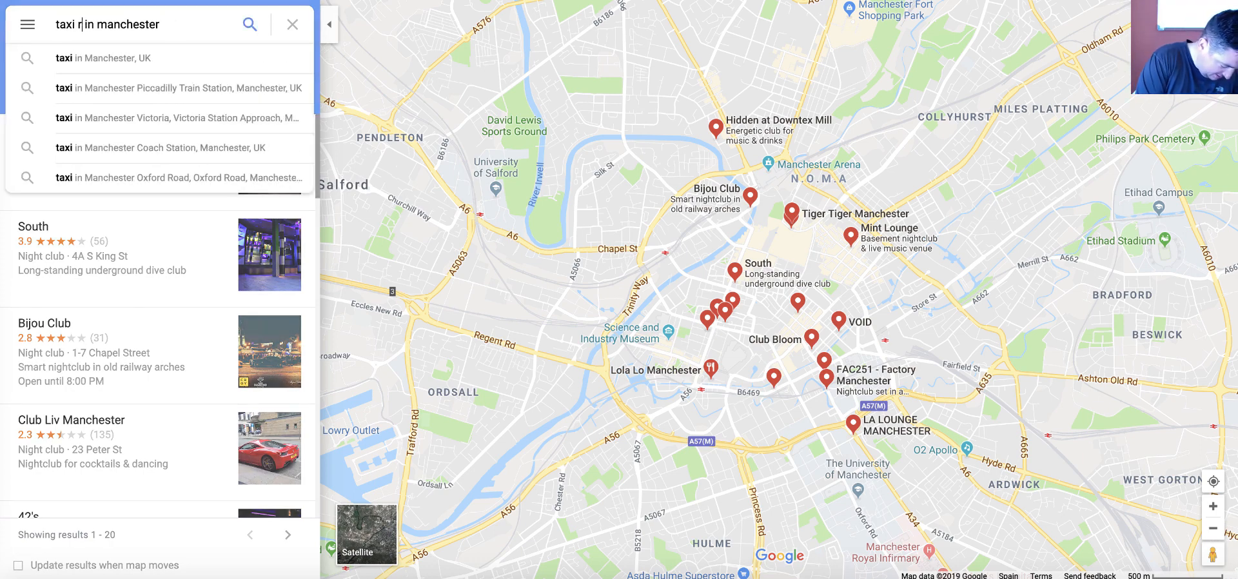
Search Google Maps for 'taxi ranks in manchester' and bring up its Embed a map code
text(anks)
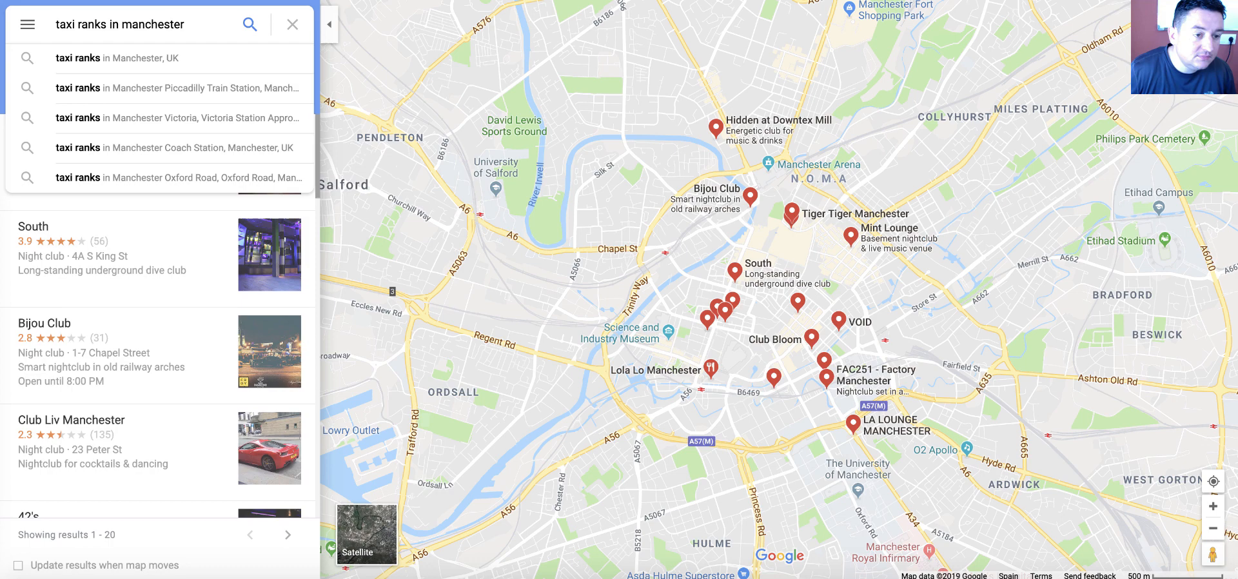
click(104, 24)
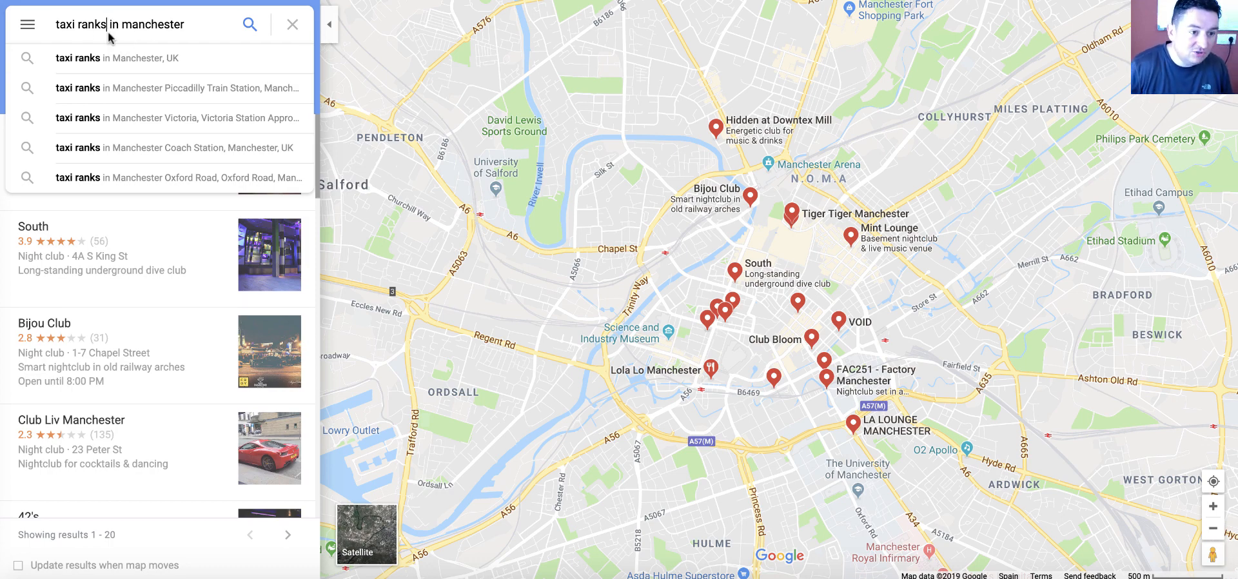
mouse_move(249, 25)
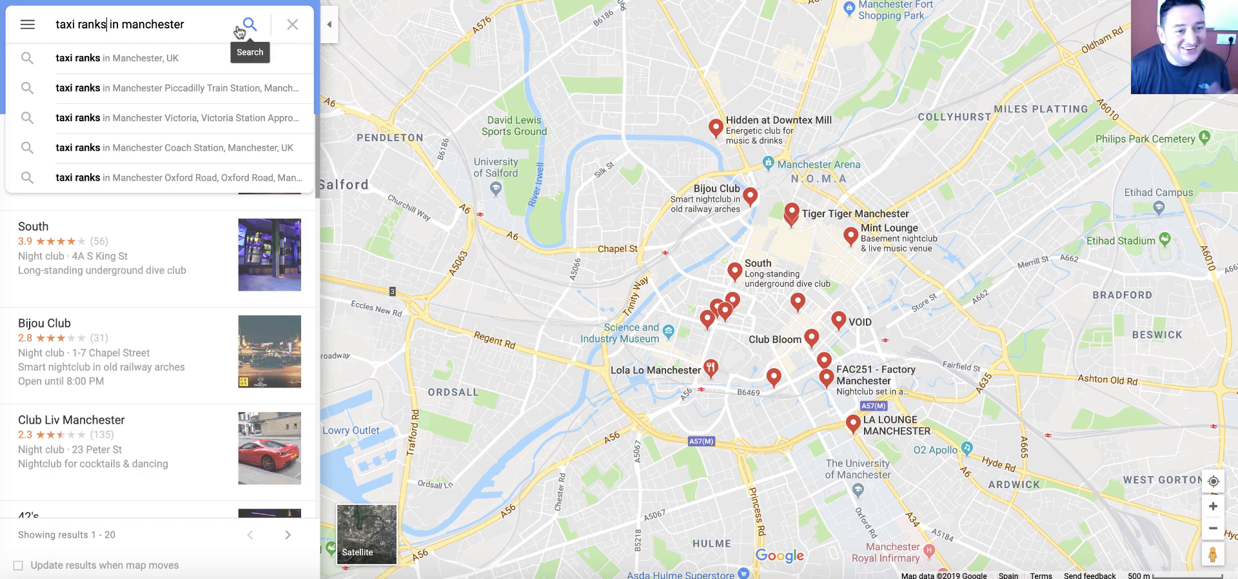
click(248, 25)
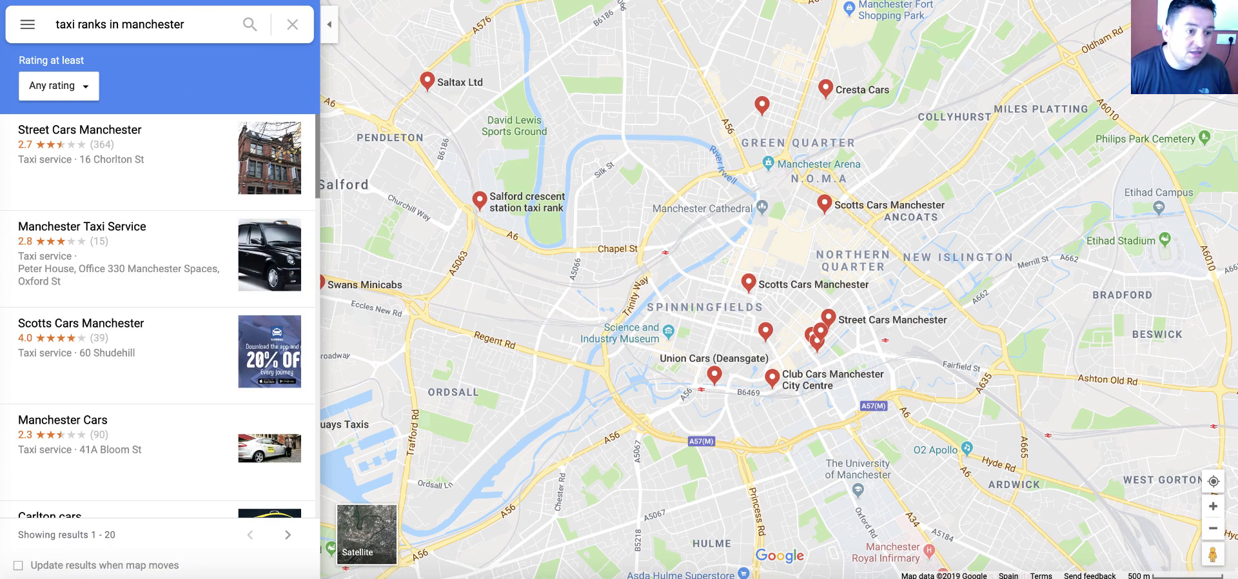
click(27, 25)
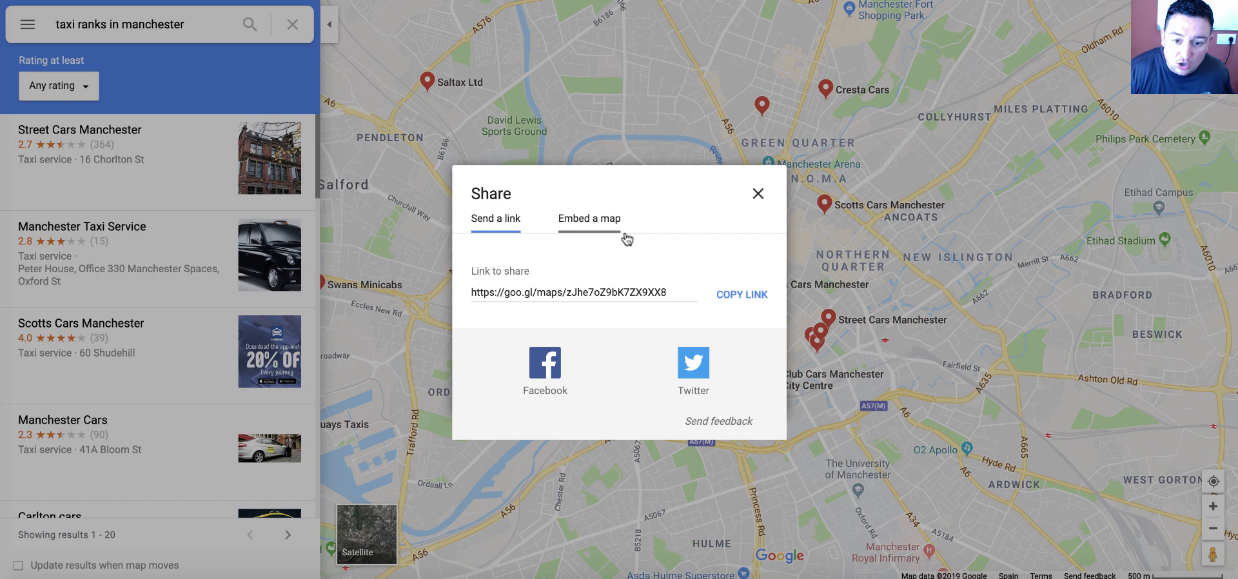
click(589, 218)
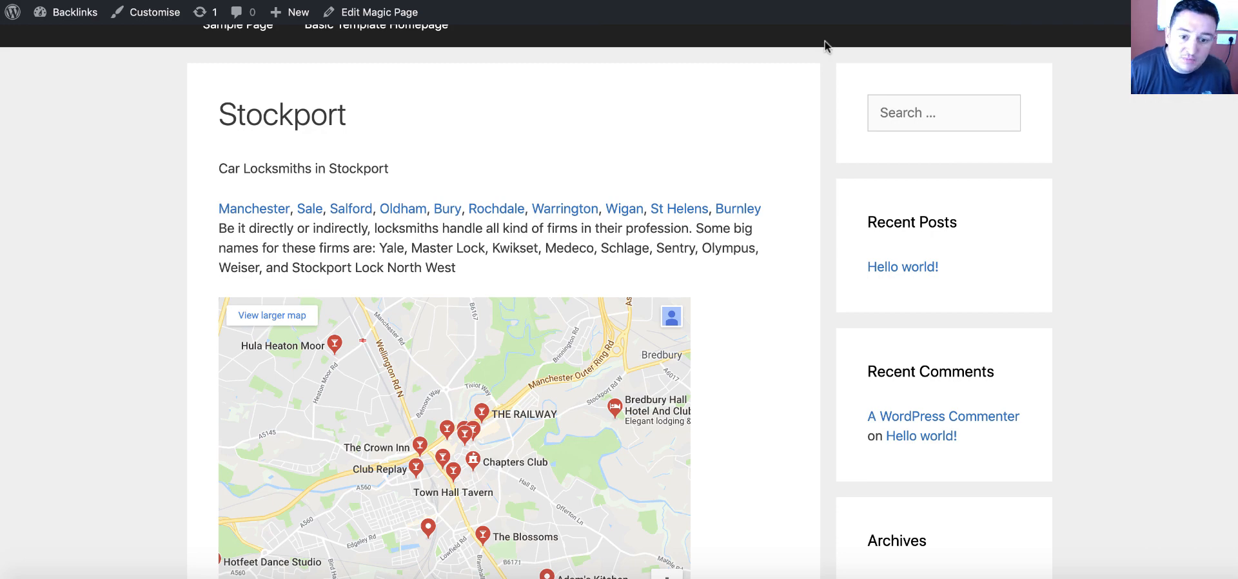
Edit the Magic Page template and switch the editor to its raw HTML Text view
click(379, 12)
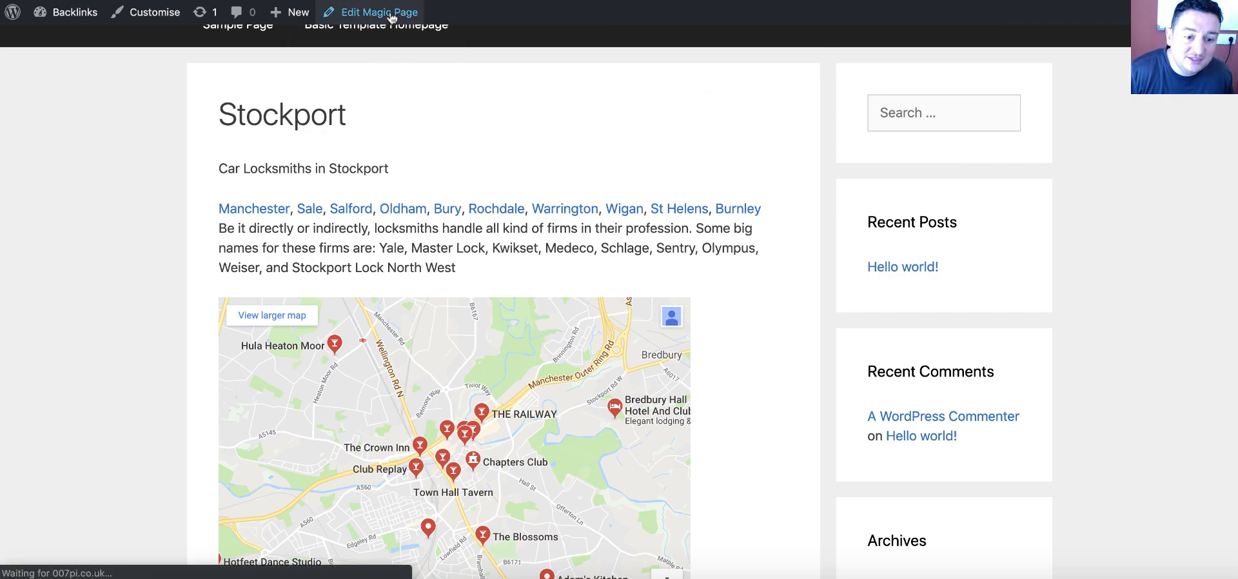
click(379, 11)
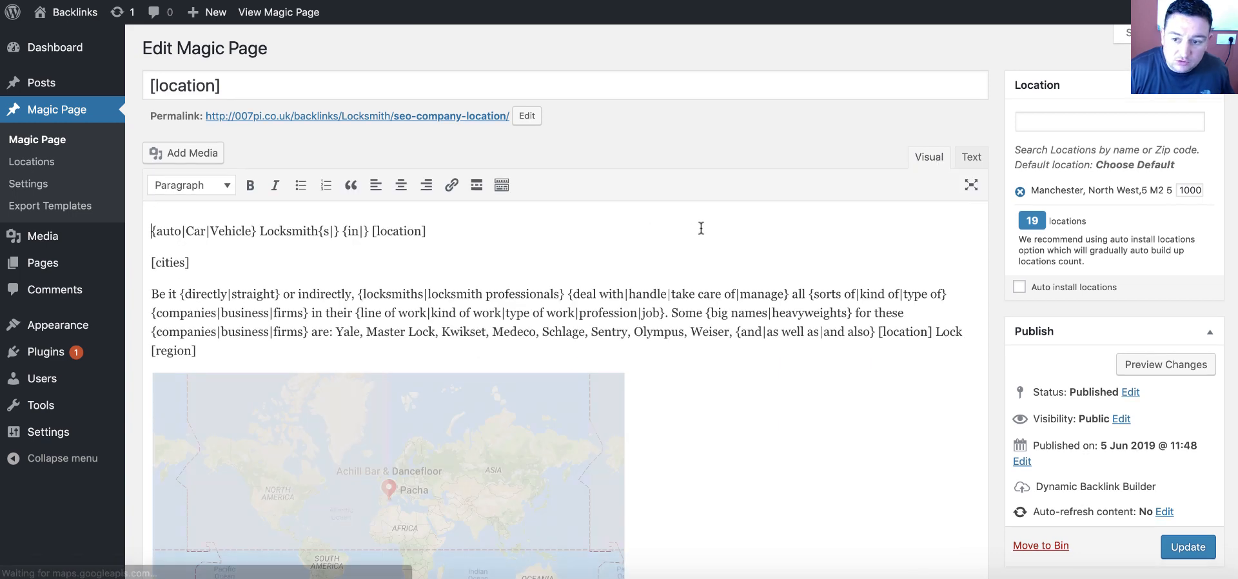
click(970, 157)
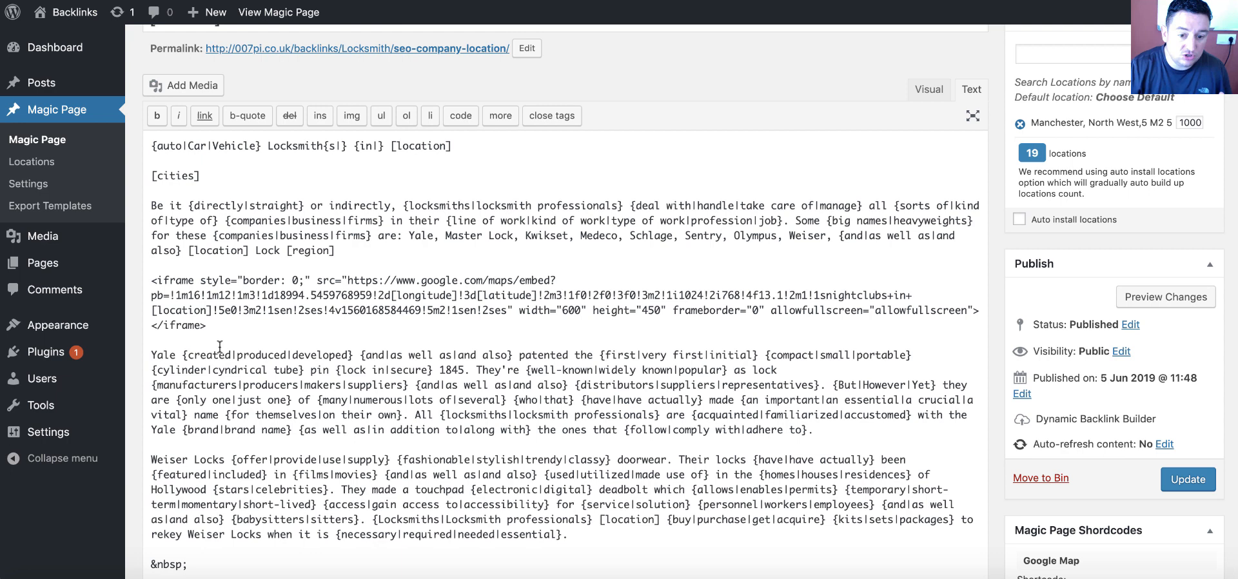
mouse_move(931, 132)
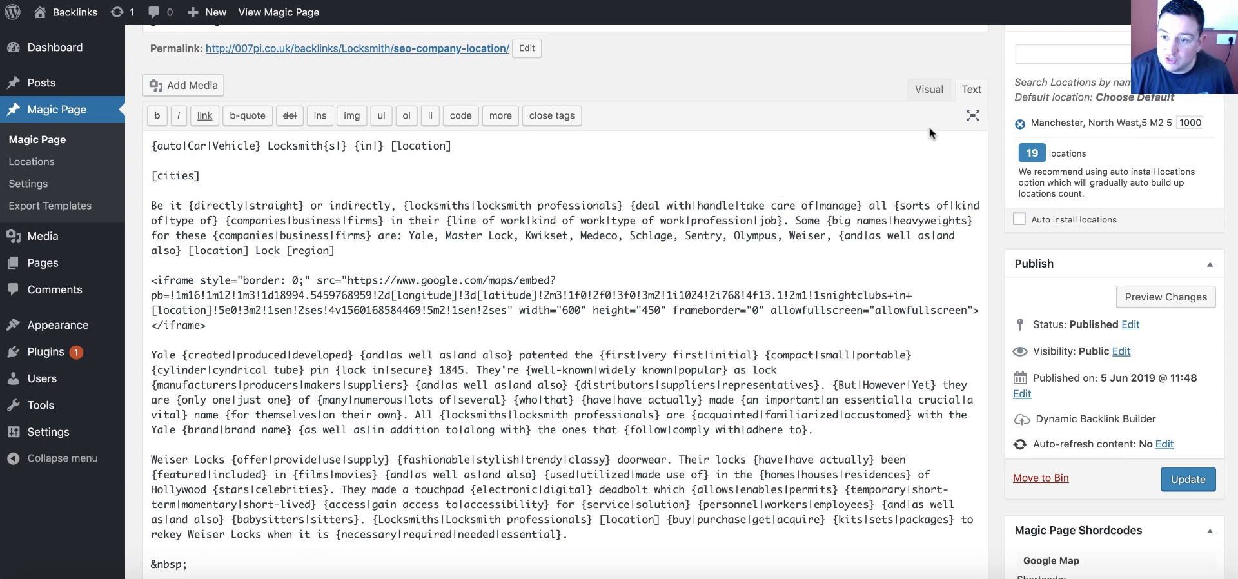
Replace the nightclubs iframe with the taxi ranks embed using [location], then update the template
drag(151, 280, 227, 325)
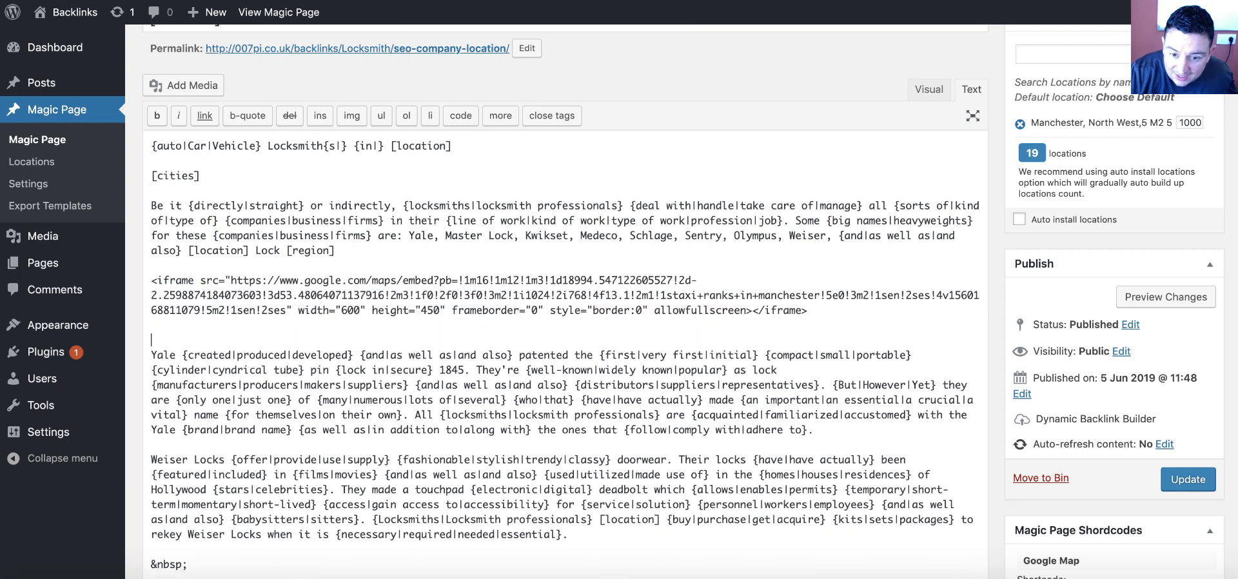
double_click(788, 294)
text([location])
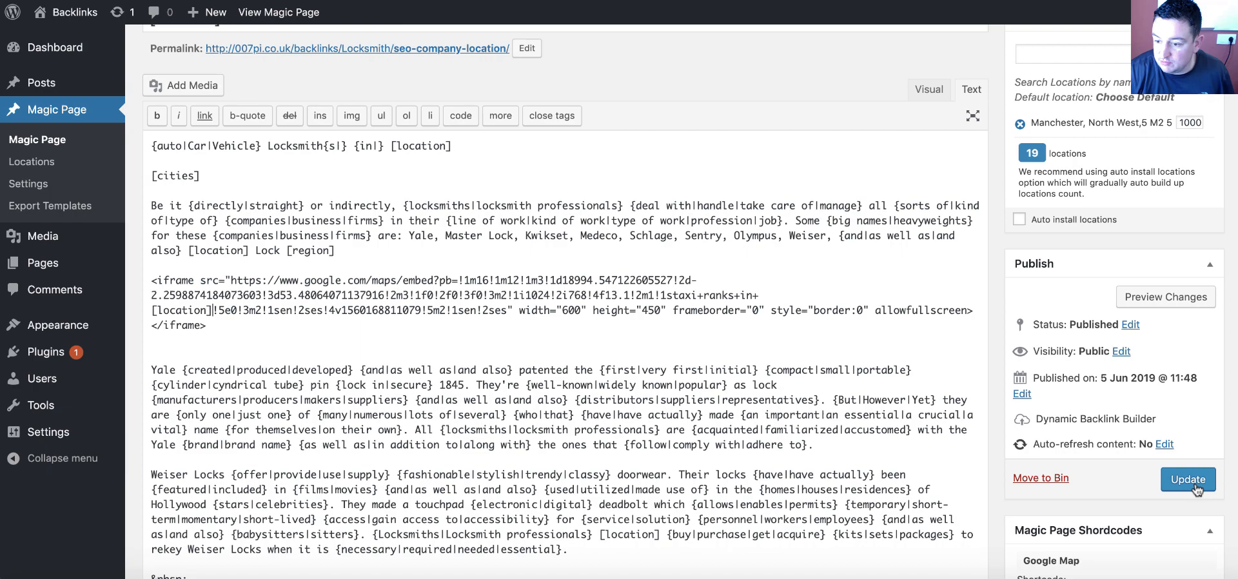
click(1187, 480)
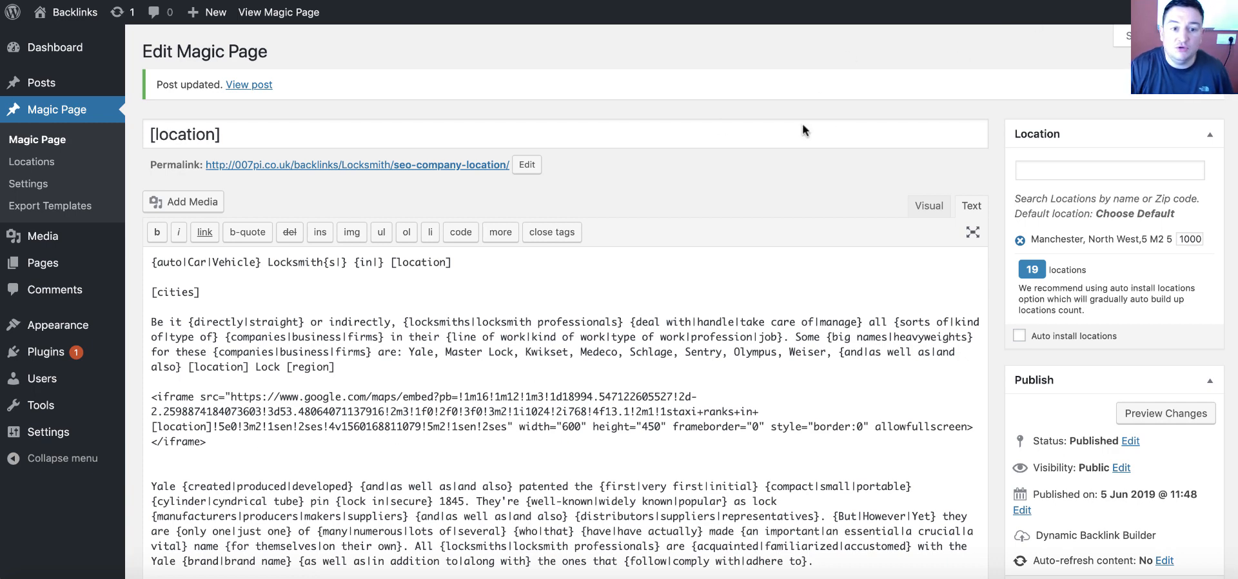
Preview the St Helens city page and zoom its embedded taxi map out two levels
click(248, 85)
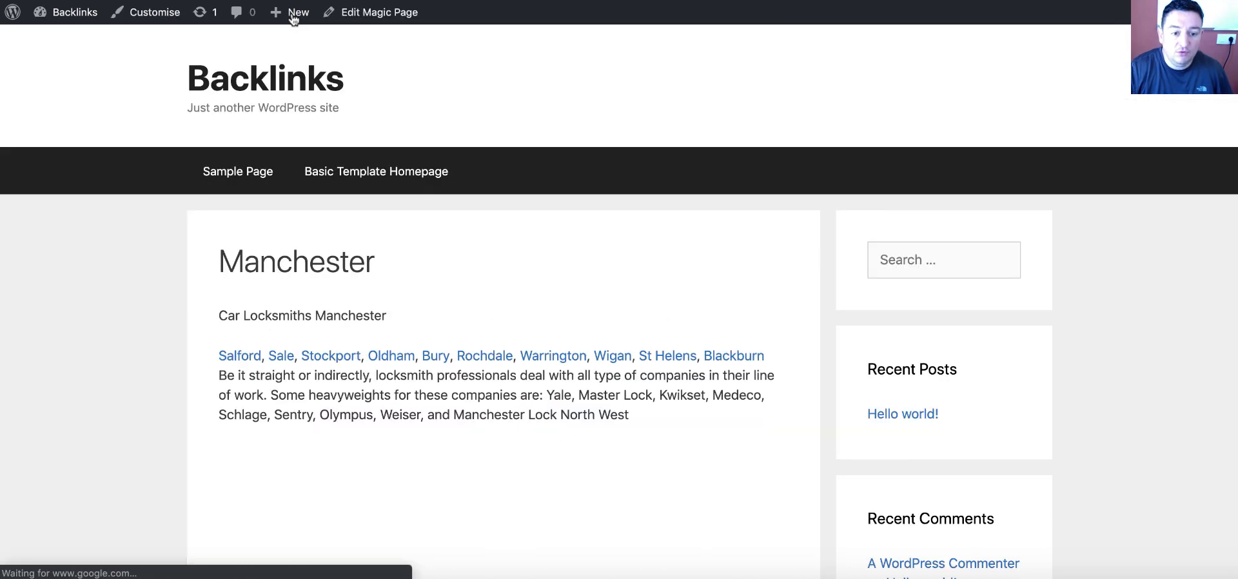
scroll(down, 3)
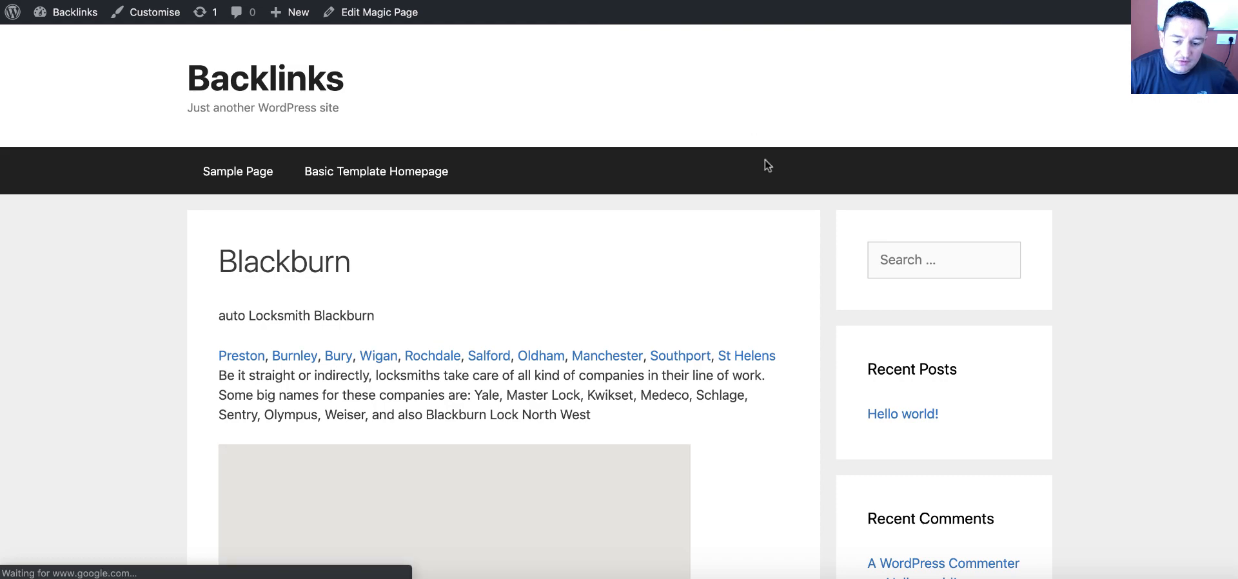
scroll(down, 3)
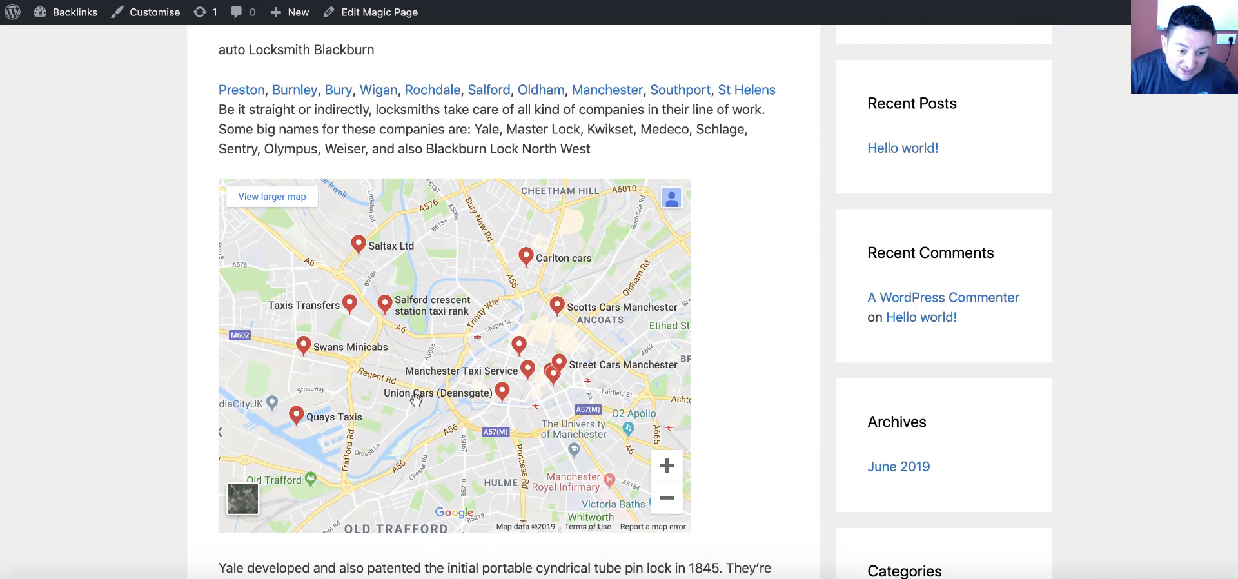
scroll(down, 3)
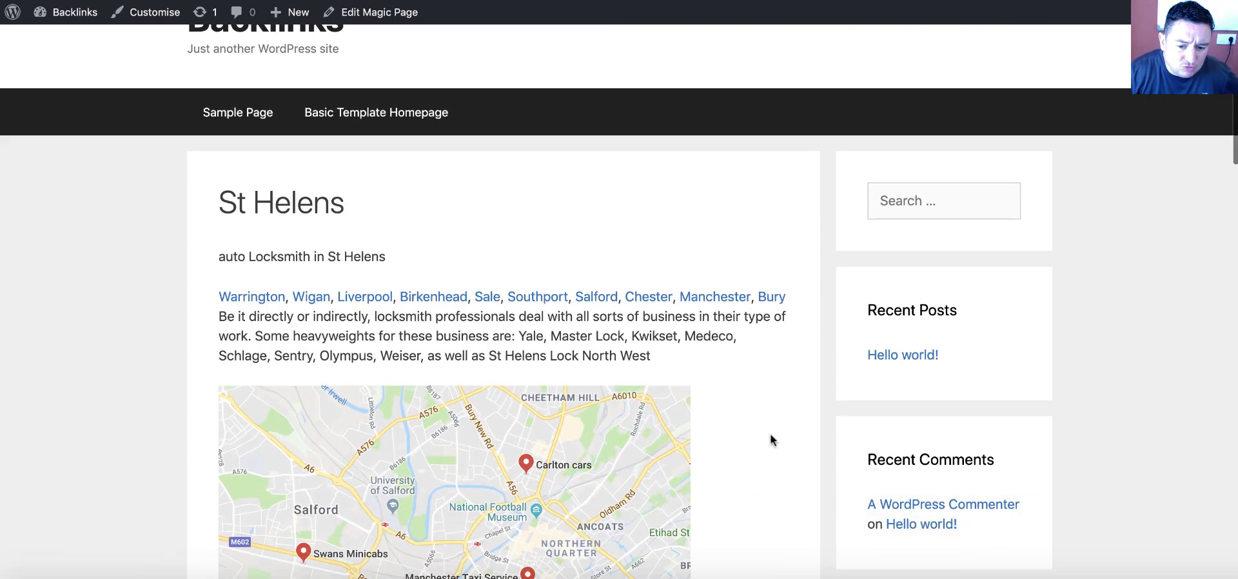
scroll(down, 3)
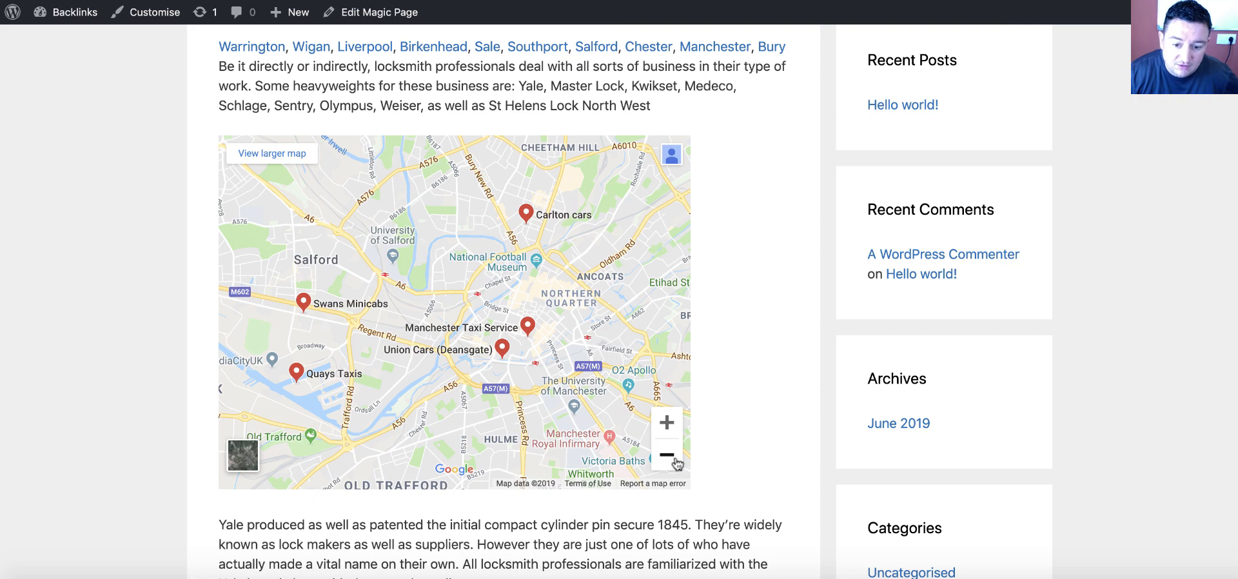
click(666, 456)
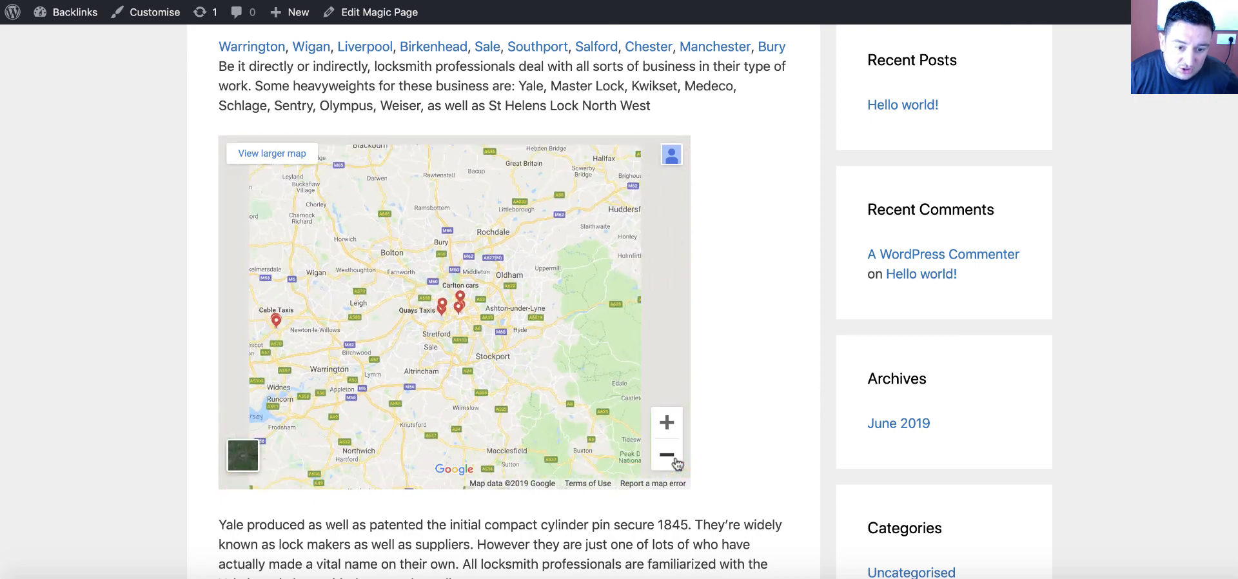
click(667, 456)
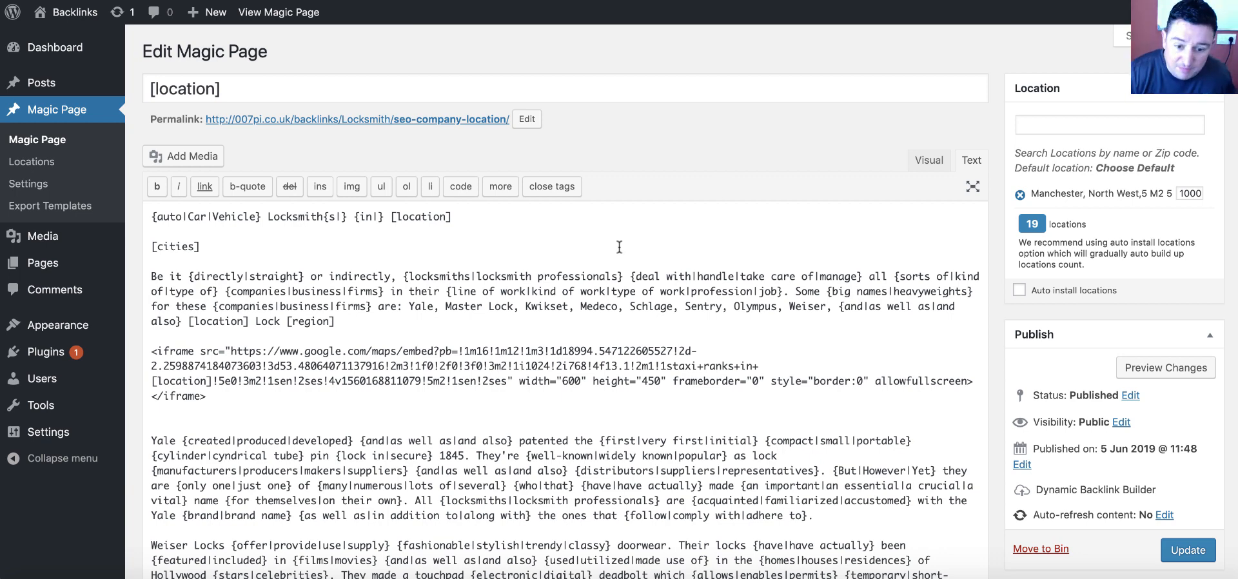
mouse_move(210, 413)
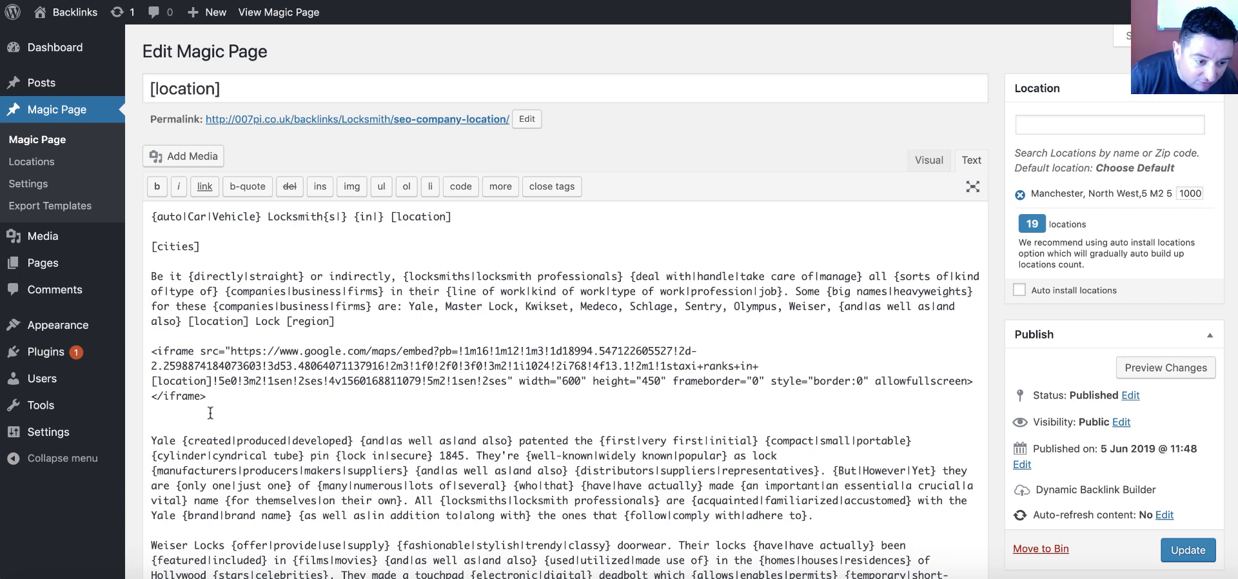
Replace the iframe src coordinates with [longitude] and [latitude] placeholders and update the template
scroll(down, 3)
text([longitude])
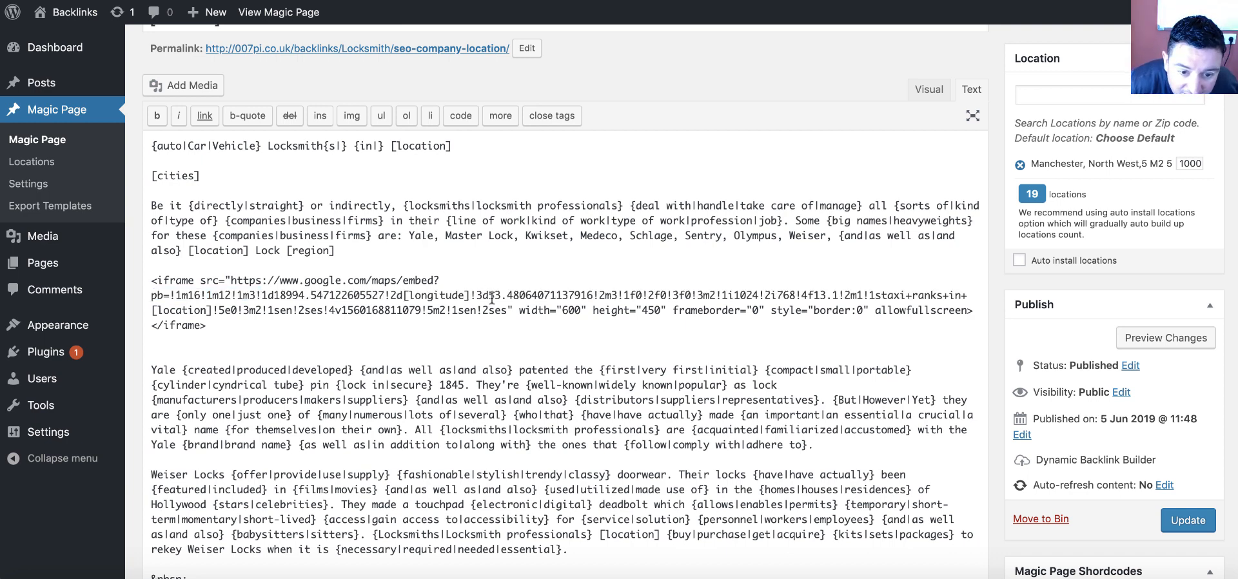
double_click(493, 295)
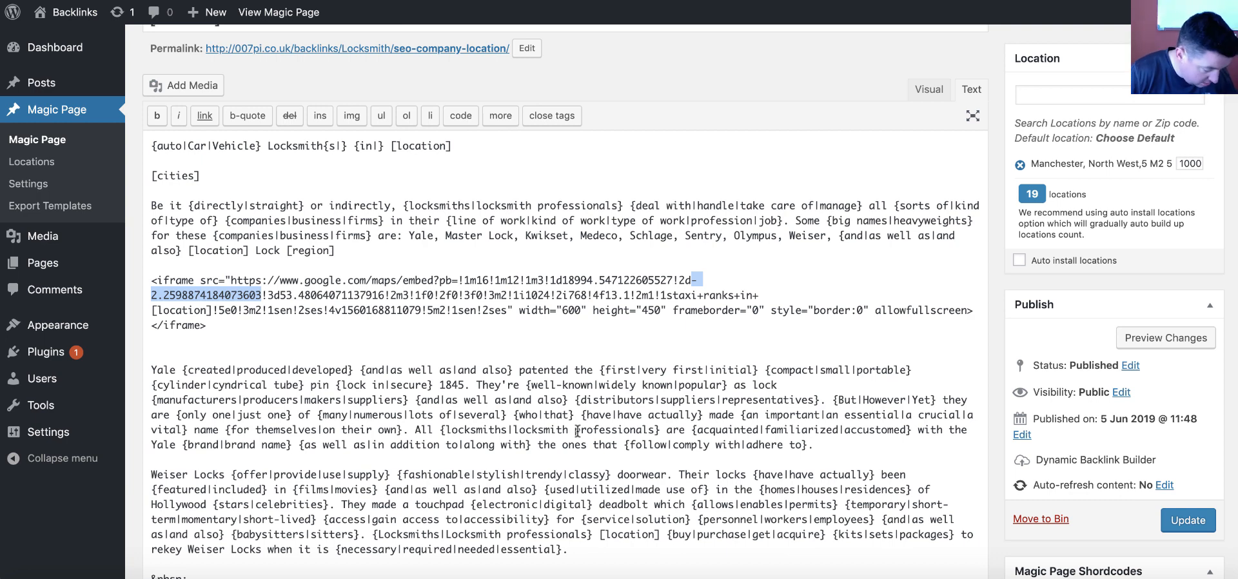
text([longitude])
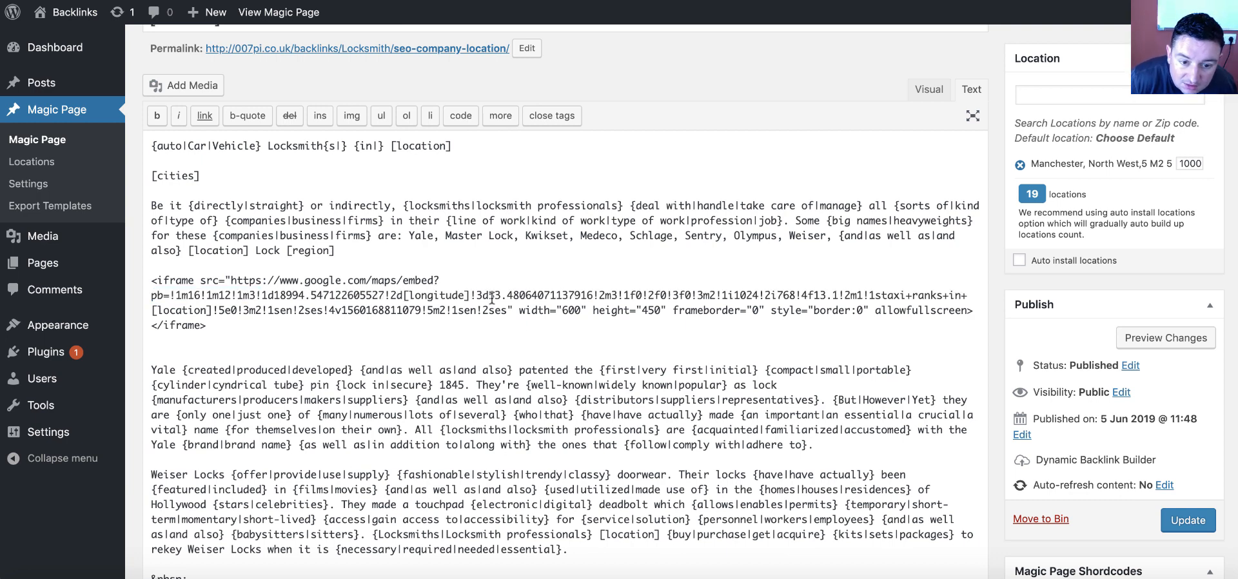
double_click(514, 296)
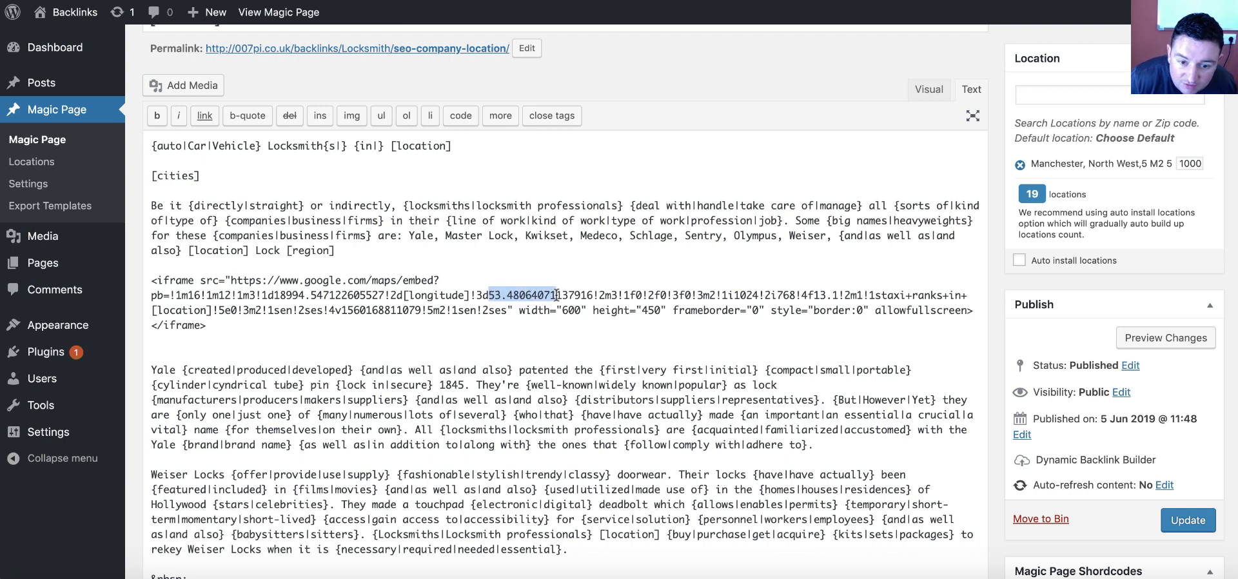
text(13791)
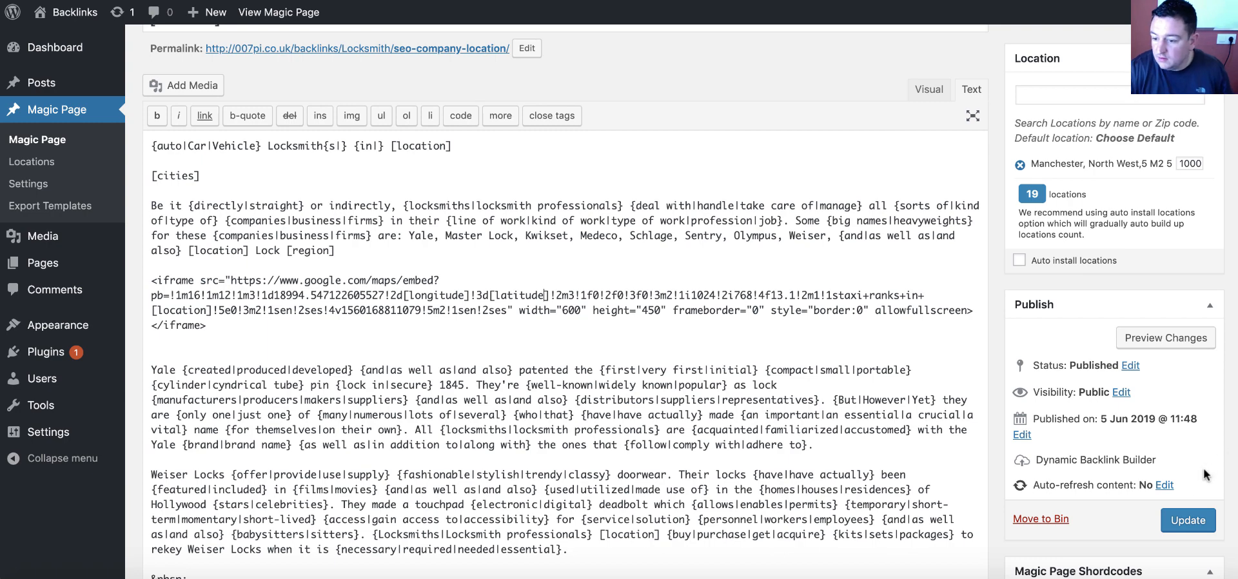
click(1188, 519)
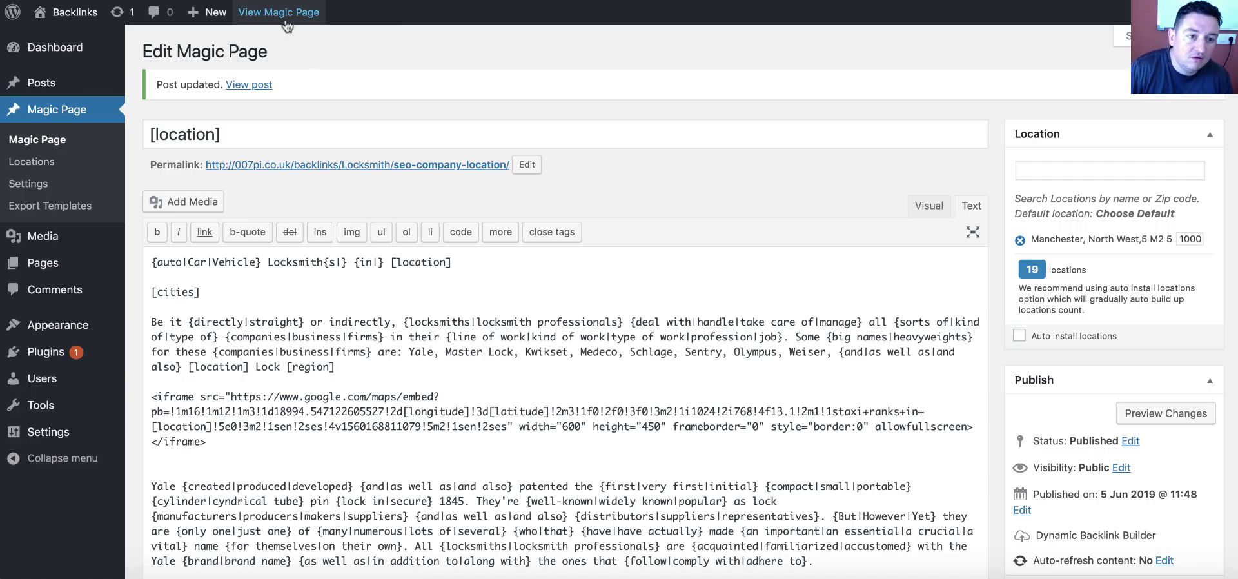
View the live Blackburn page and check its taxi map centres on the town
click(278, 12)
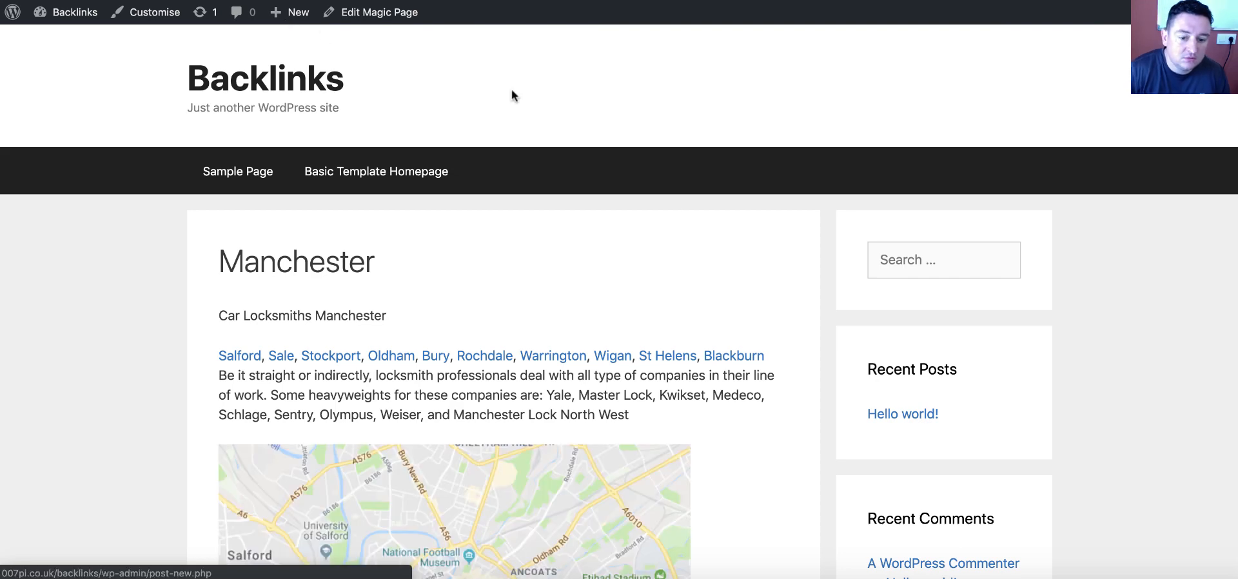
scroll(down, 3)
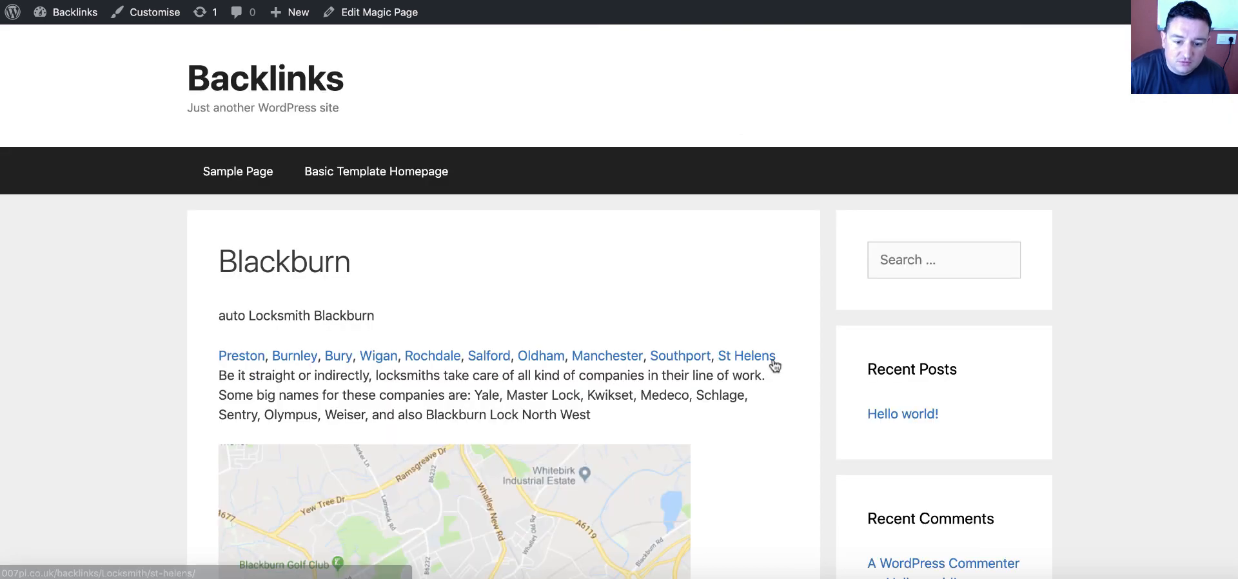
scroll(down, 3)
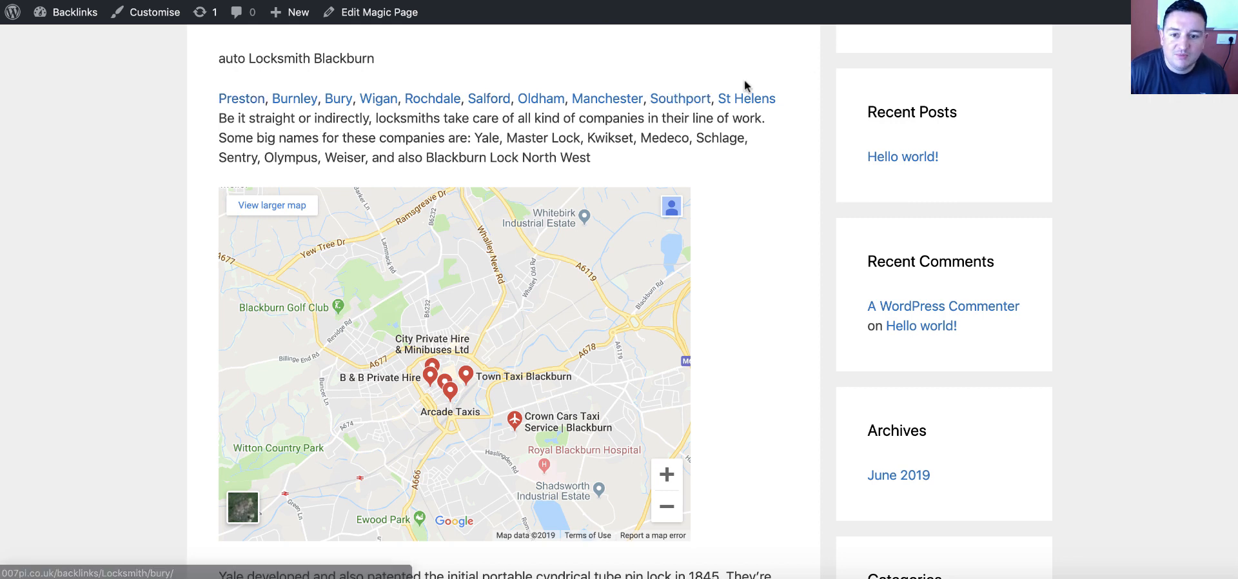
Check the Manchester and St Helens pages each show a taxi map centred on their own city
click(607, 98)
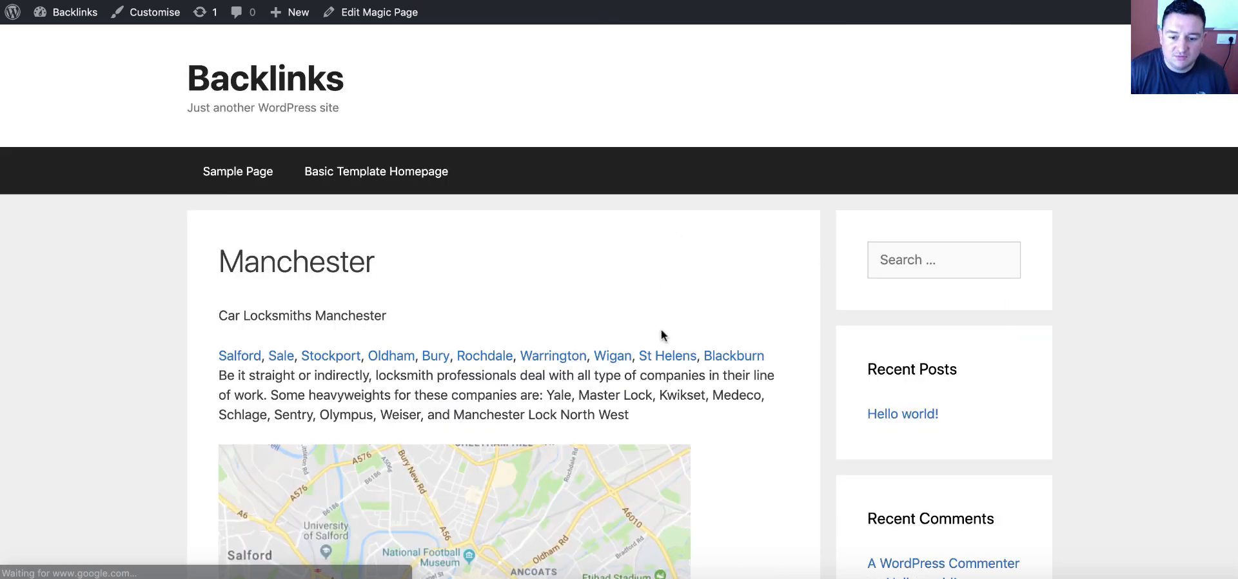
click(667, 356)
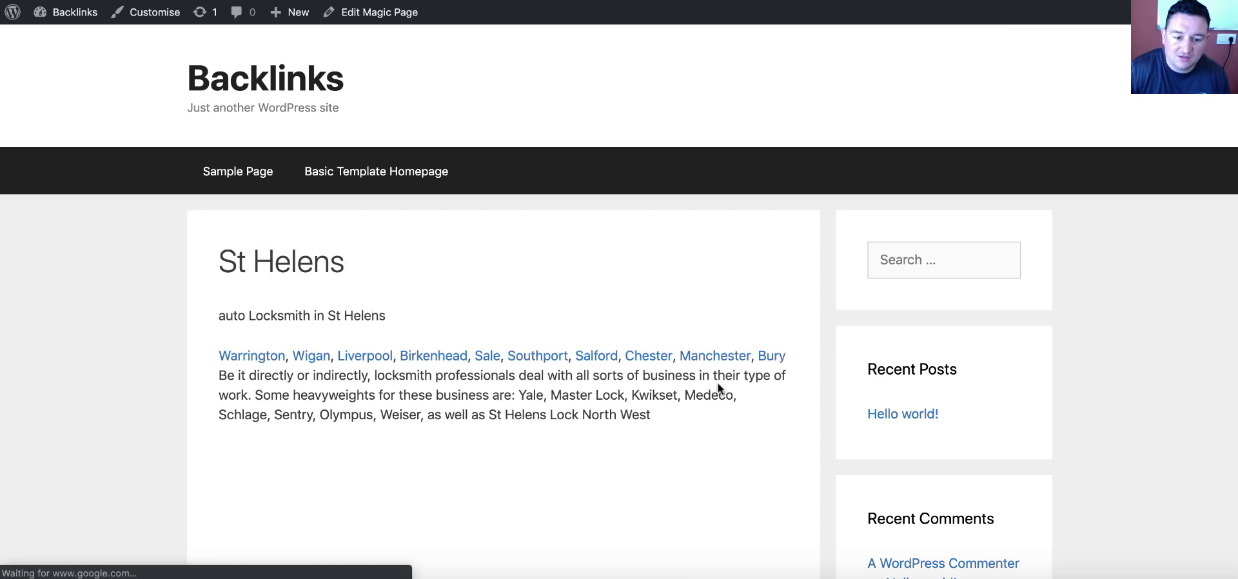
scroll(down, 3)
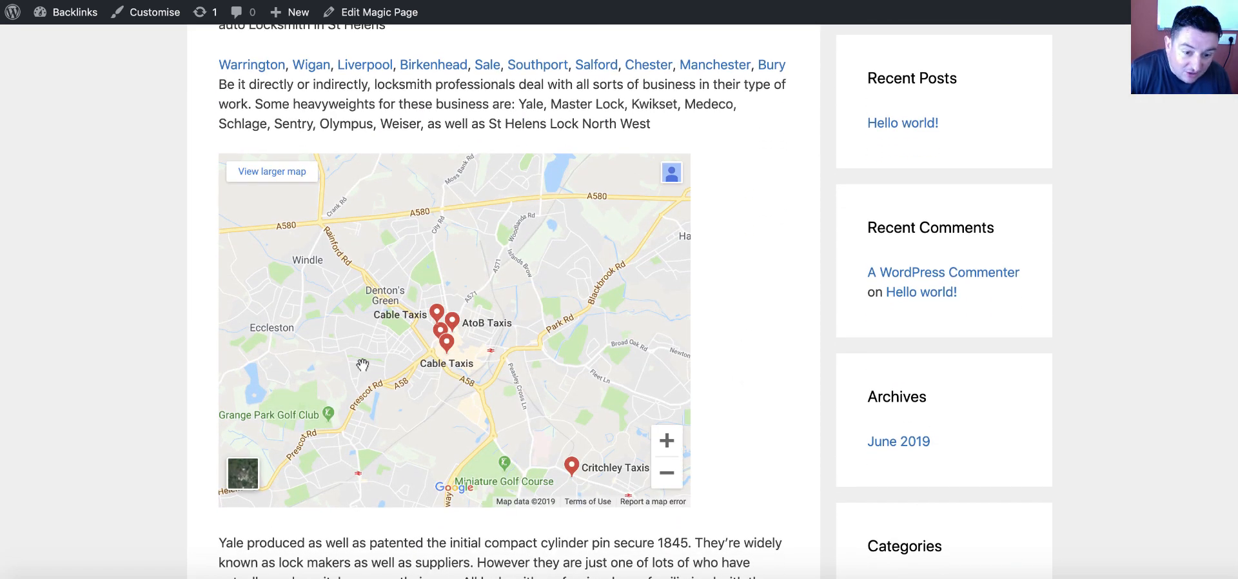
mouse_move(578, 51)
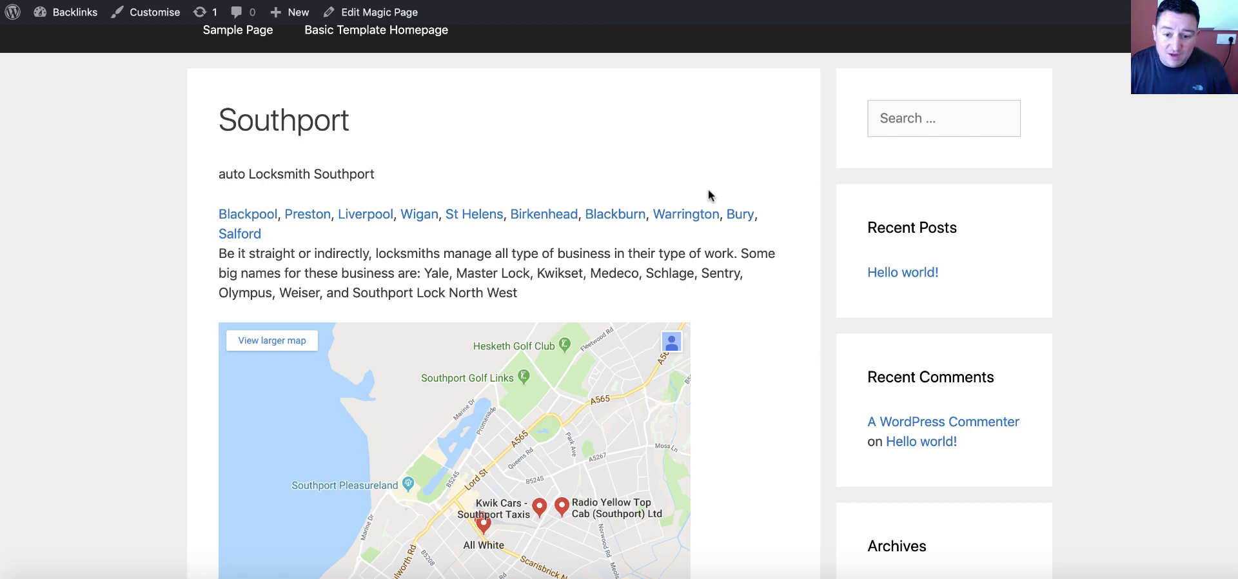
scroll(down, 3)
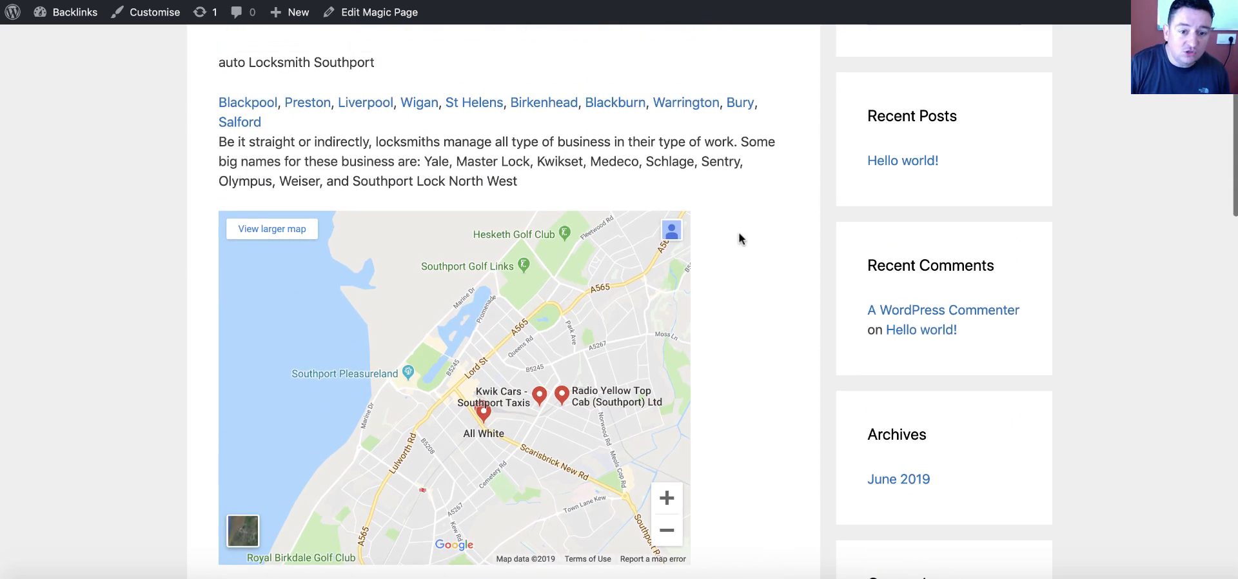
click(378, 11)
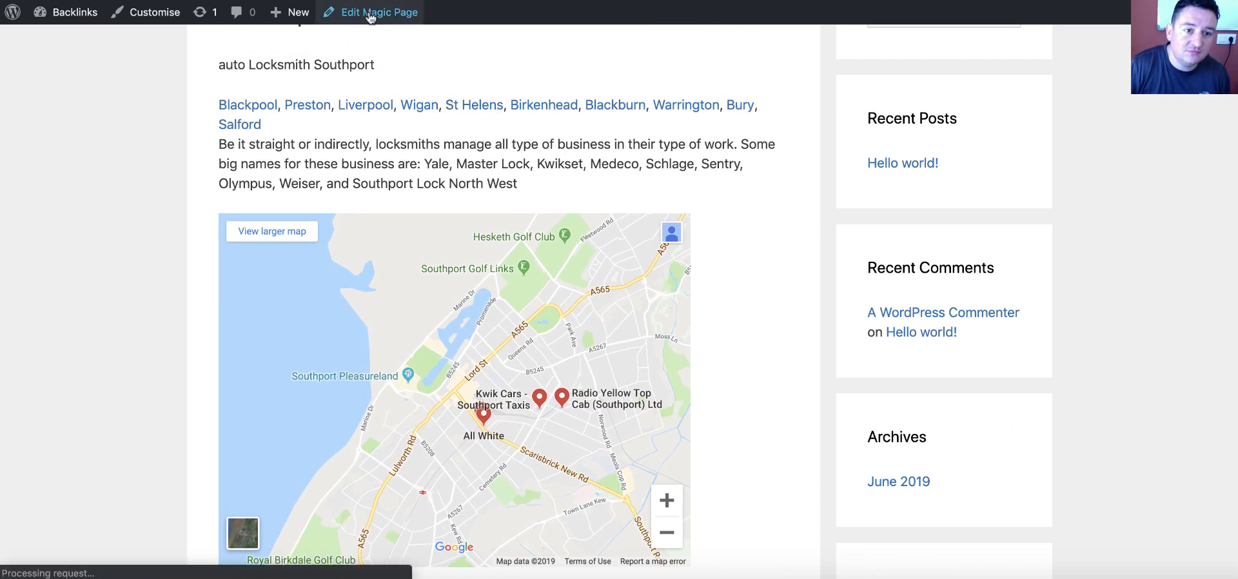
Change the map embed's search term from taxi+ranks to churches and update the template
click(378, 11)
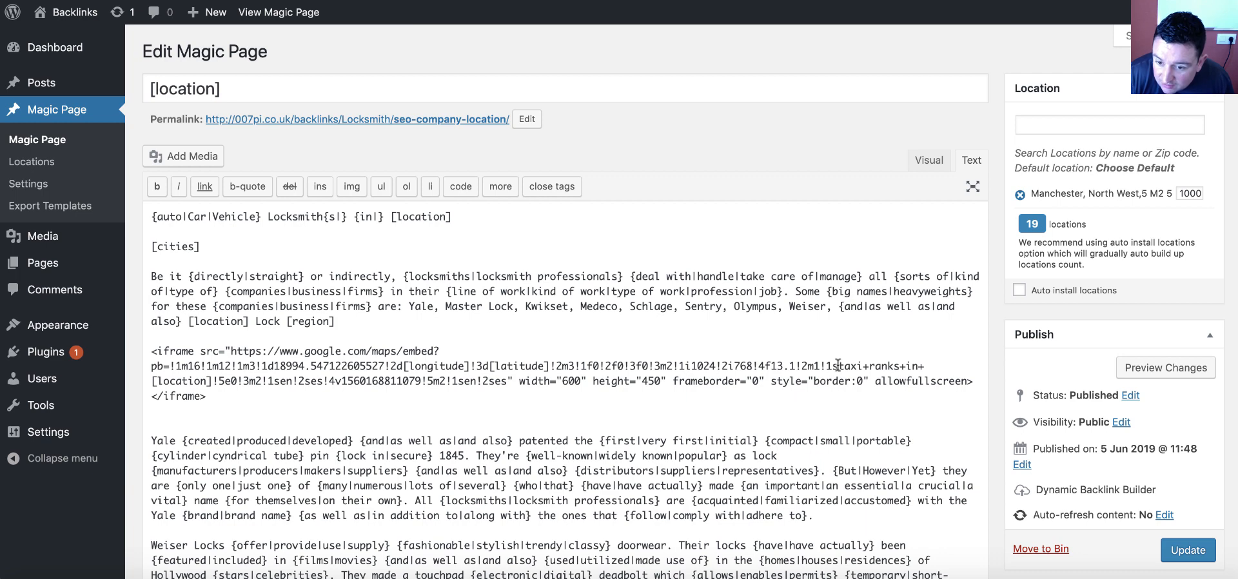
double_click(860, 367)
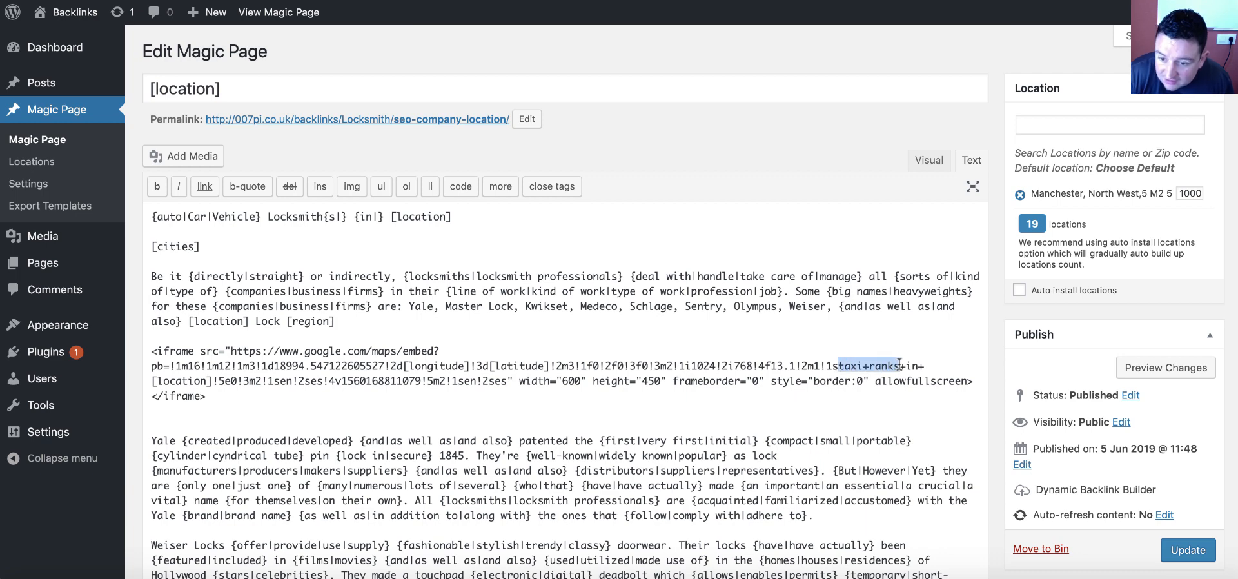
text(schurche)
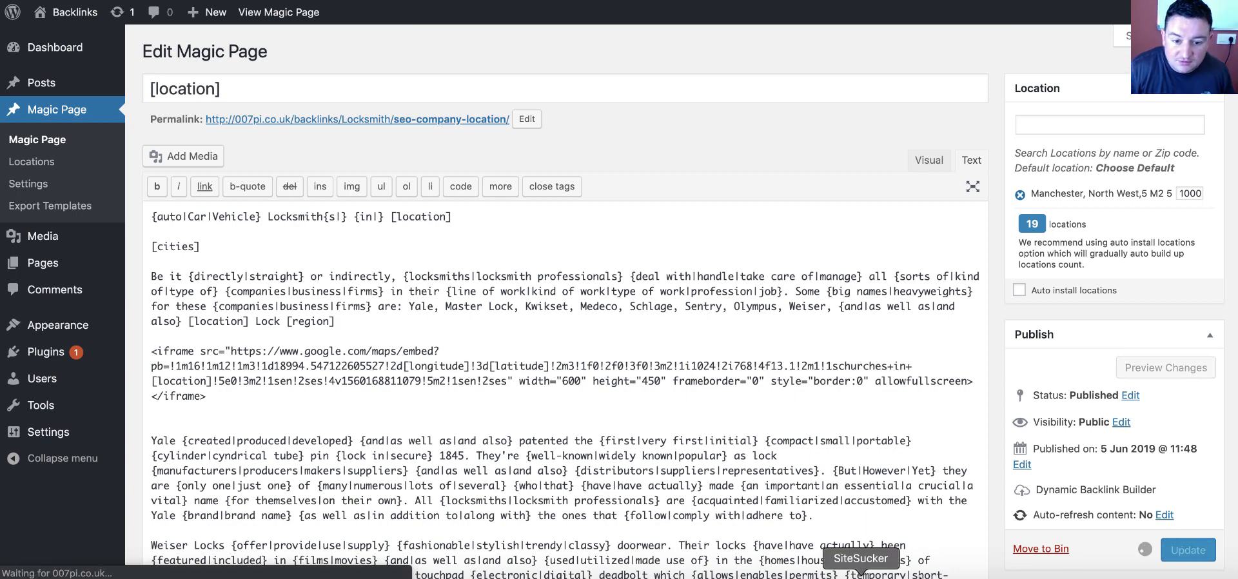
click(1188, 550)
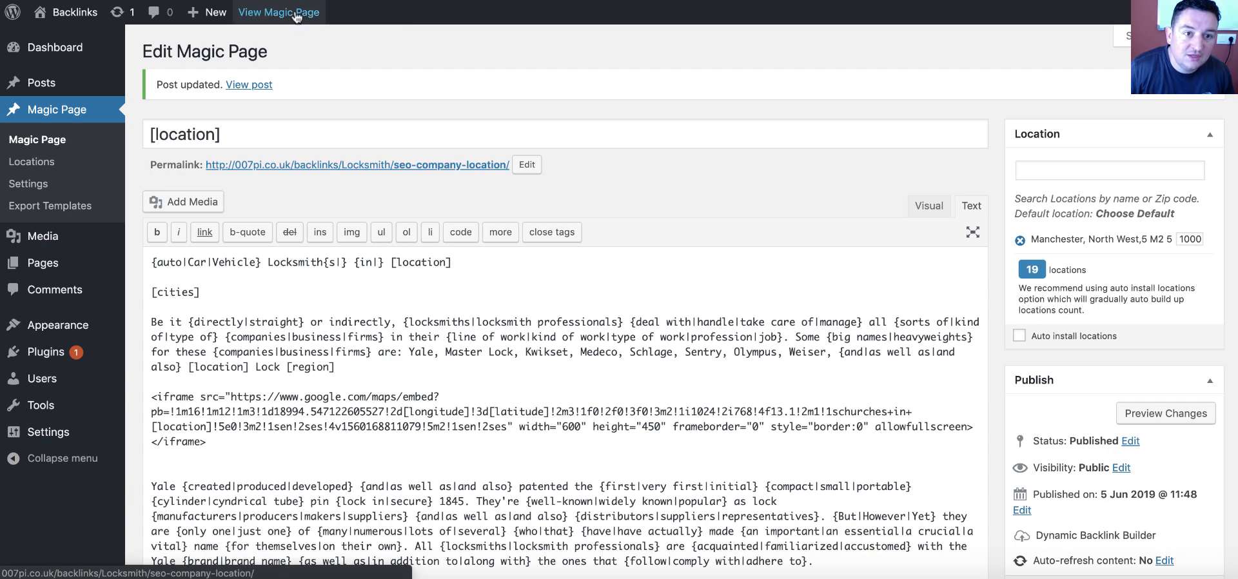
View the live Blackburn page and confirm its map now shows churches
click(278, 12)
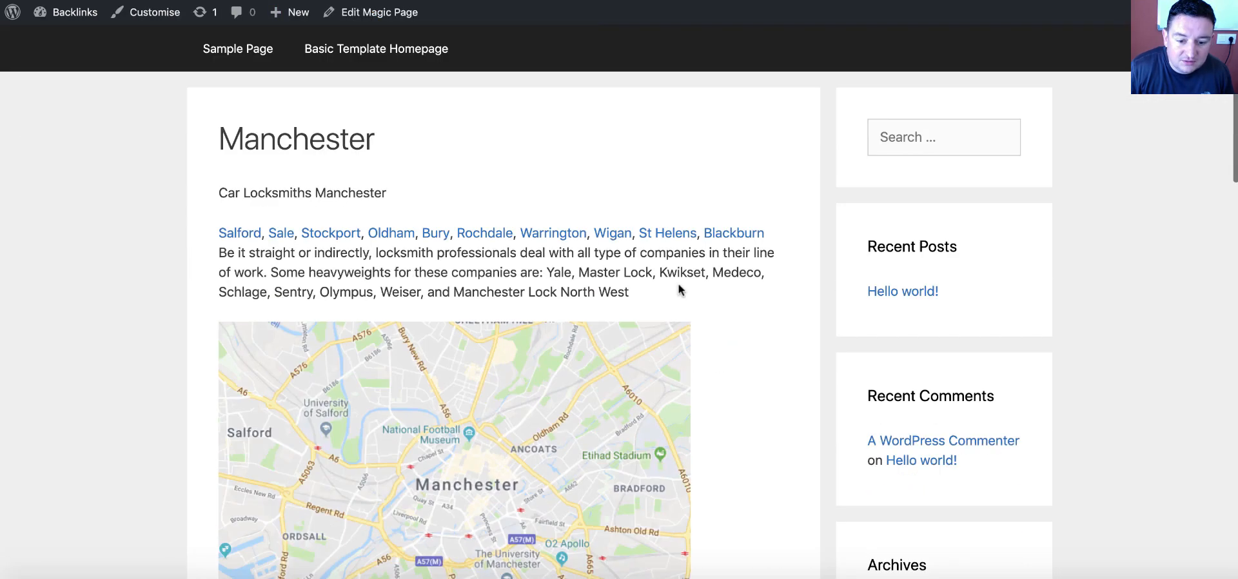
scroll(down, 3)
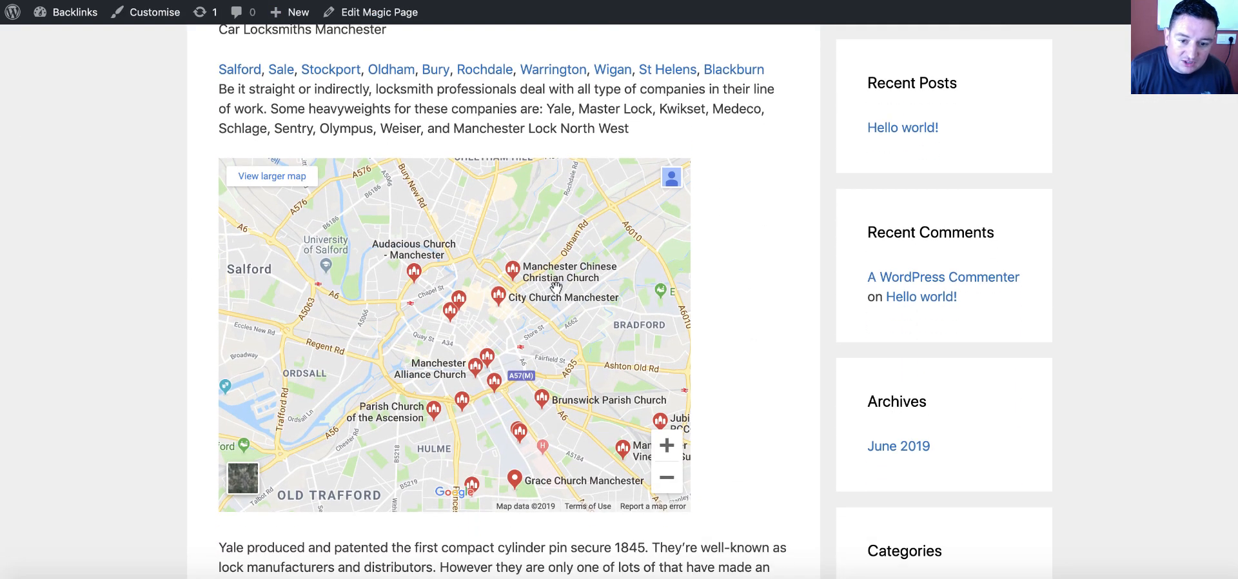
mouse_move(423, 265)
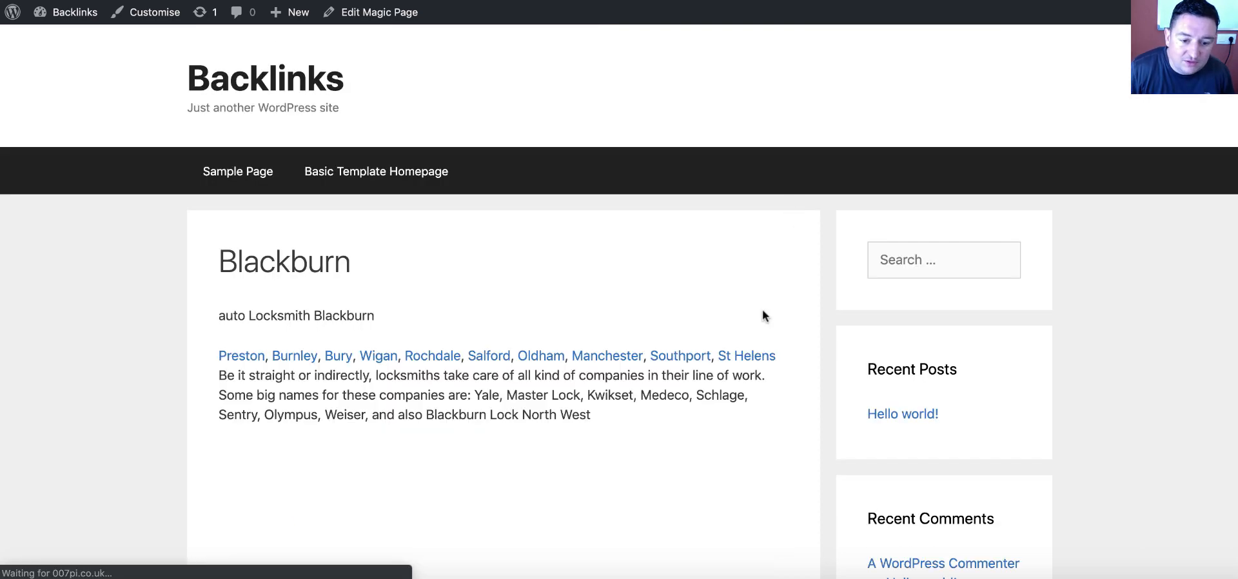
scroll(down, 3)
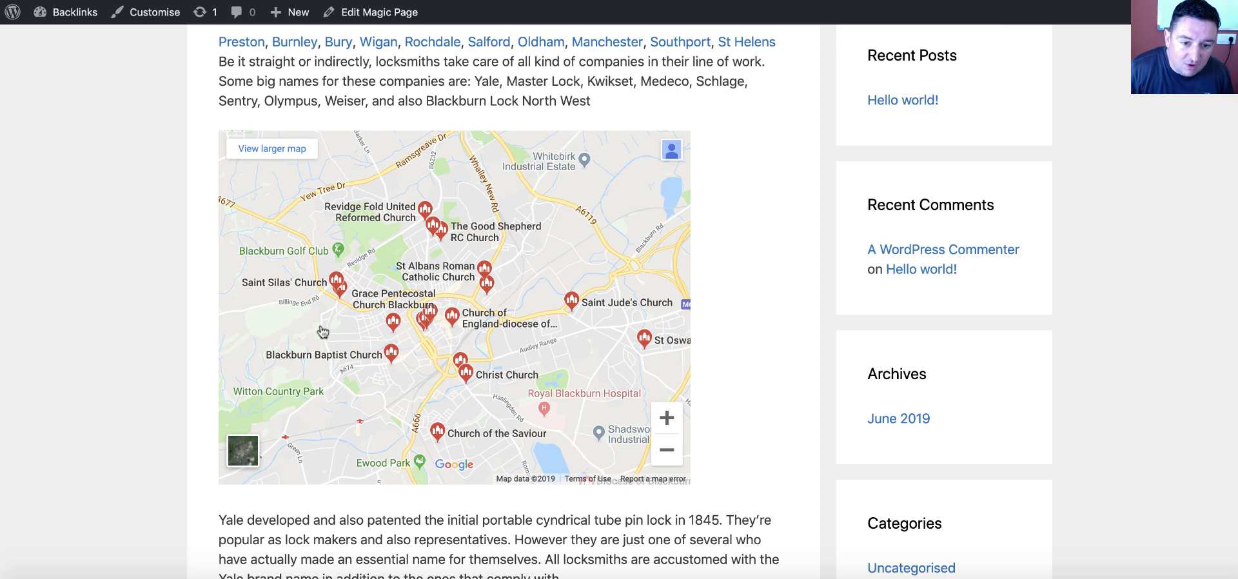
mouse_move(495, 185)
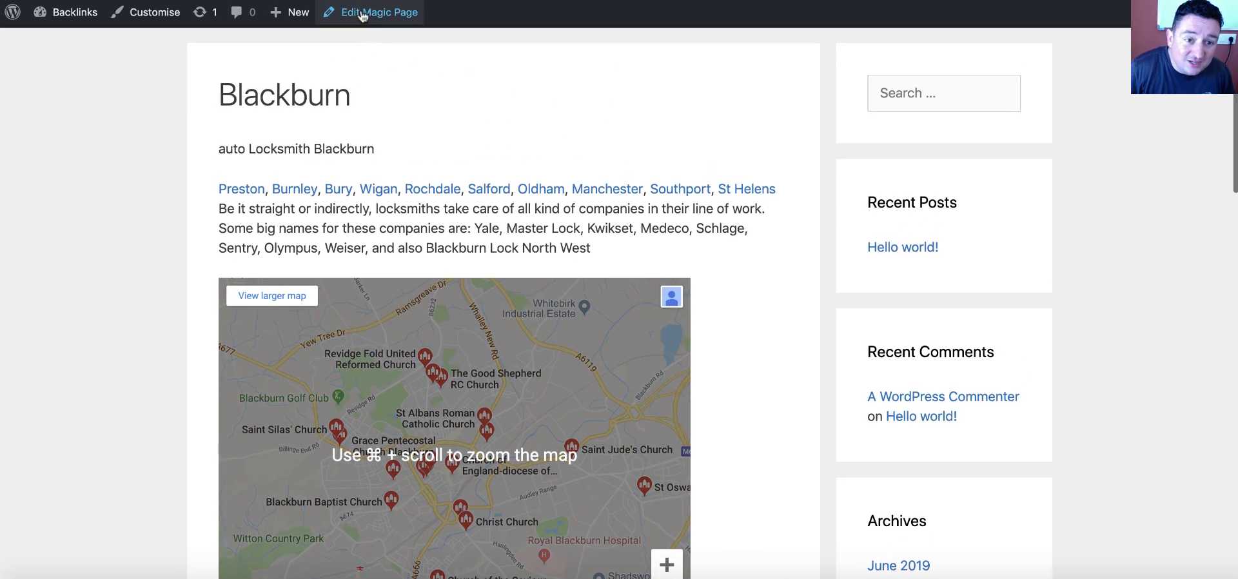
Change the map query from churches to strip+clubs and update the template
click(378, 12)
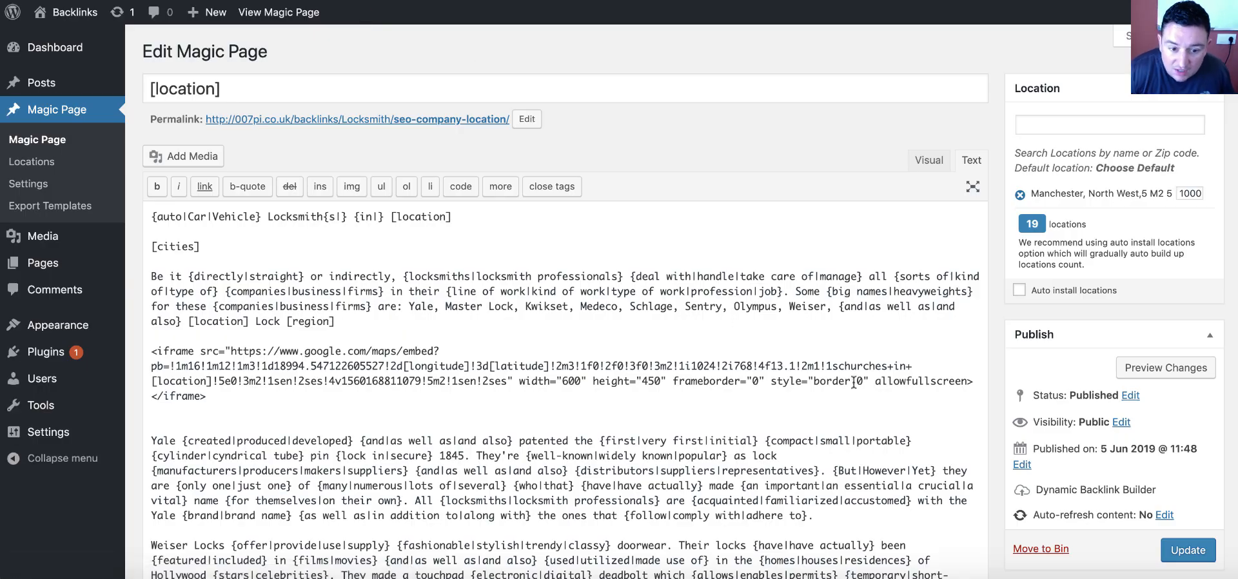
scroll(down, 3)
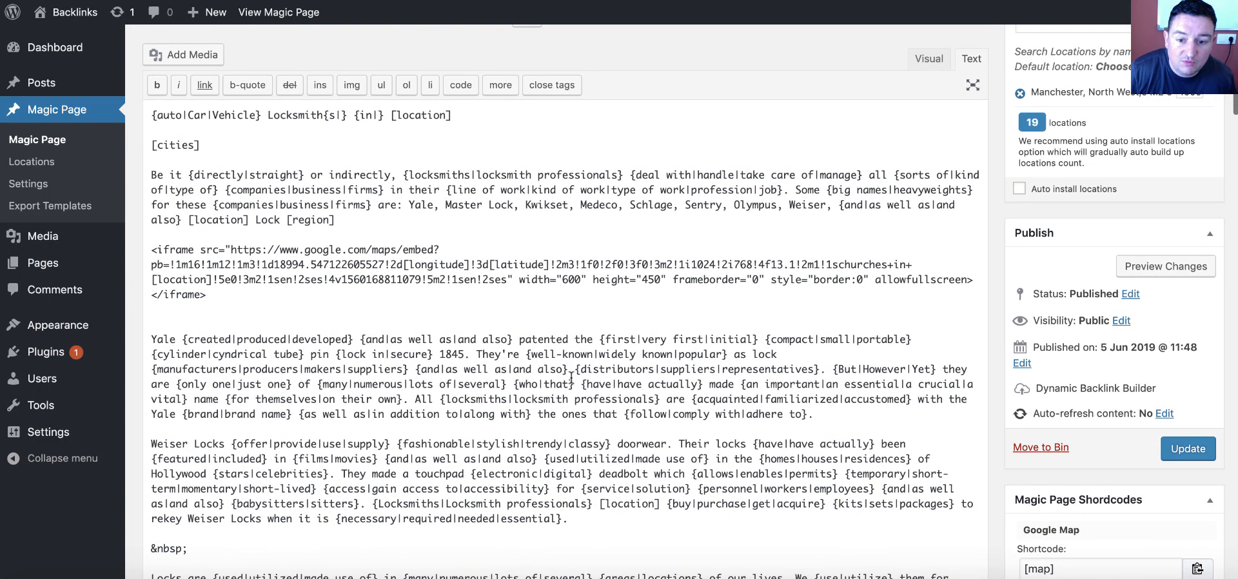
scroll(down, 3)
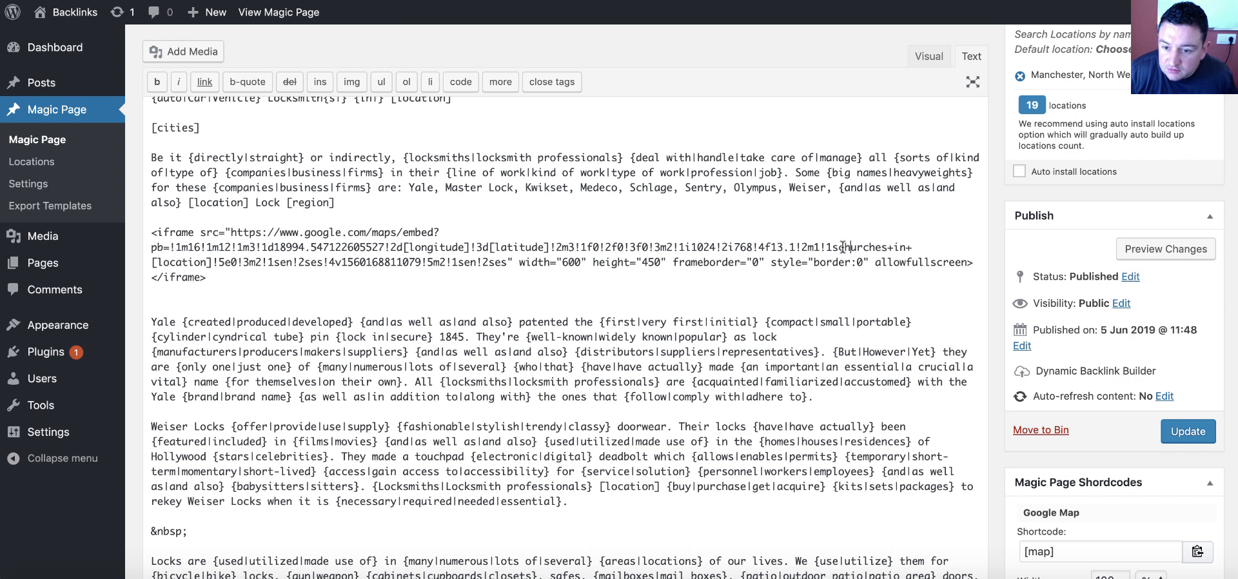
double_click(863, 248)
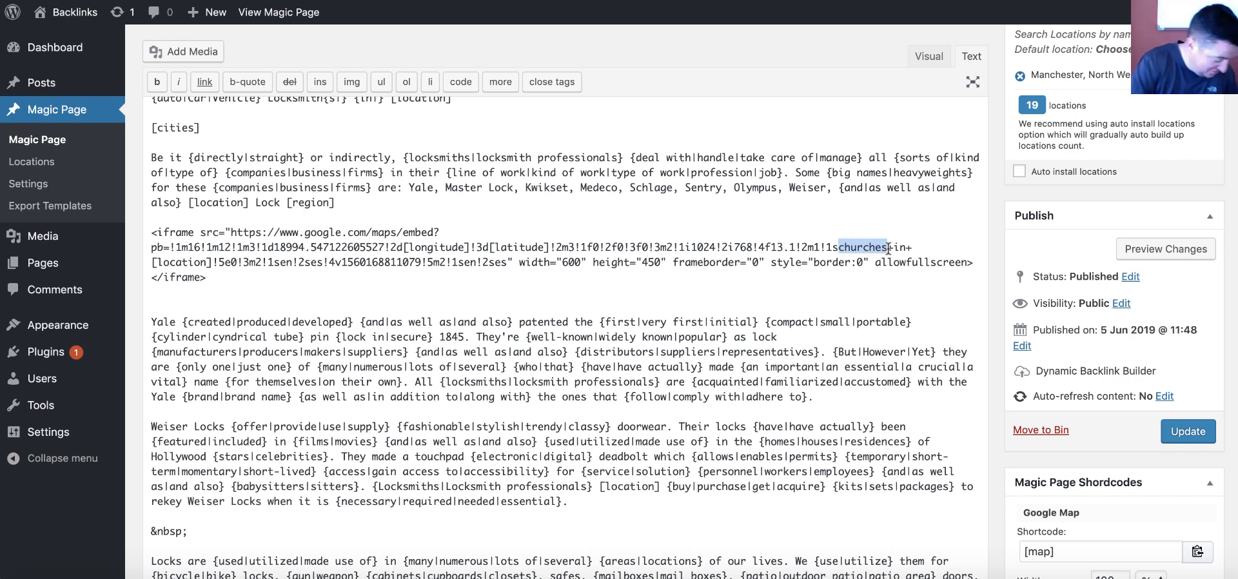
text(strip)
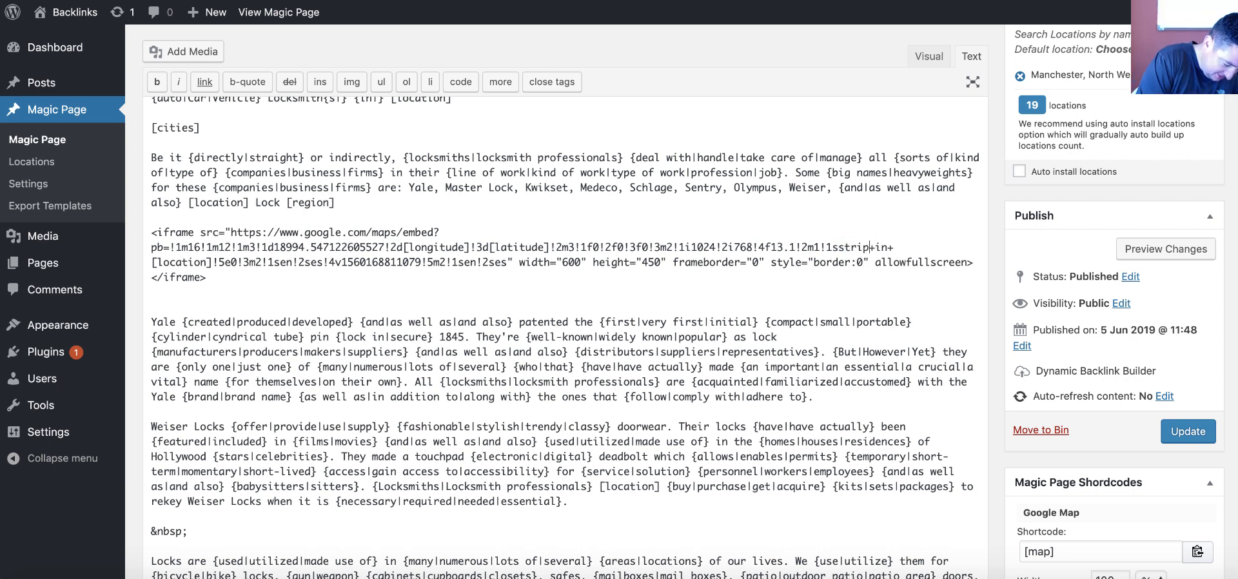
text(clubs+)
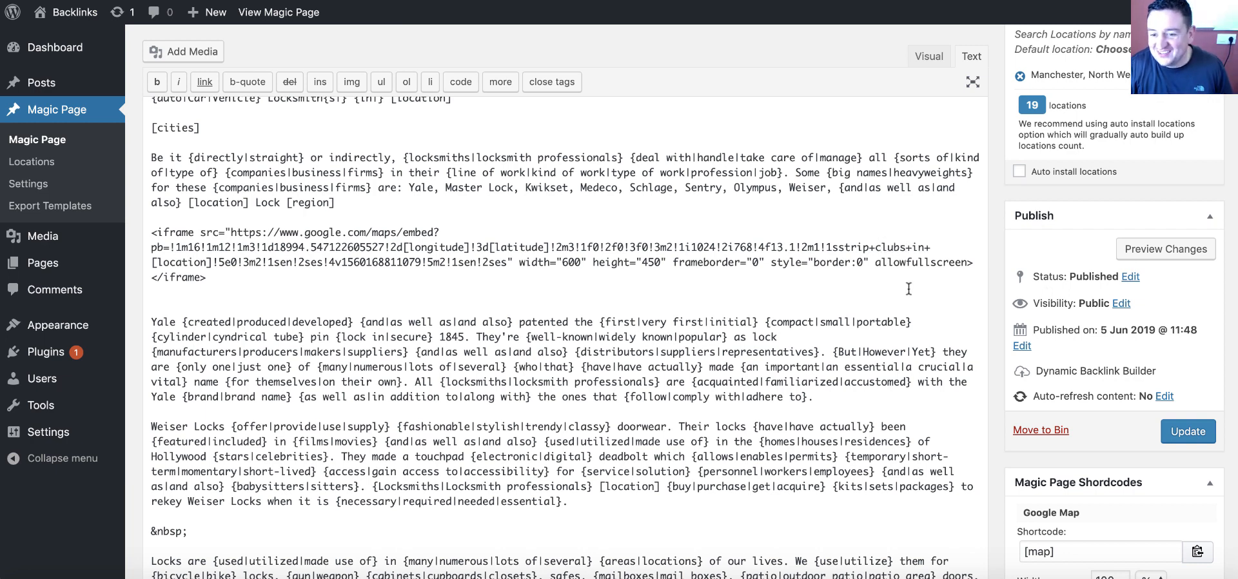
click(1188, 431)
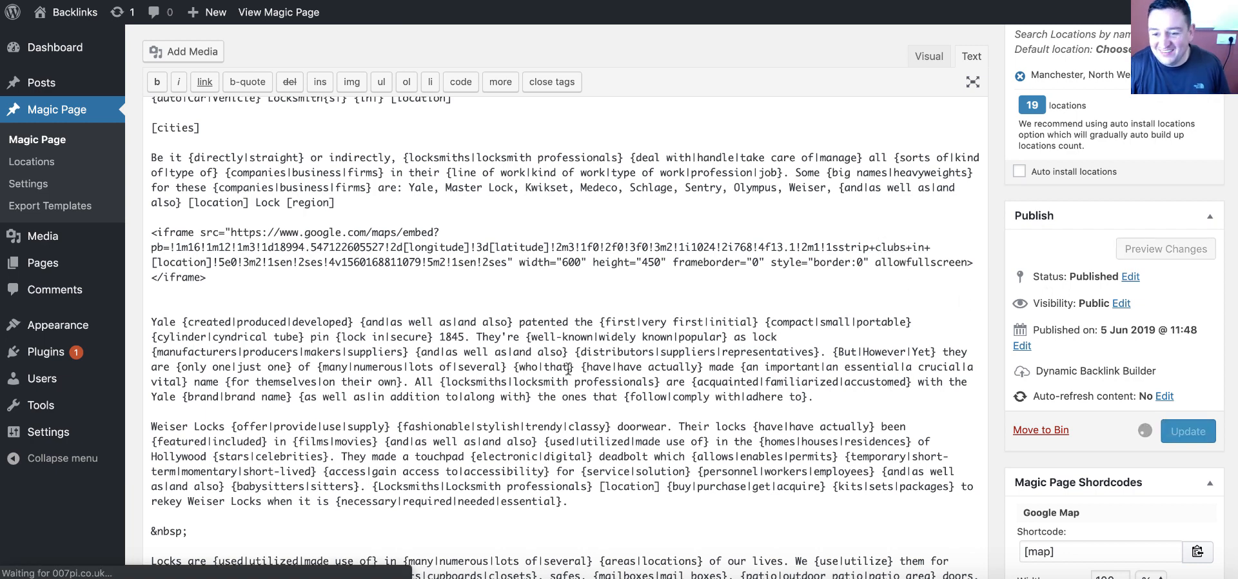
click(1187, 430)
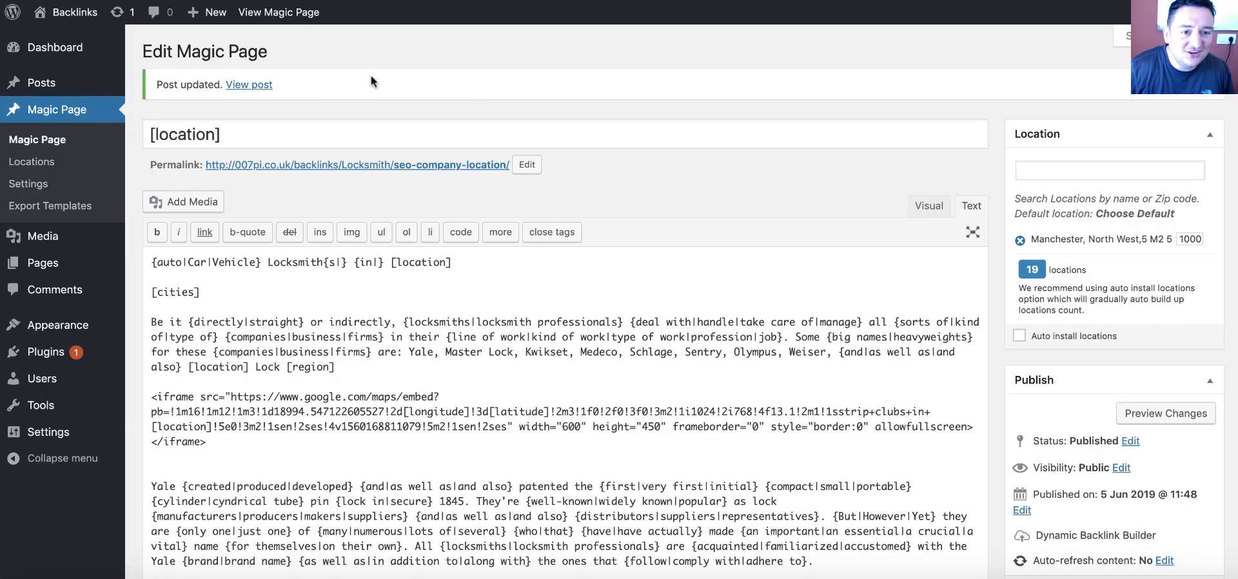
View the published Manchester page and check its map now shows strip clubs
click(249, 85)
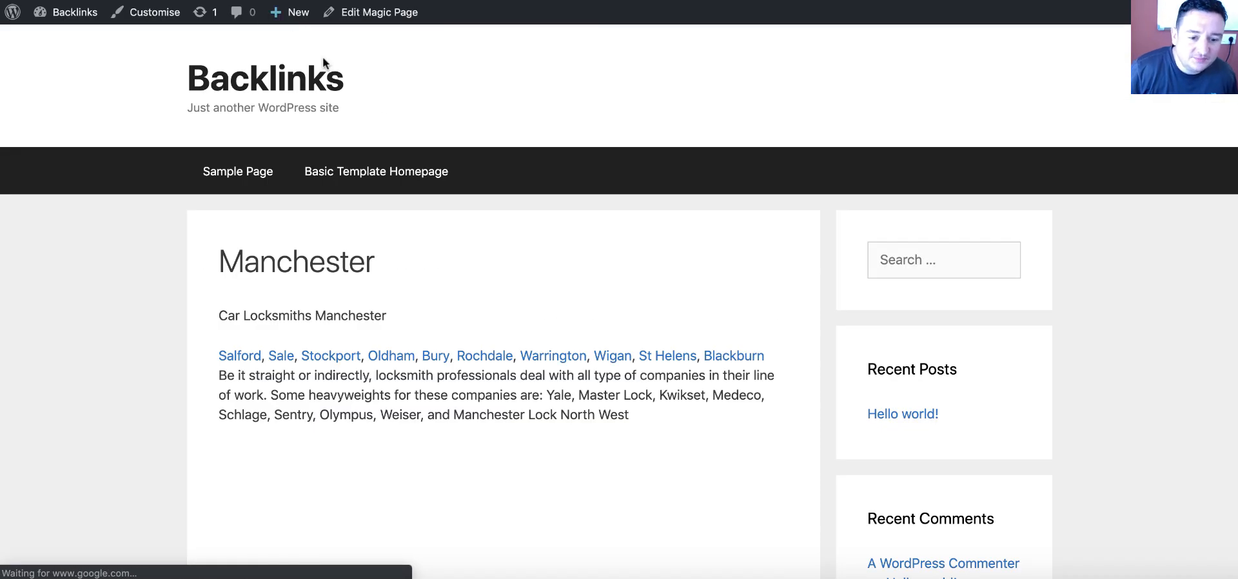
scroll(down, 3)
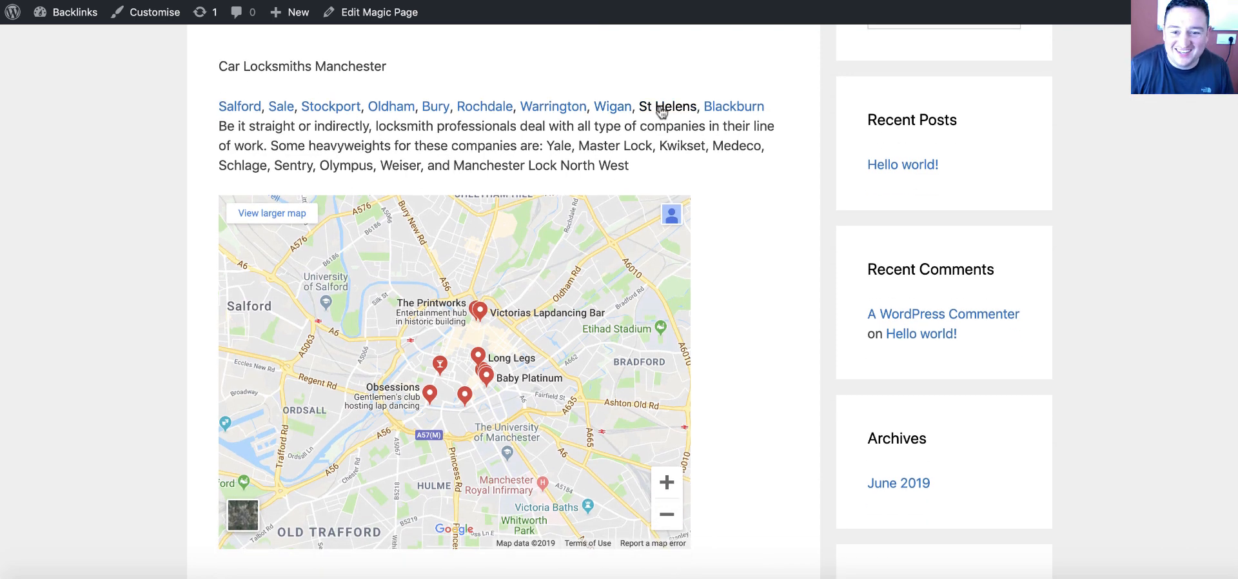
Check the St Helens and Chester pages each show a strip clubs map for their own city
click(667, 106)
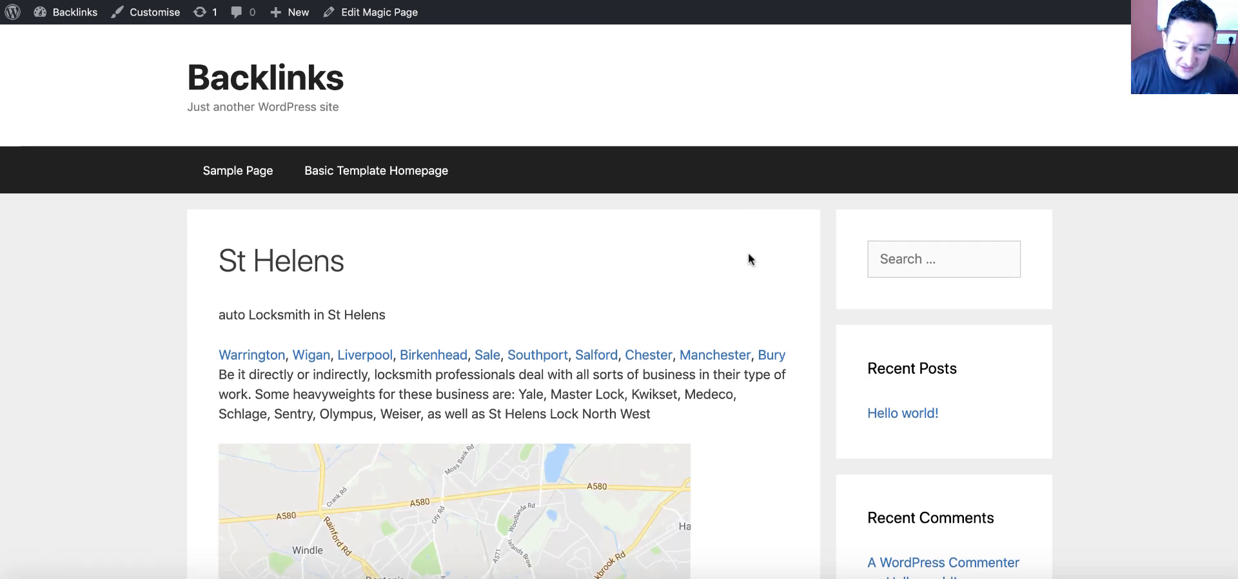
scroll(down, 3)
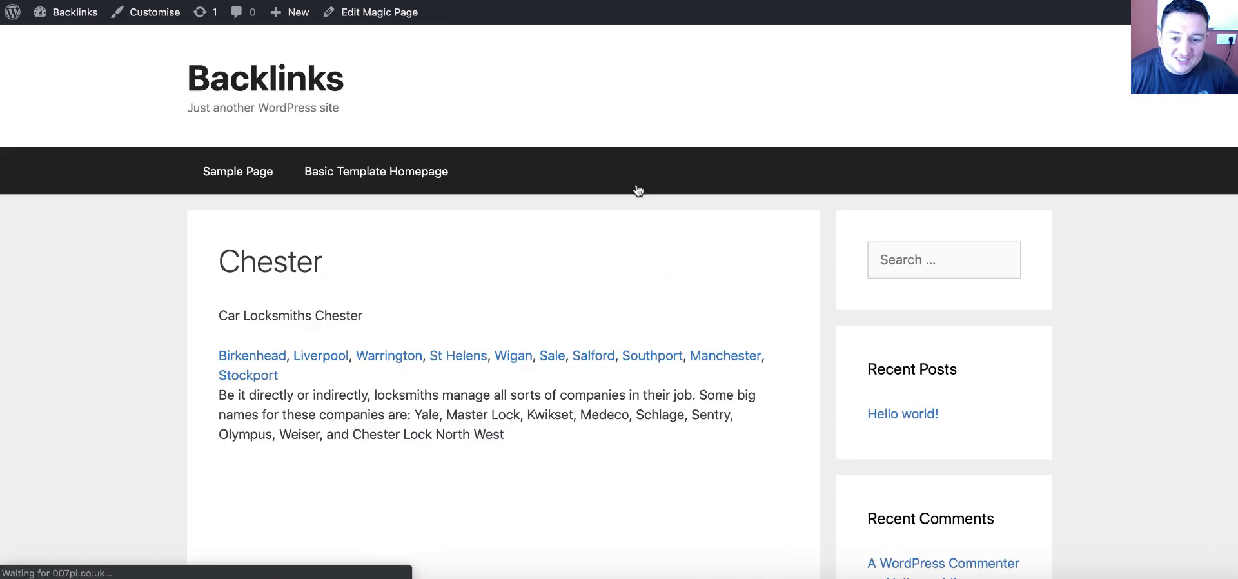
scroll(down, 3)
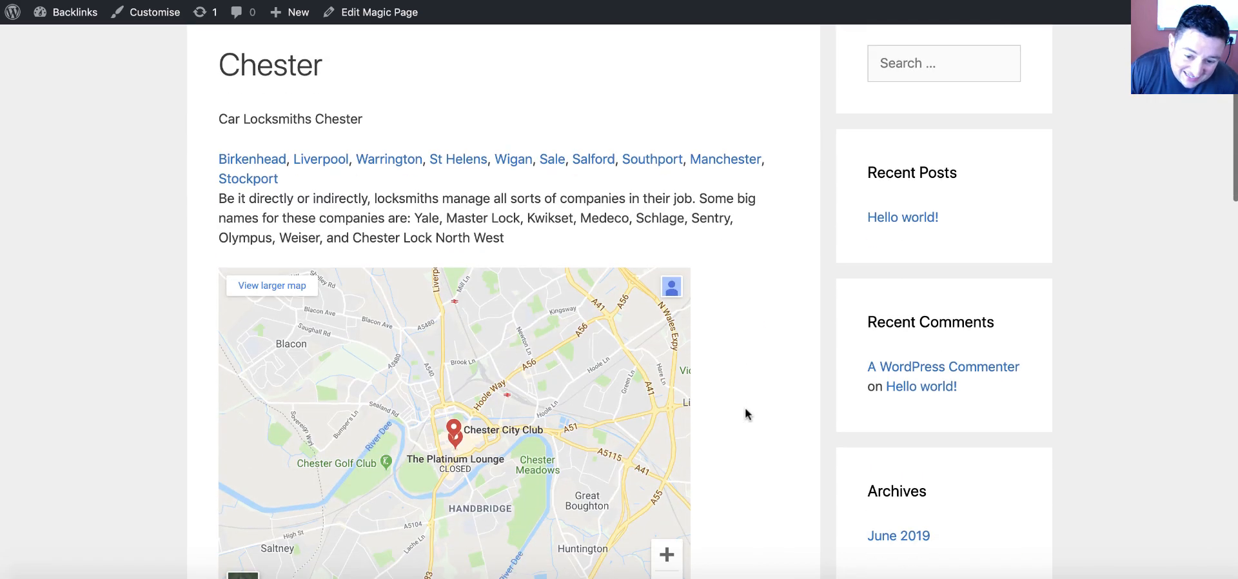
scroll(down, 3)
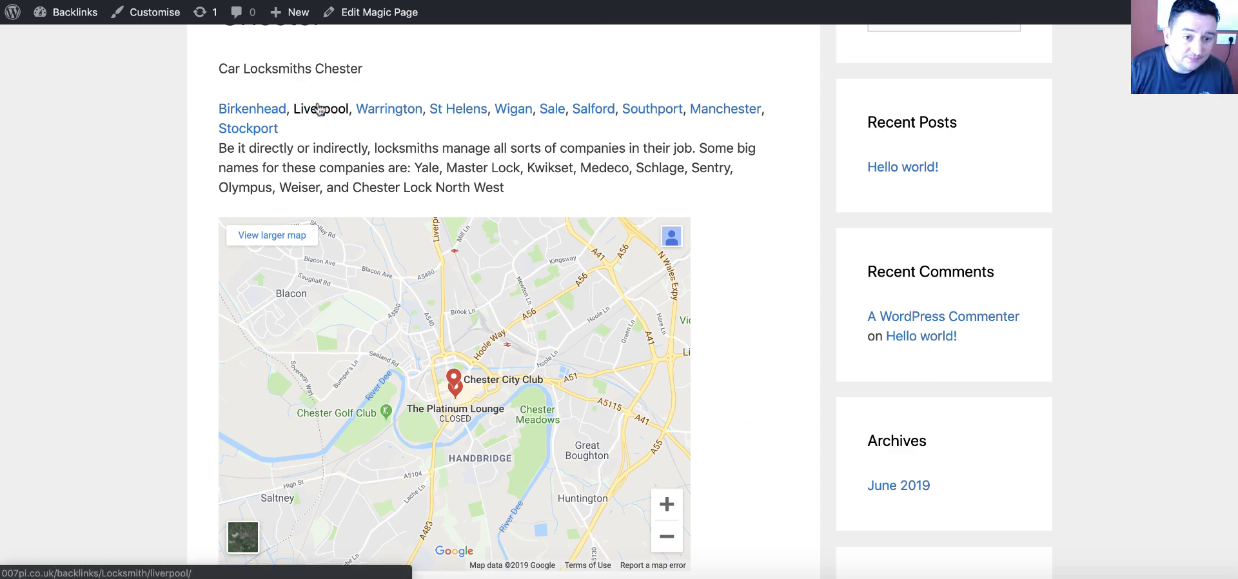
Follow the Liverpool link and confirm its map shows strip clubs centred on Liverpool
click(321, 108)
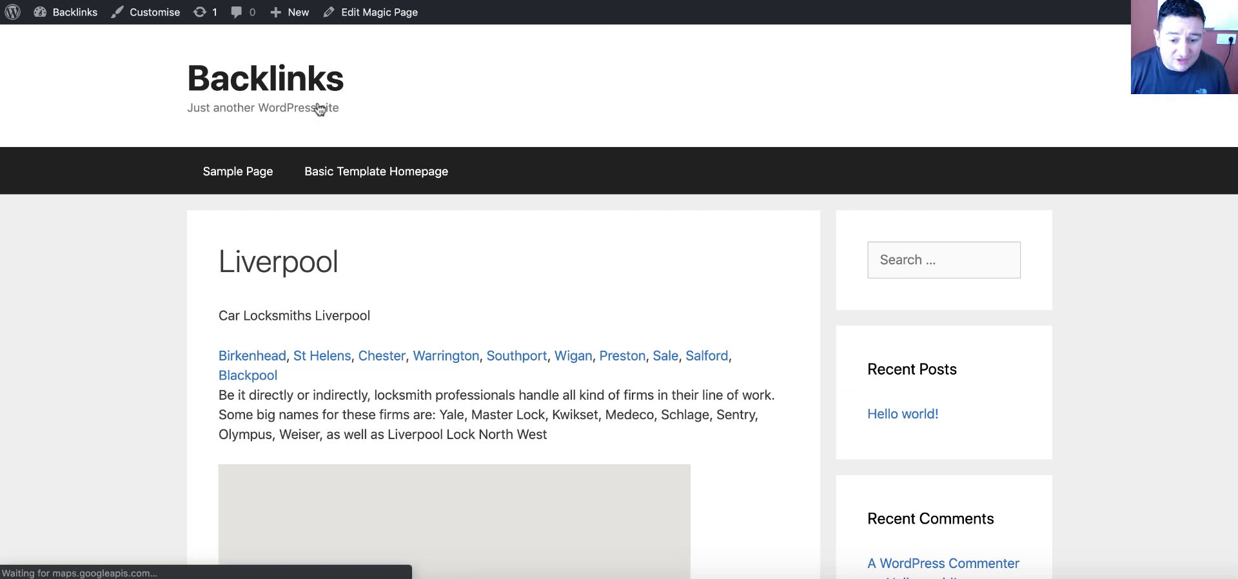
scroll(down, 3)
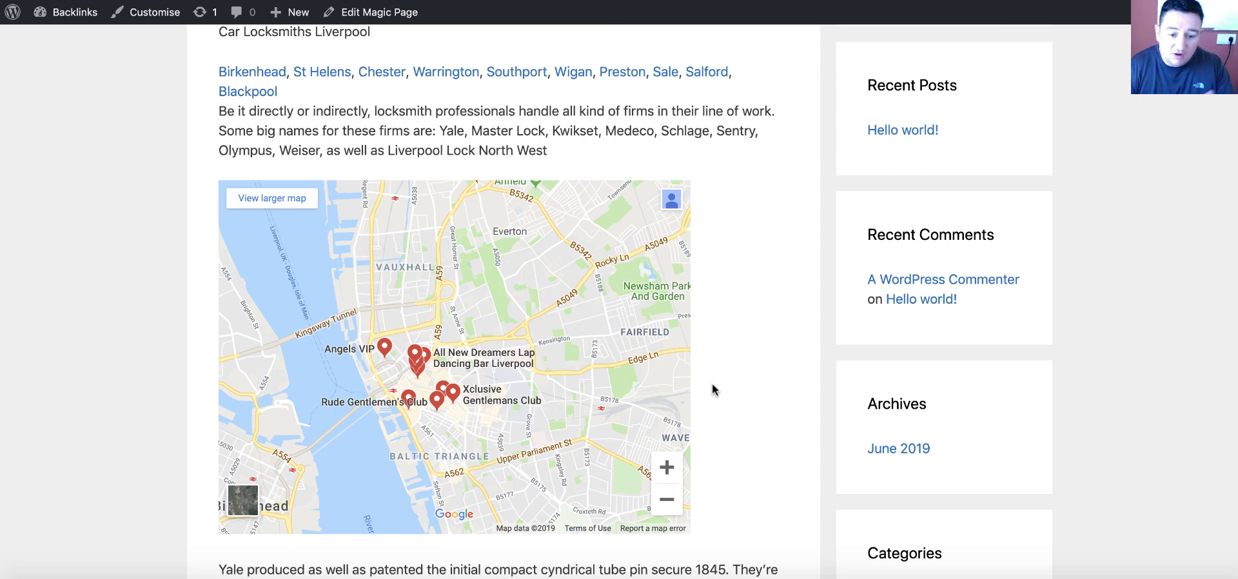
mouse_move(510, 380)
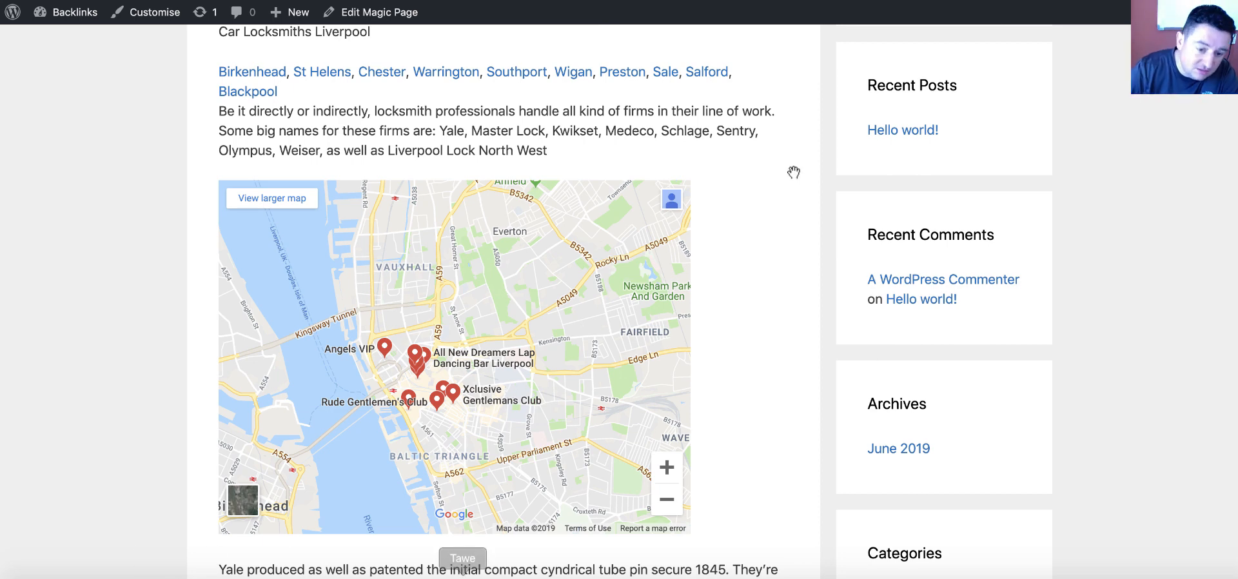
mouse_move(603, 319)
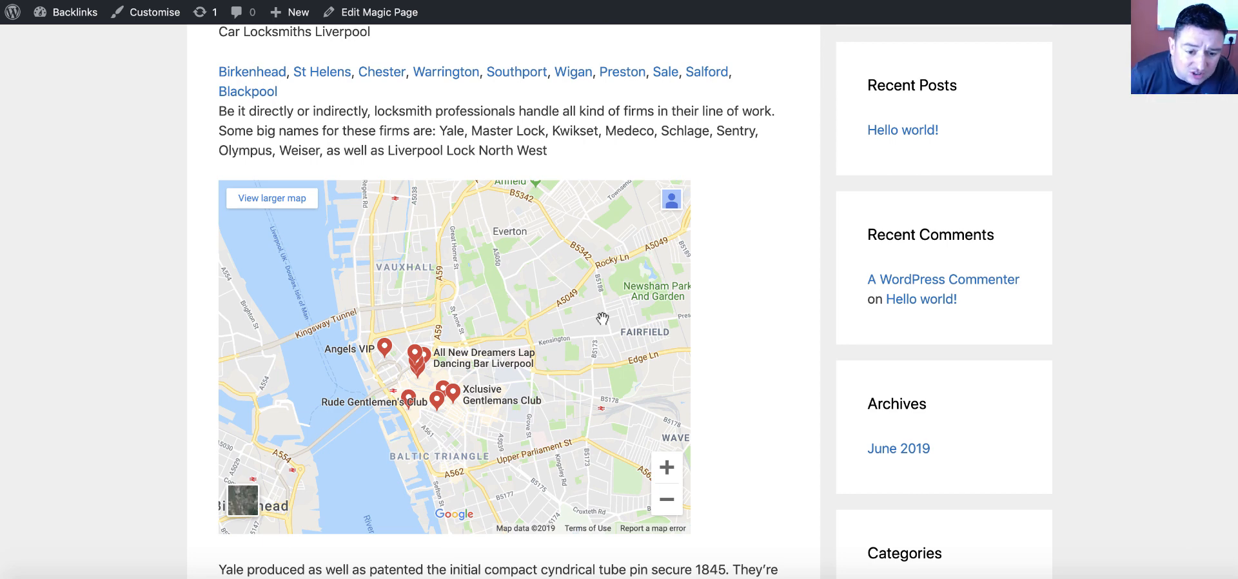
mouse_move(716, 319)
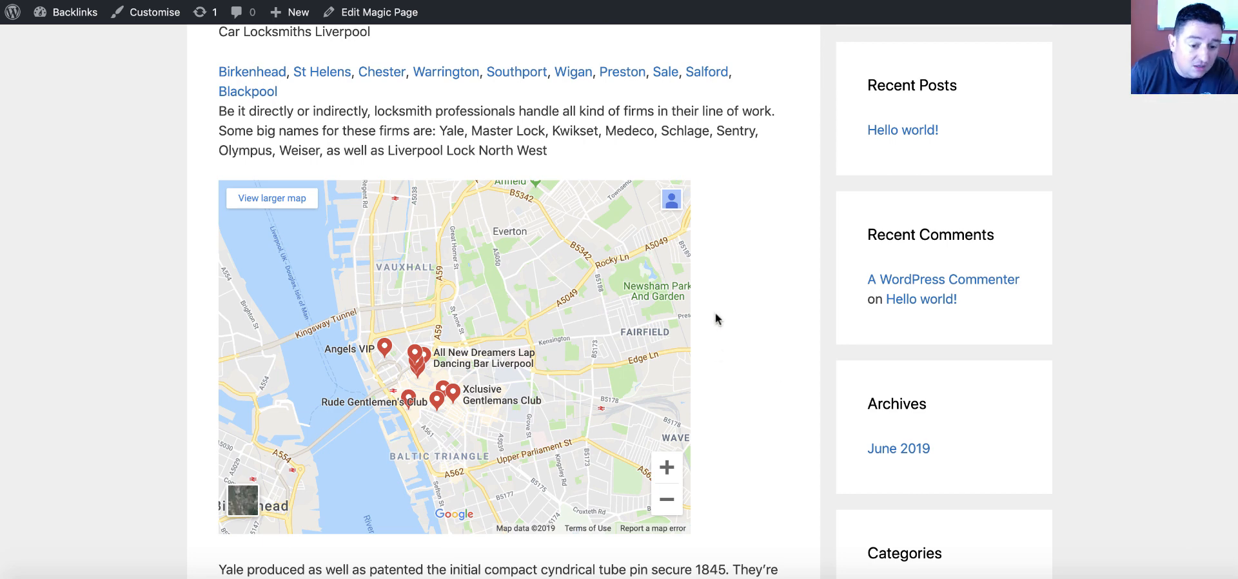
mouse_move(763, 331)
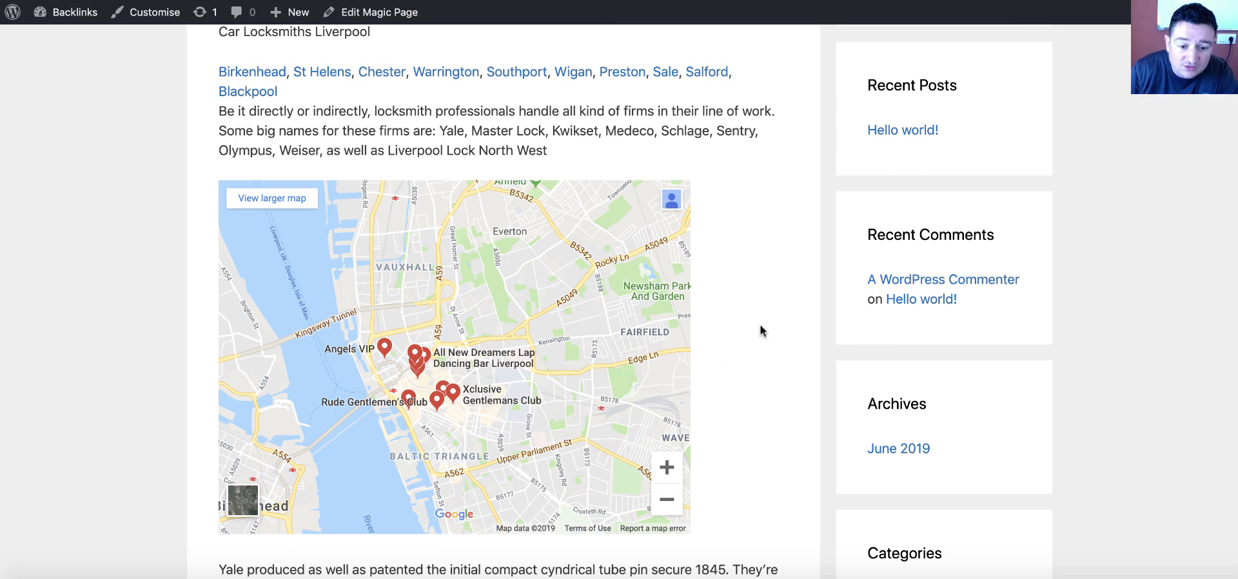